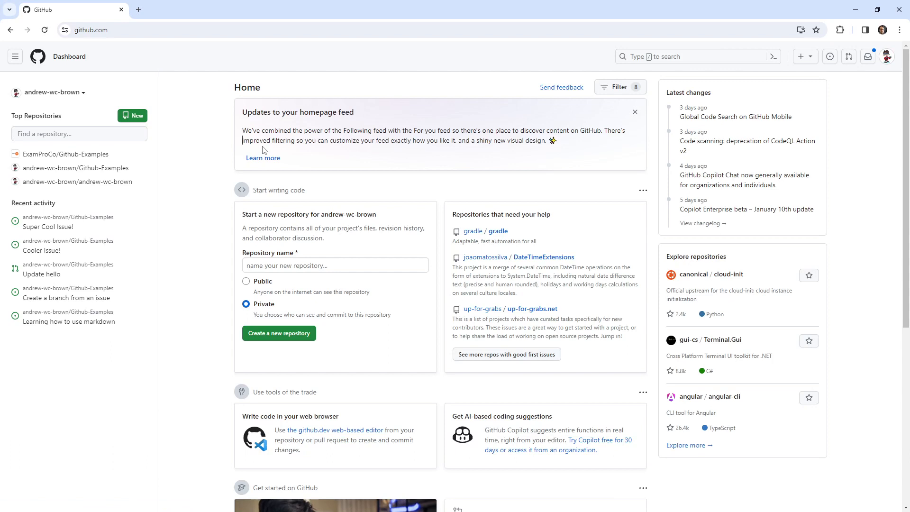
mouse_move(69, 56)
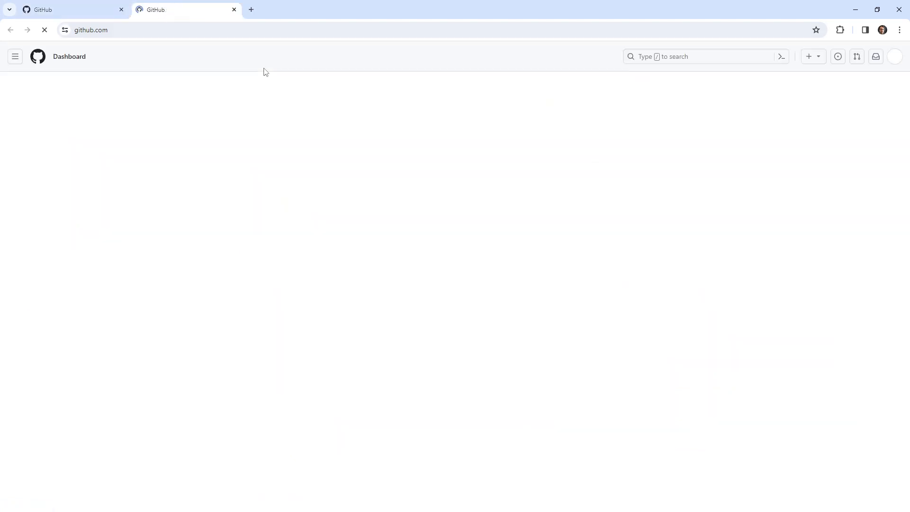
Search GitHub for rails and land on the rails/rails repository home page
left_click(700, 56)
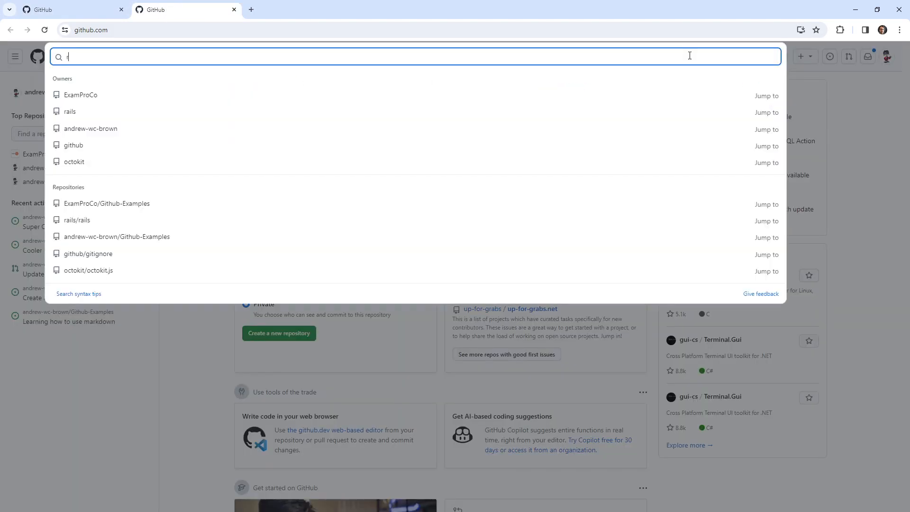
type("rails")
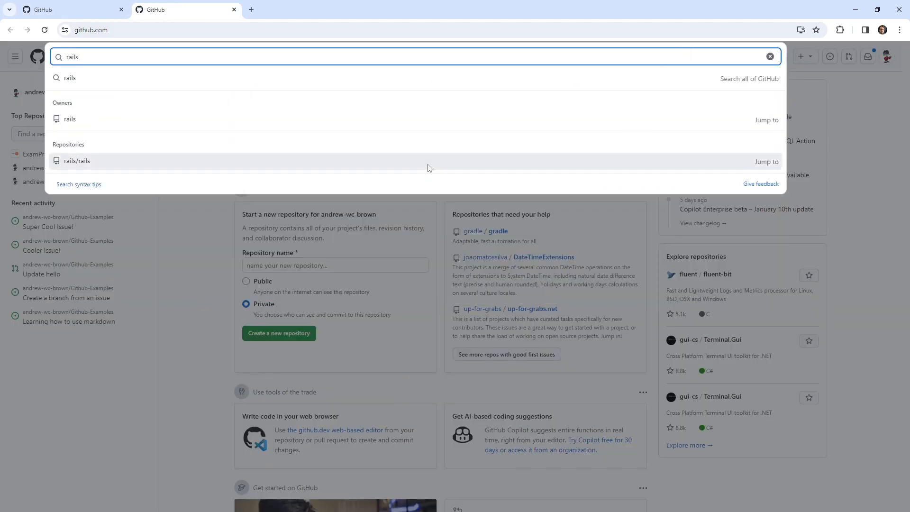
left_click(76, 161)
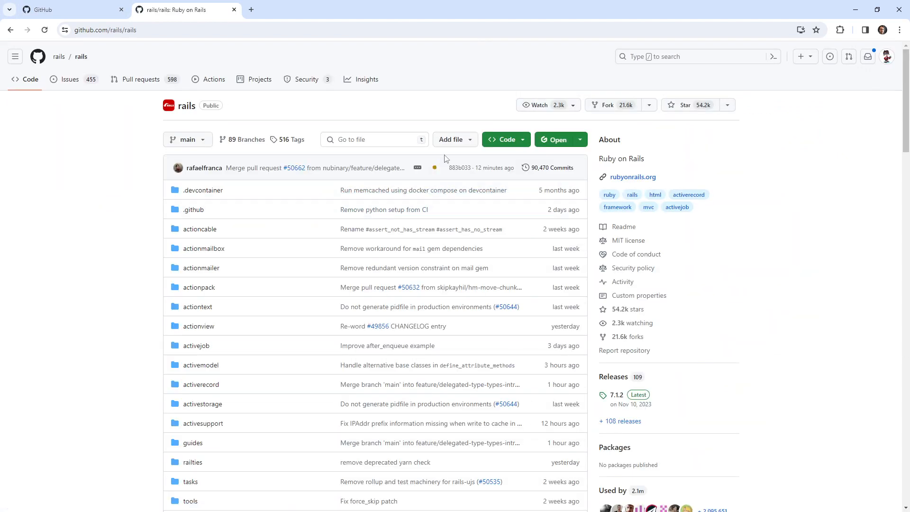
scroll("down", 3)
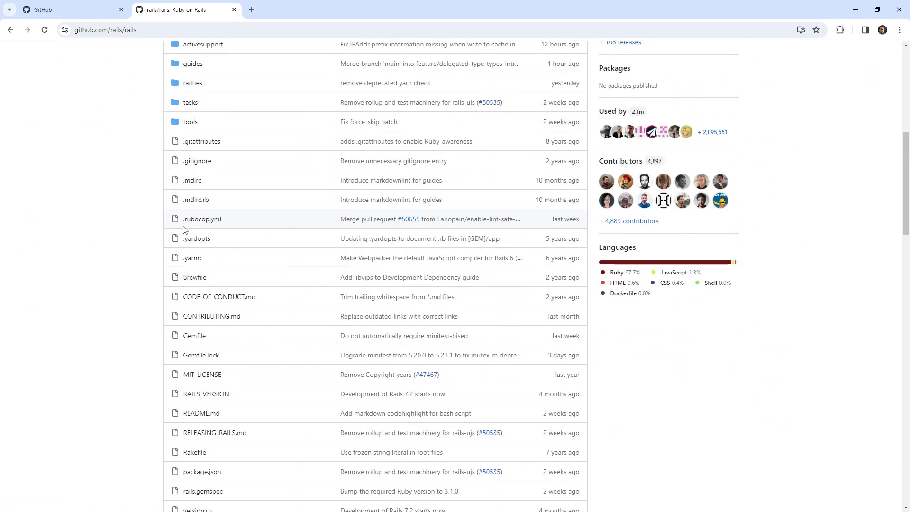
scroll("down", 3)
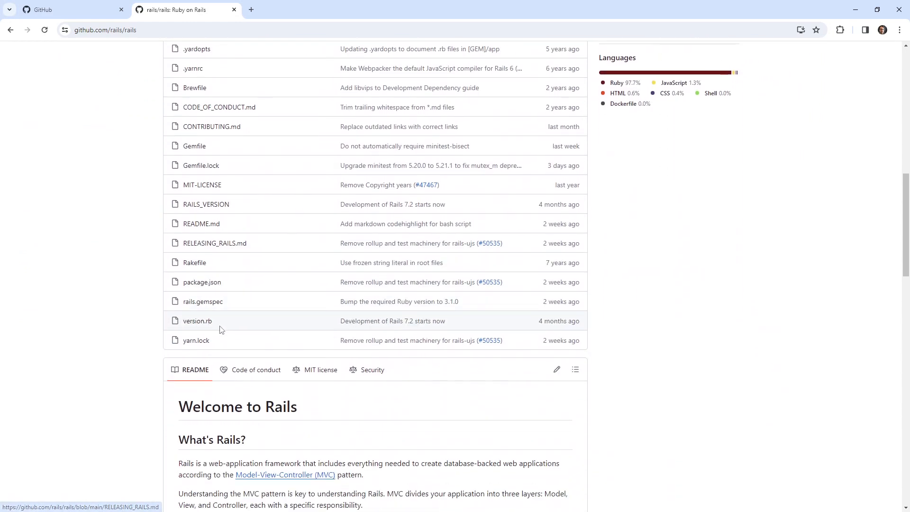
scroll("up", 3)
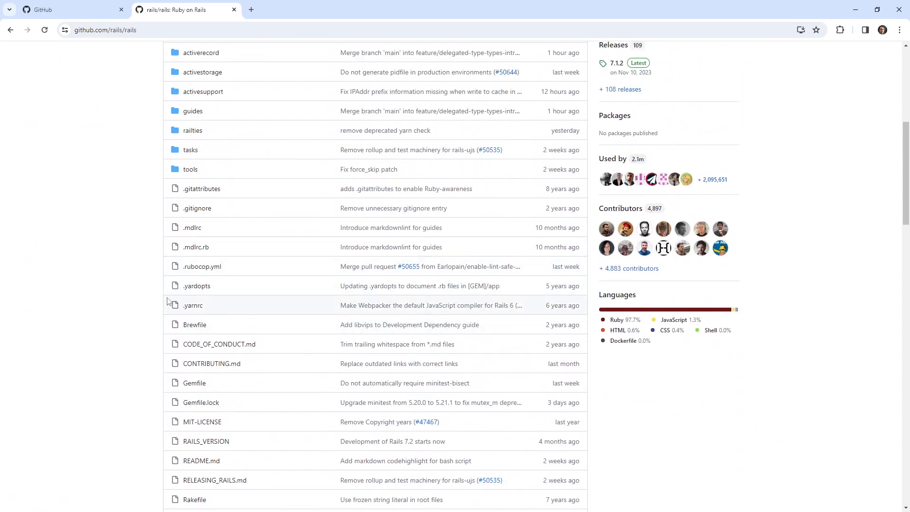
scroll("up", 3)
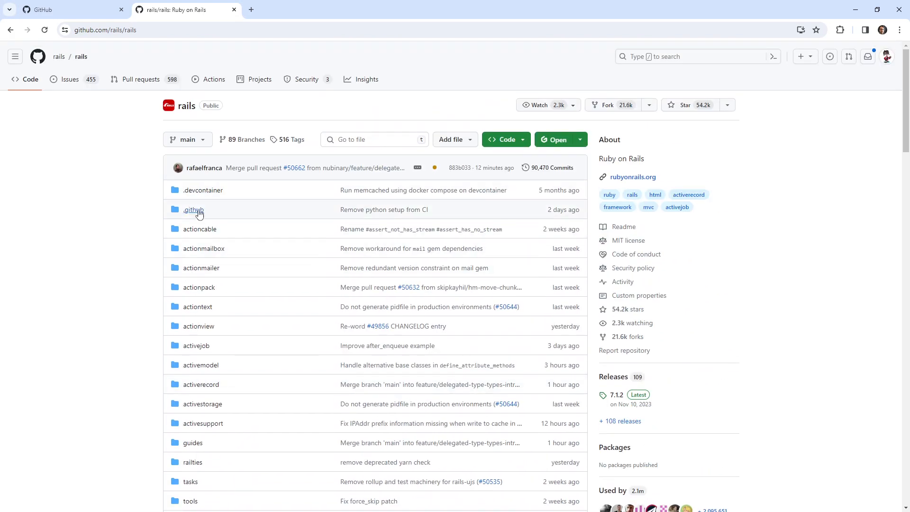
View .github/issue_template.md in rails, then return to the repository home
left_click(193, 210)
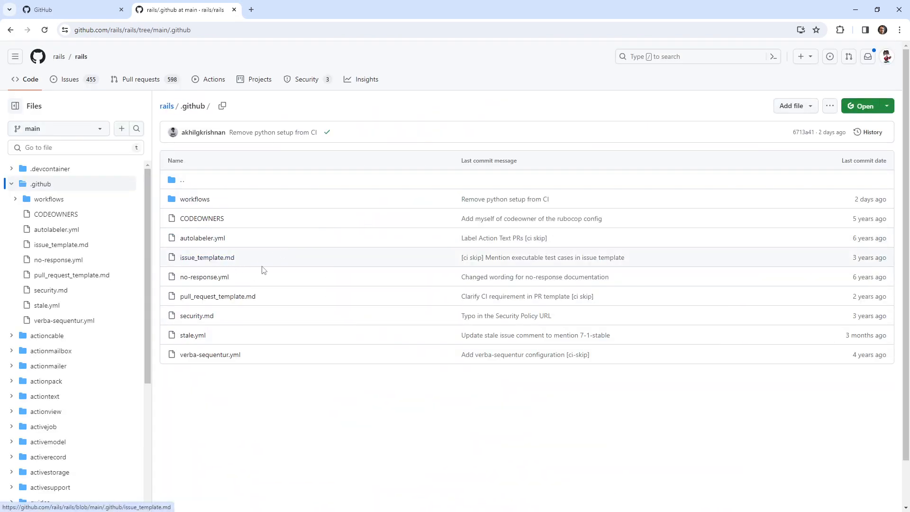
mouse_move(339, 244)
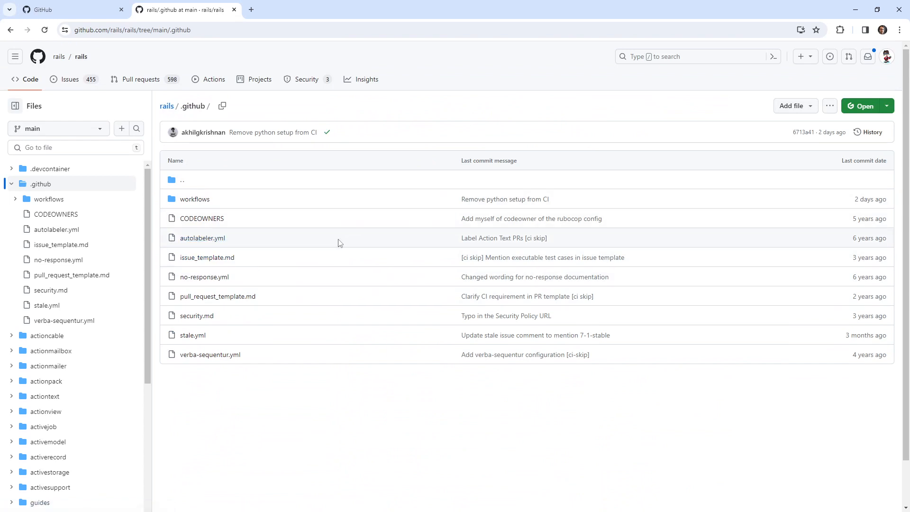
left_click(208, 257)
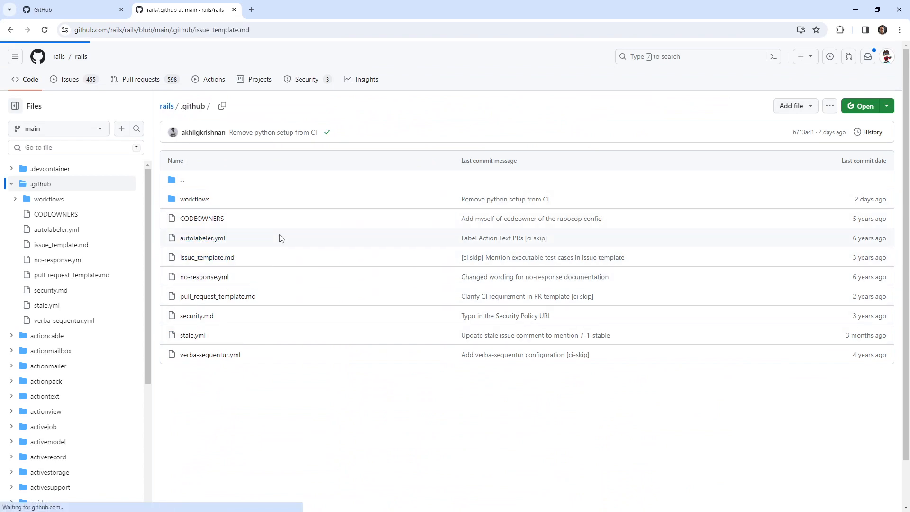
left_click(207, 257)
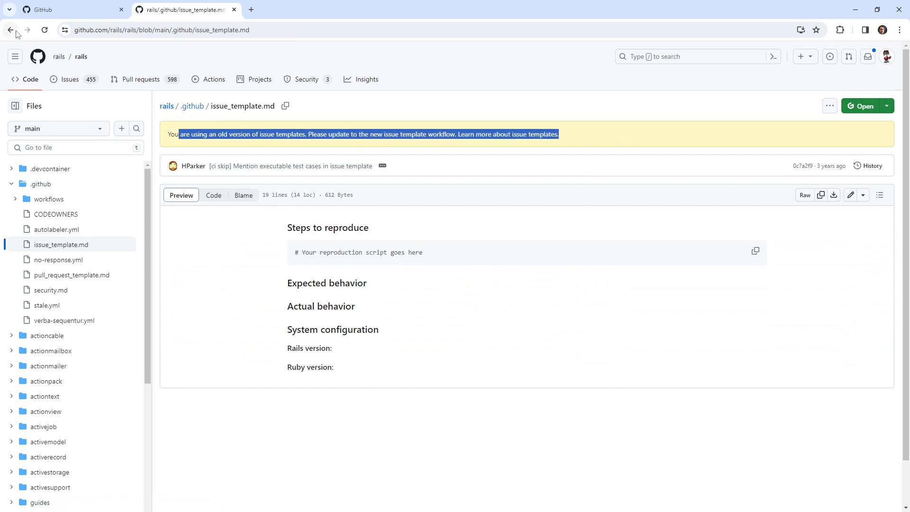
left_click(11, 30)
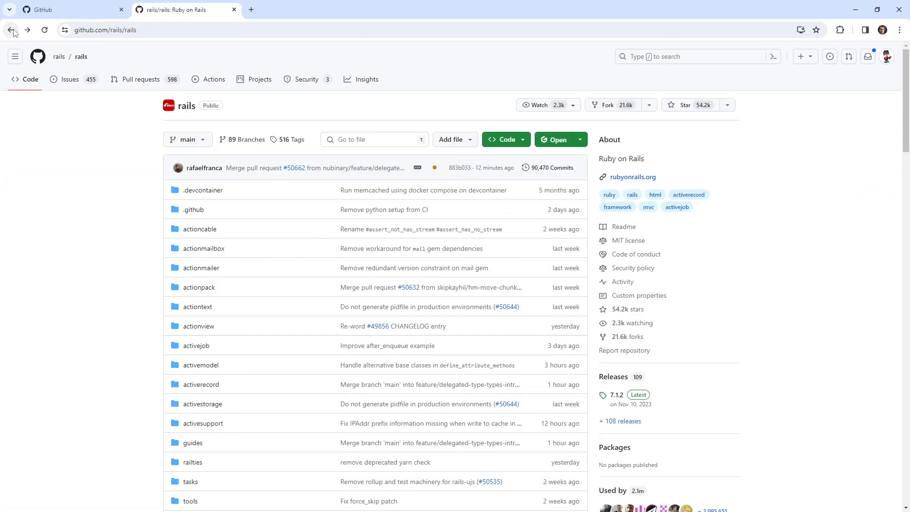
Search GitHub for forem, reach forem/forem and start a new issue from its Issues list
left_click(696, 56)
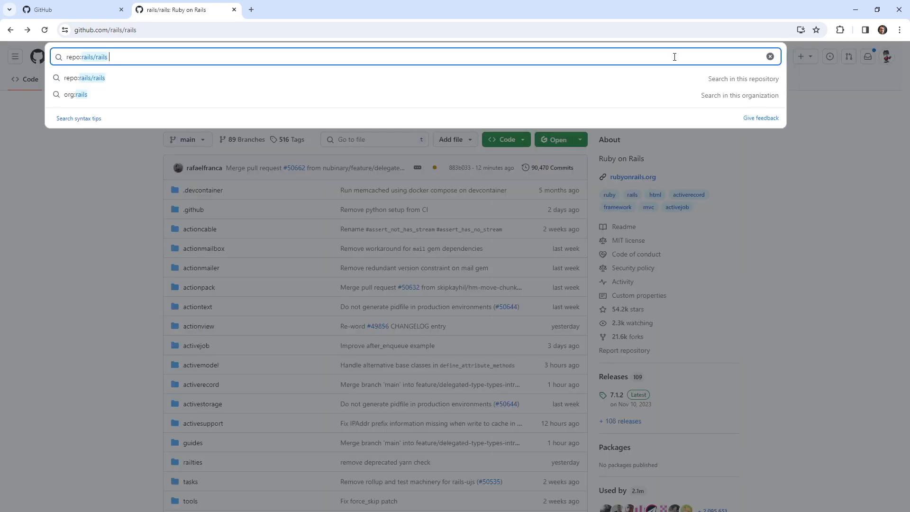
type("forem")
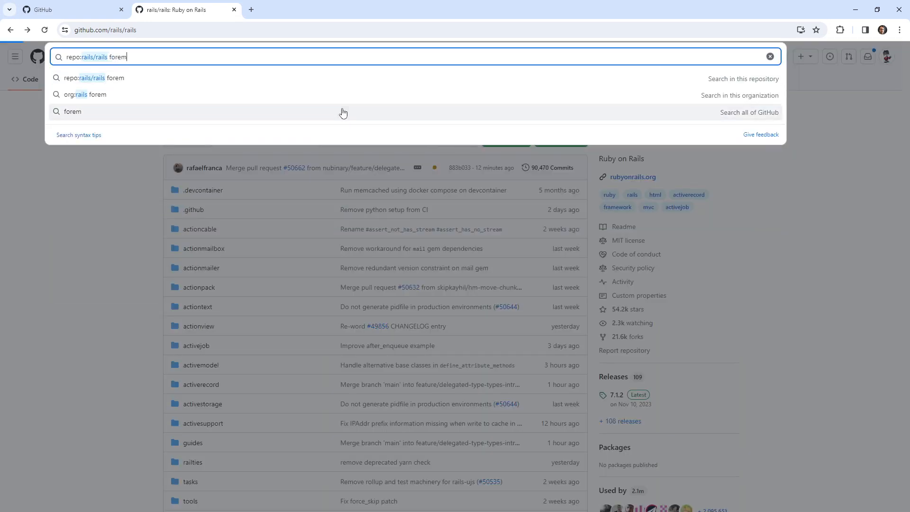
left_click(73, 111)
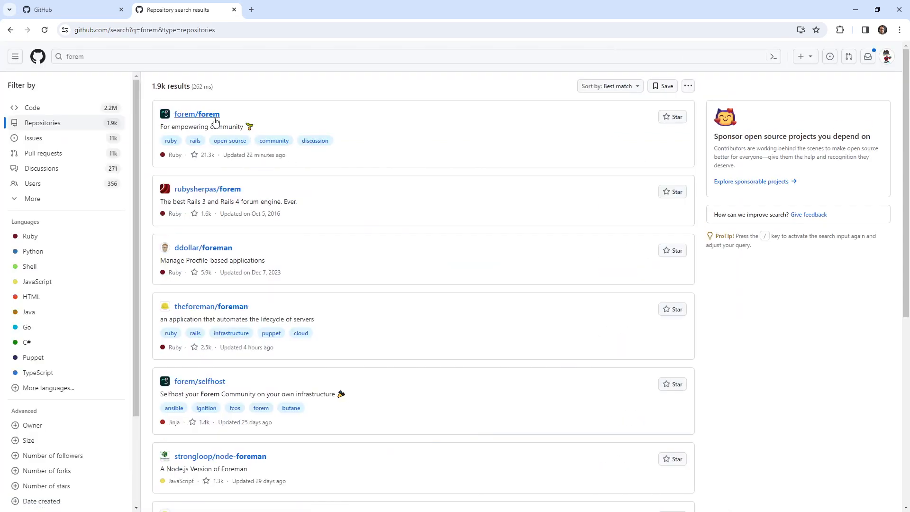
left_click(196, 113)
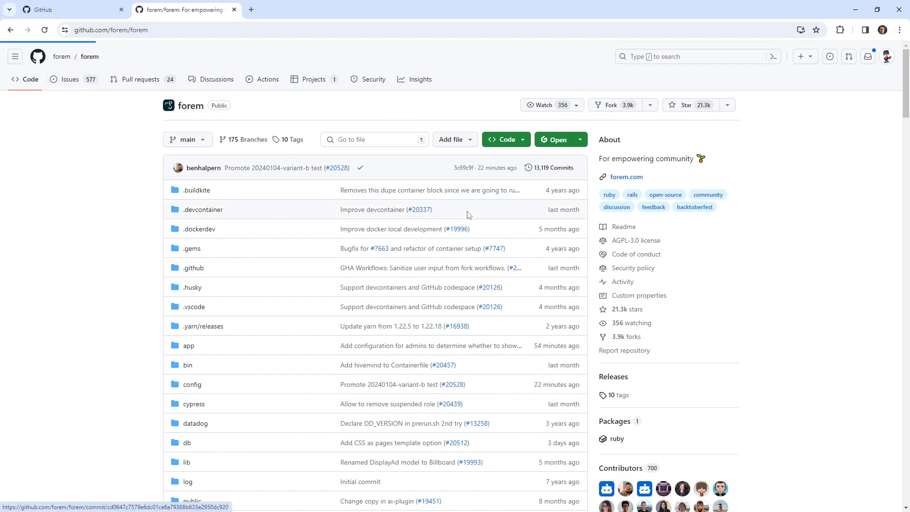
left_click(69, 79)
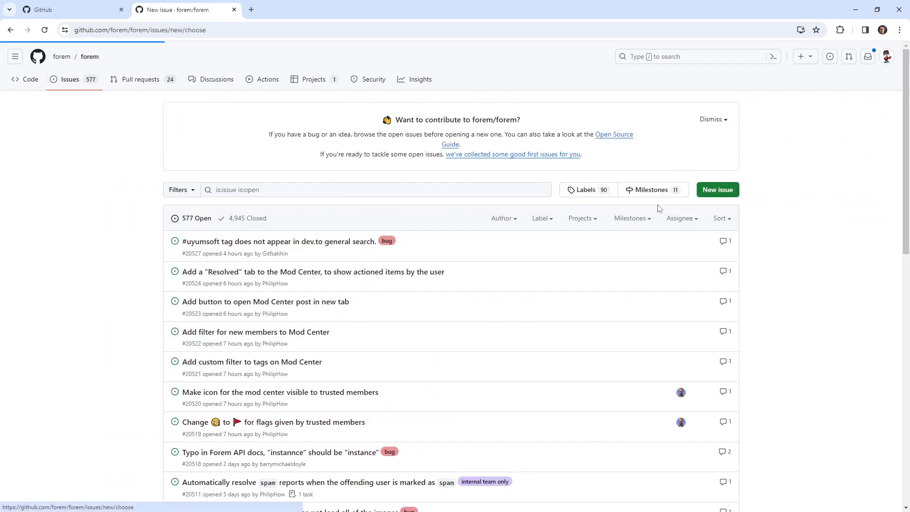
left_click(717, 189)
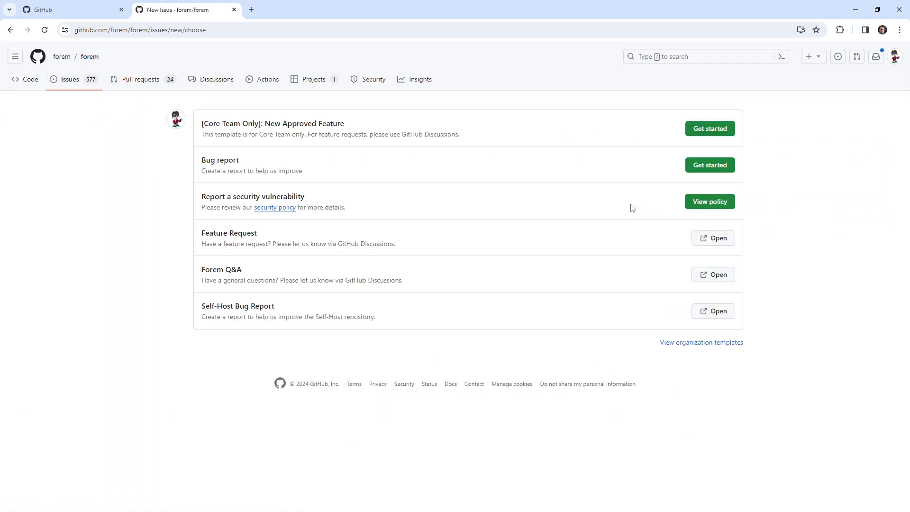
mouse_move(624, 207)
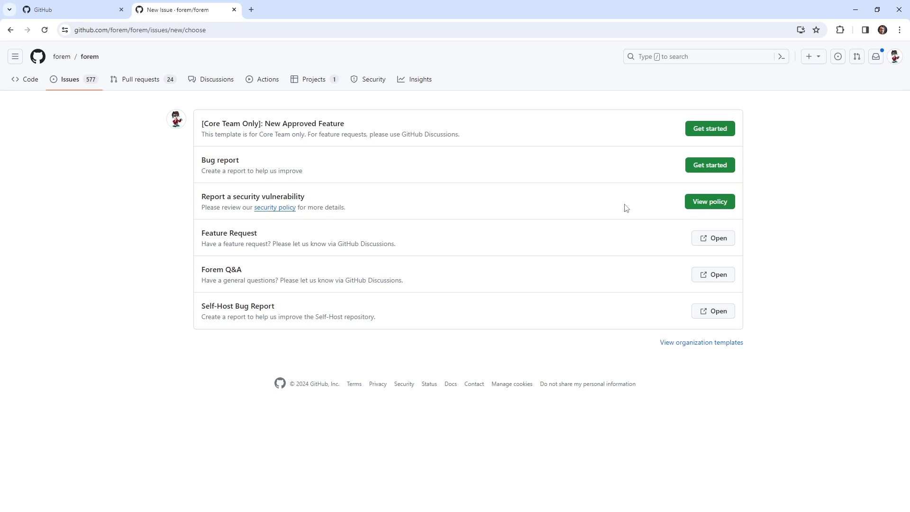
Begin an issue from the [Core Team Only]: New Approved Feature template and select its prefilled description
double_click(302, 123)
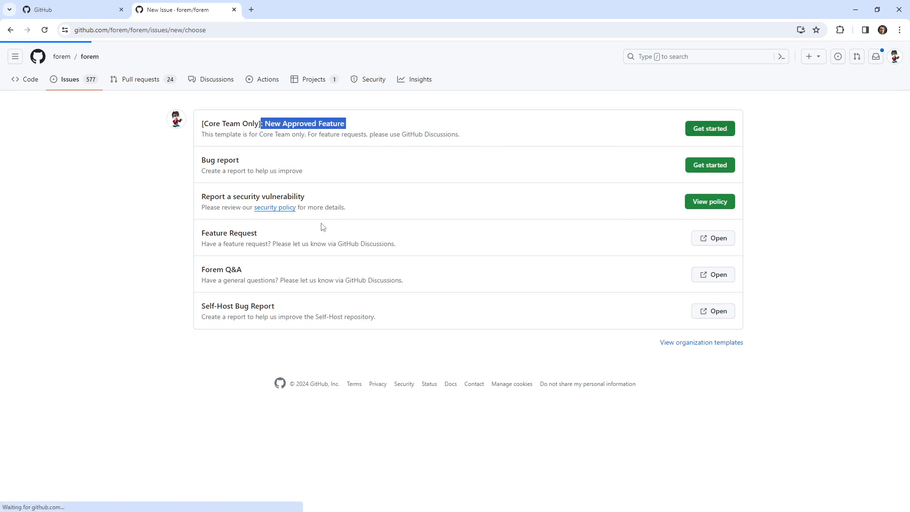
left_click(709, 128)
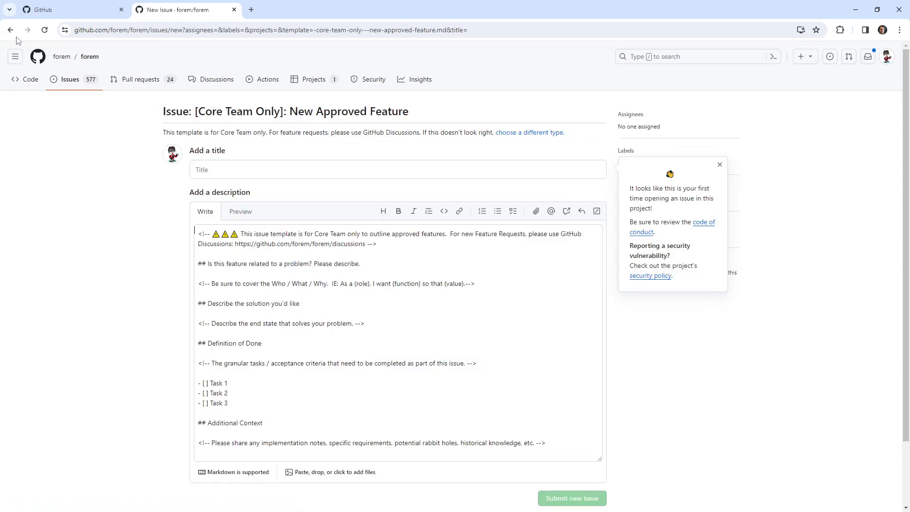
scroll("down", 3)
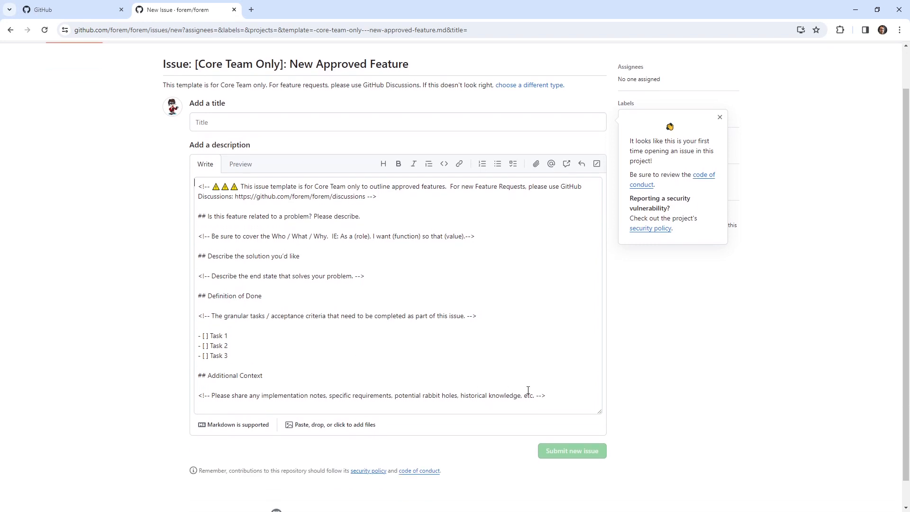
key("ctrl+a")
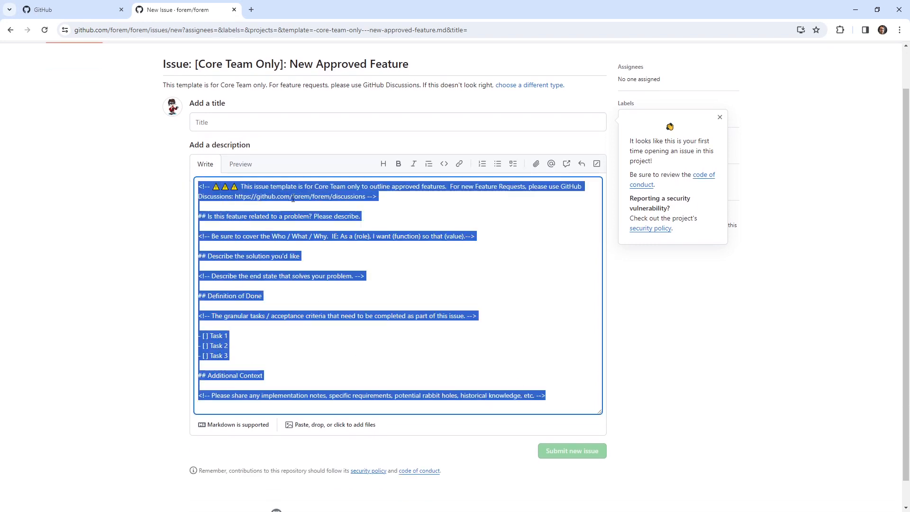
scroll("up", 3)
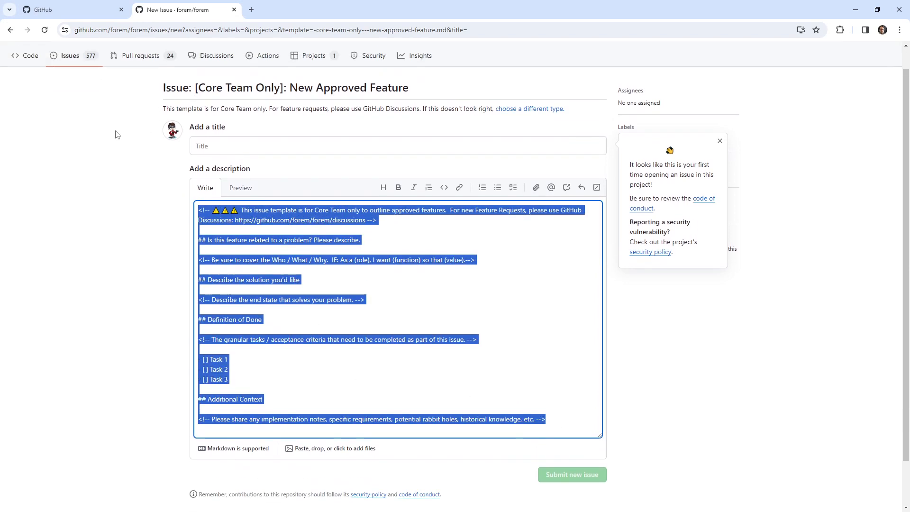
View forem's .github/ISSUE_TEMPLATE/config.yml and look up references to contact_links
left_click(250, 10)
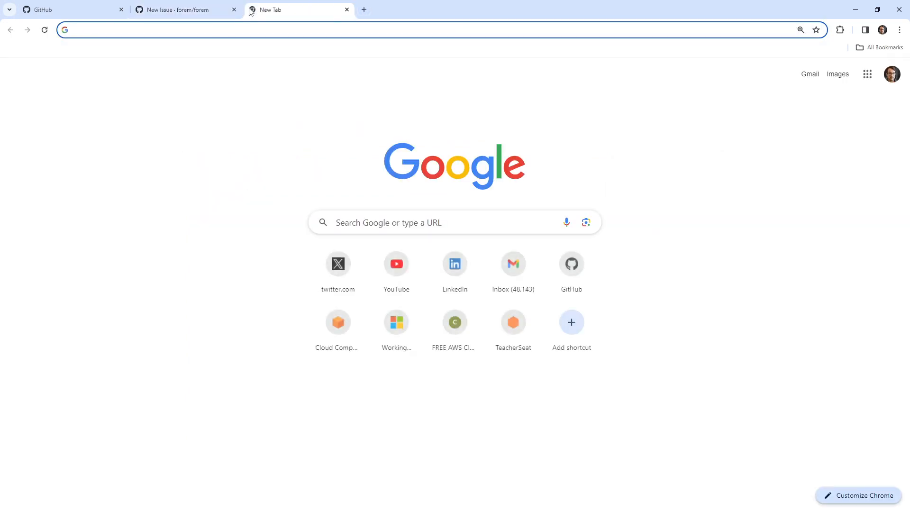
left_click(182, 9)
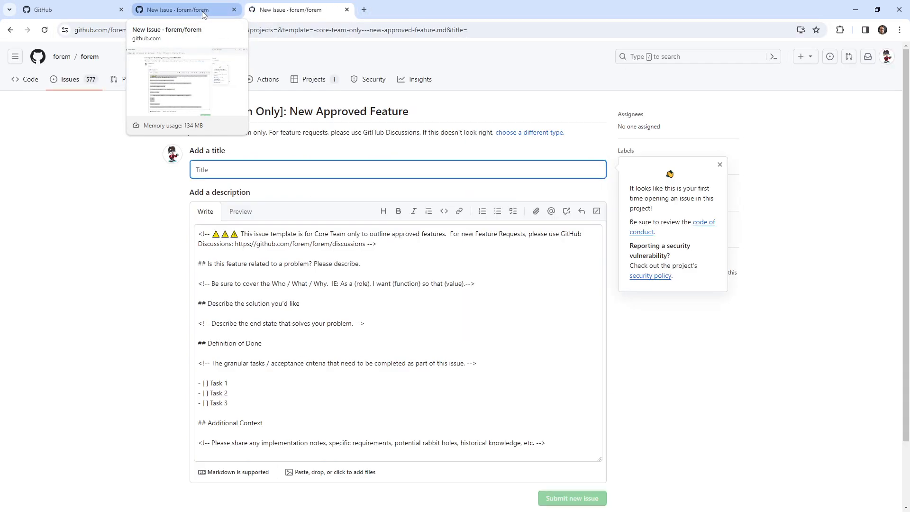
mouse_move(90, 209)
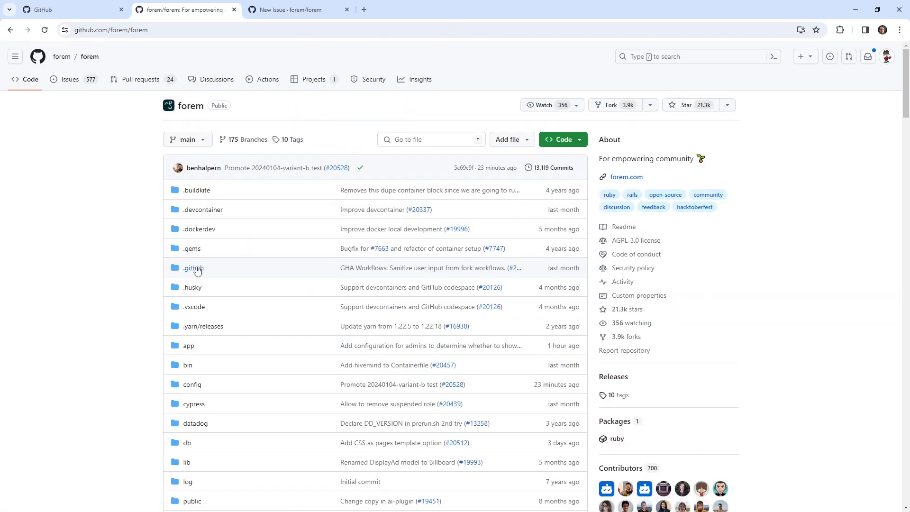
left_click(194, 267)
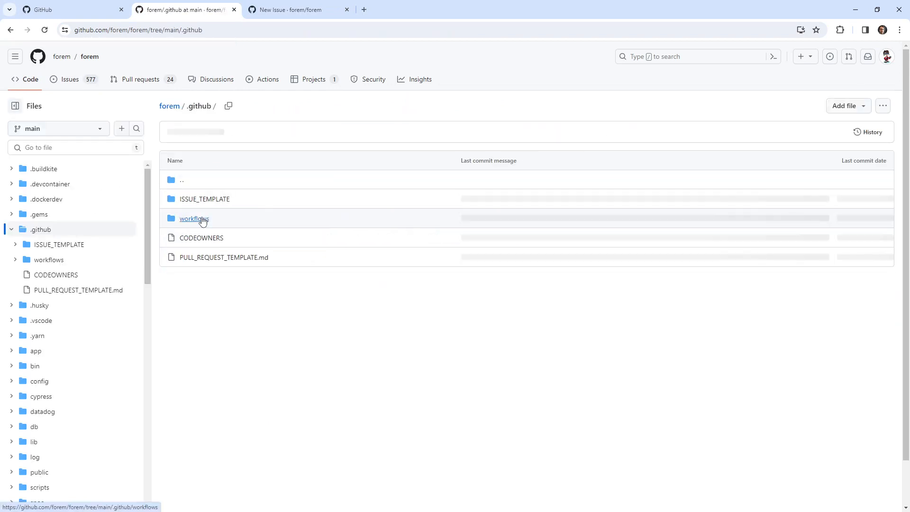
left_click(204, 198)
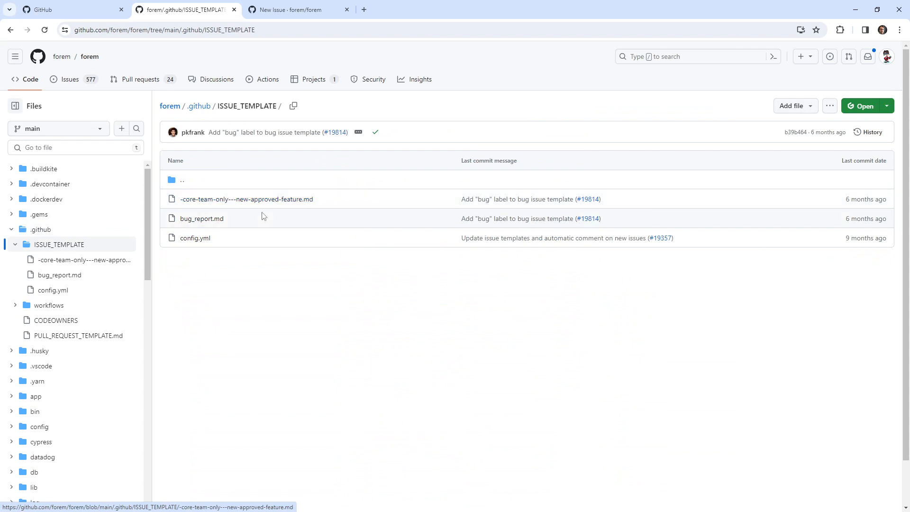
left_click(195, 238)
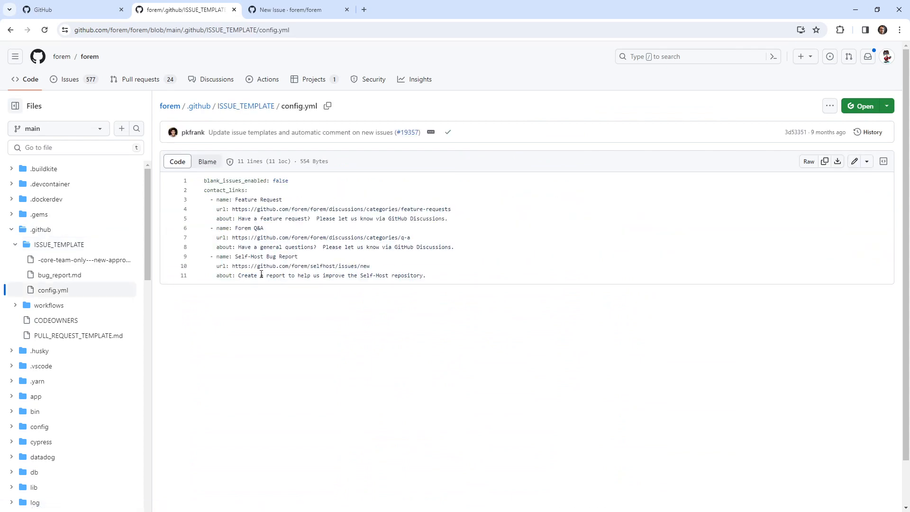
left_click(9, 30)
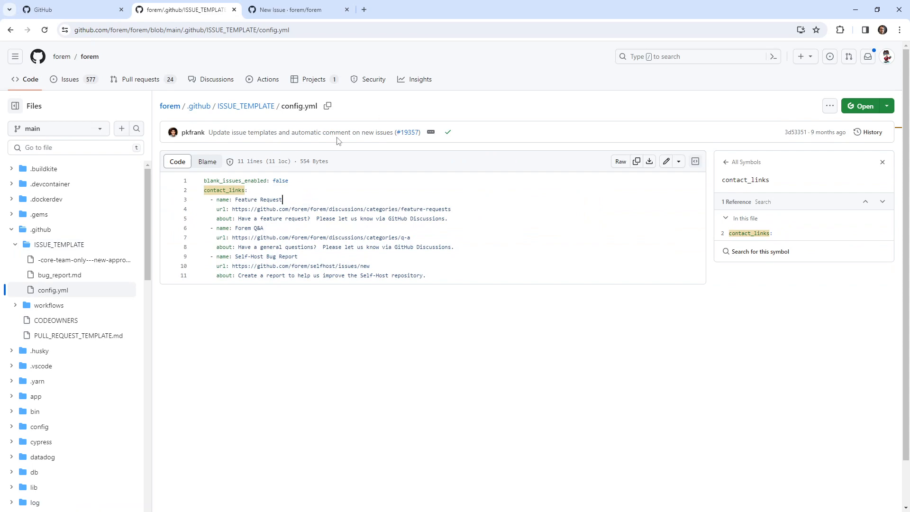
mouse_move(294, 187)
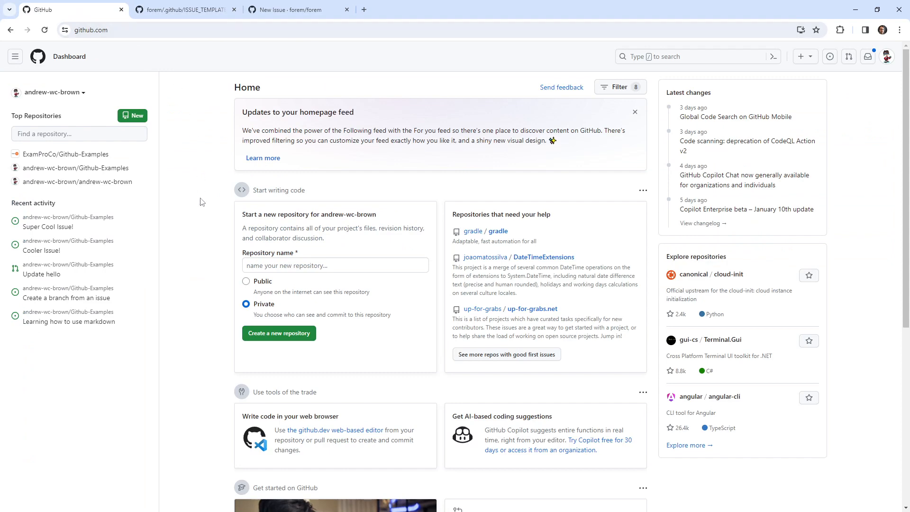
Inspect forem's new-issue template chooser against config.yml, then go to the GitHub dashboard
left_click(185, 10)
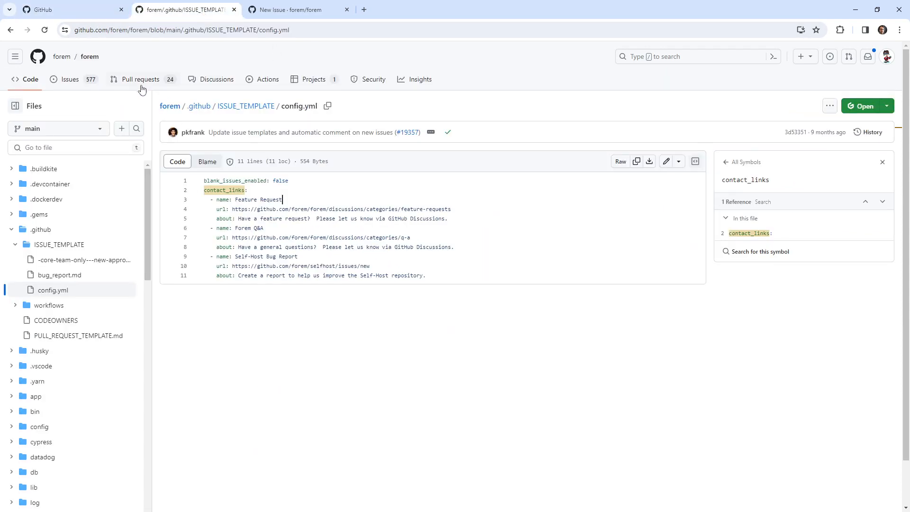
left_click(70, 78)
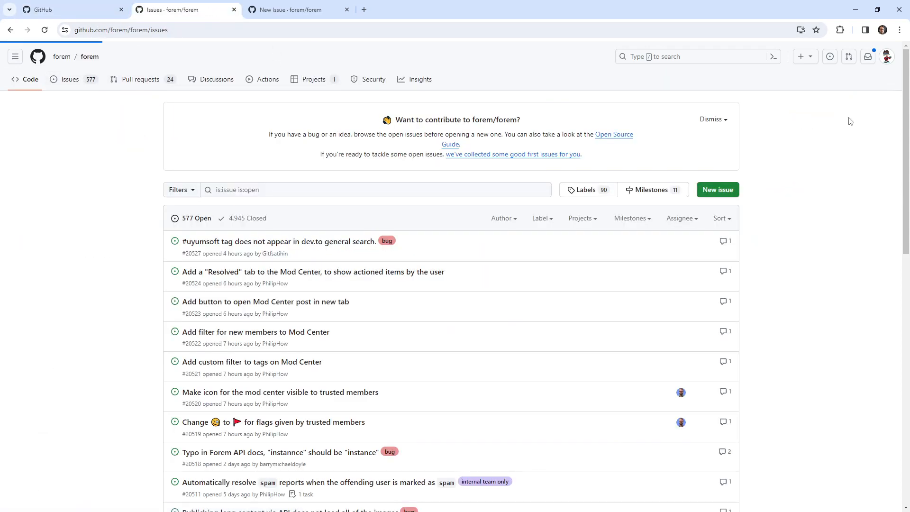
left_click(717, 190)
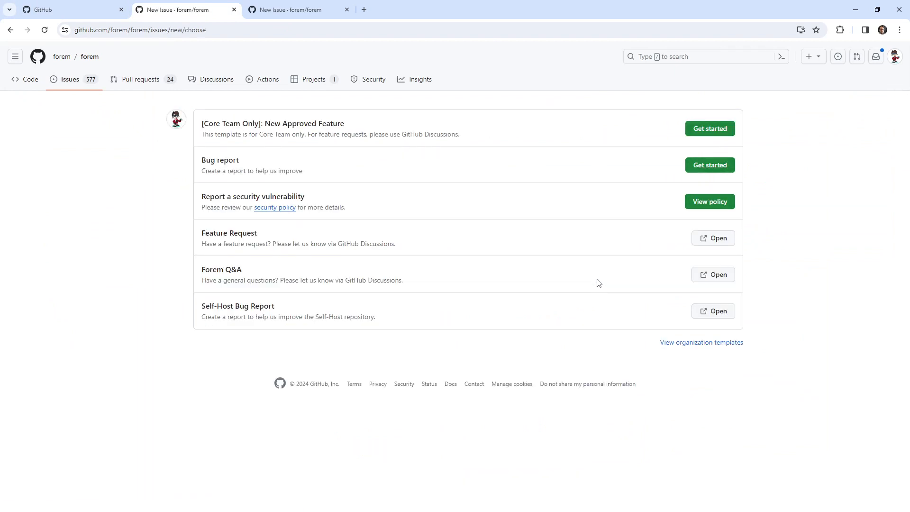
mouse_move(595, 272)
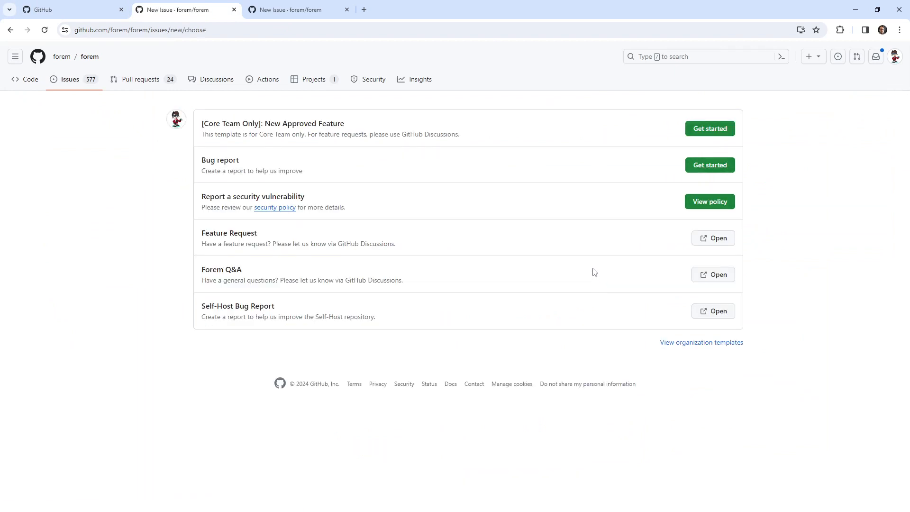
mouse_move(334, 191)
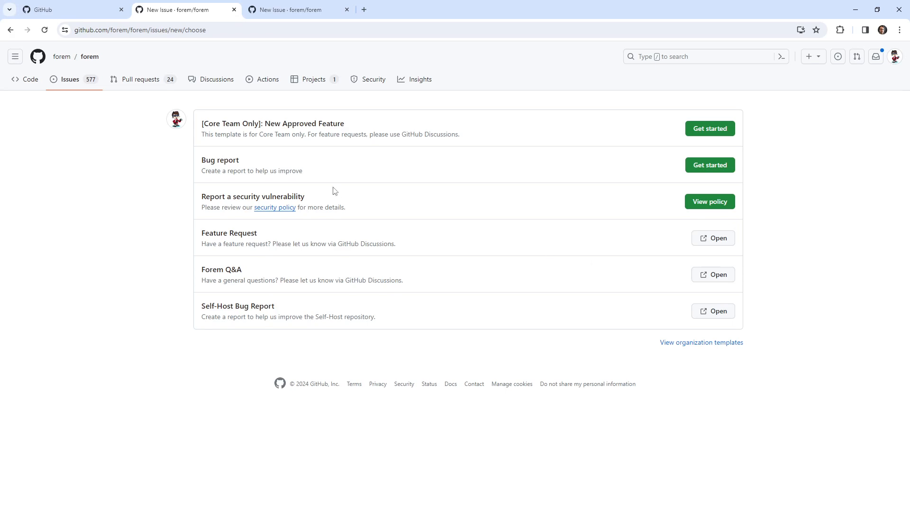
left_click(10, 29)
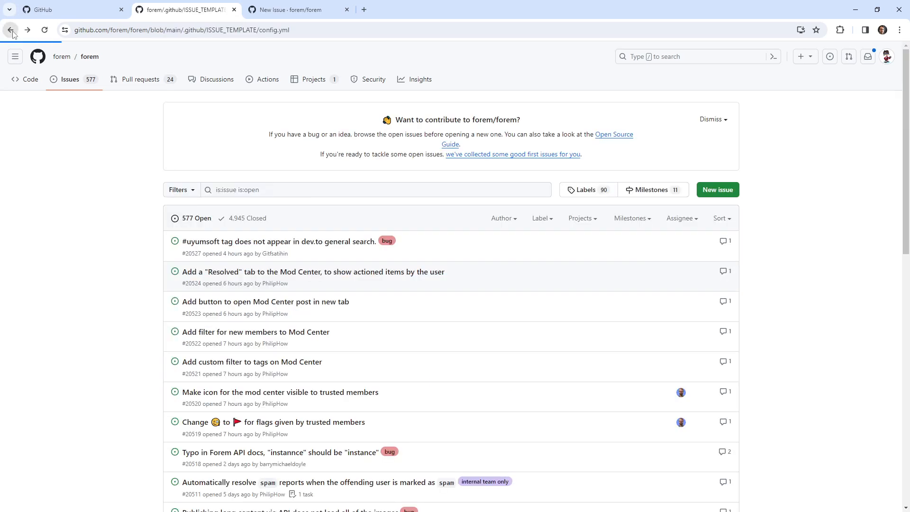
left_click(11, 30)
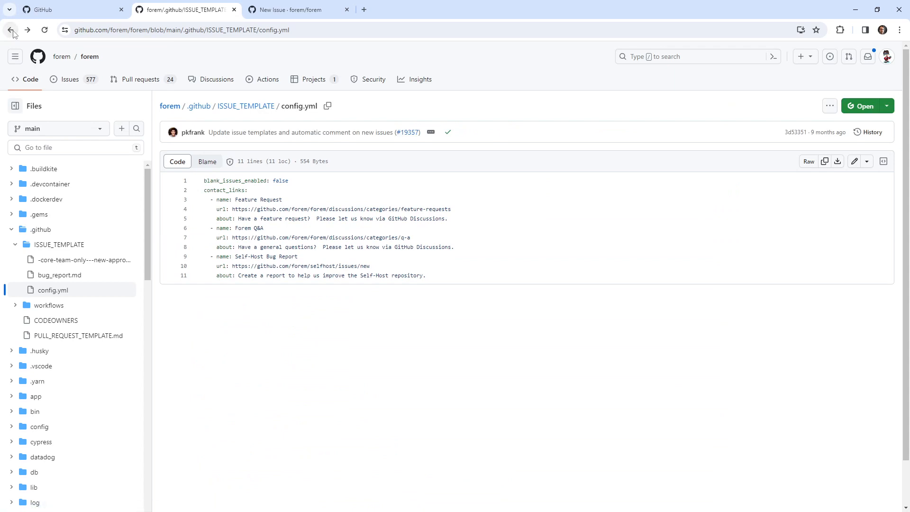
left_click(11, 30)
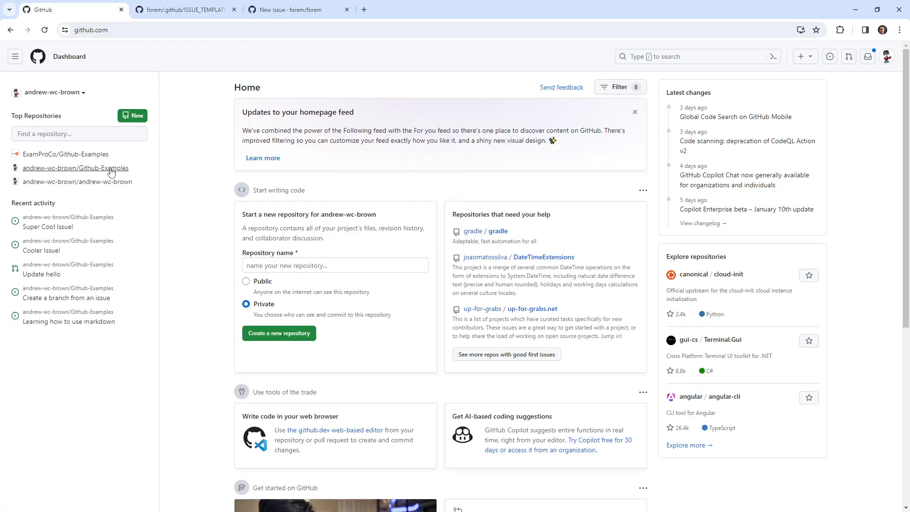
mouse_move(115, 175)
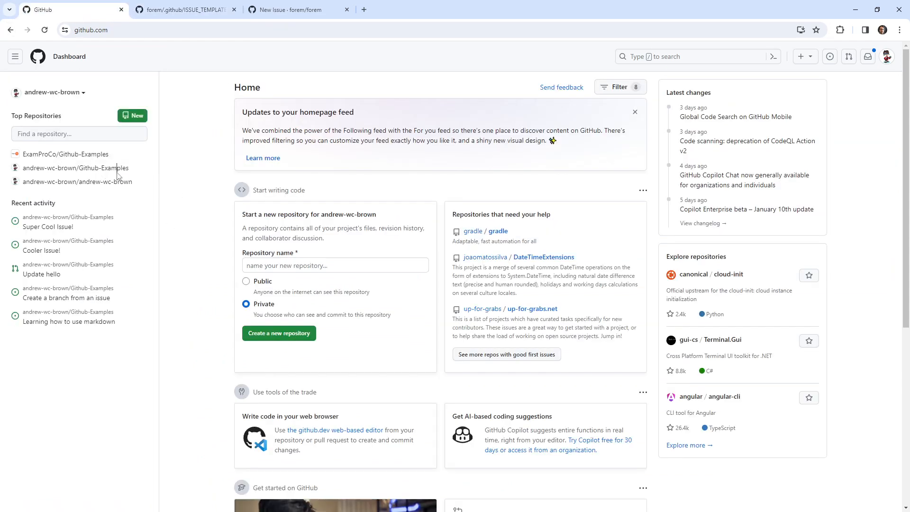
Launch Github-Examples from Top Repositories in the github.dev web editor
left_click(76, 168)
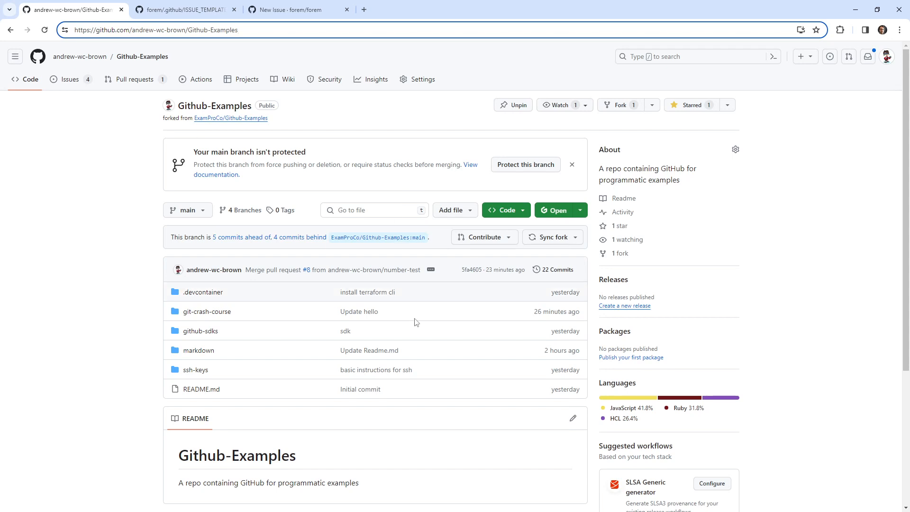
left_click(407, 30)
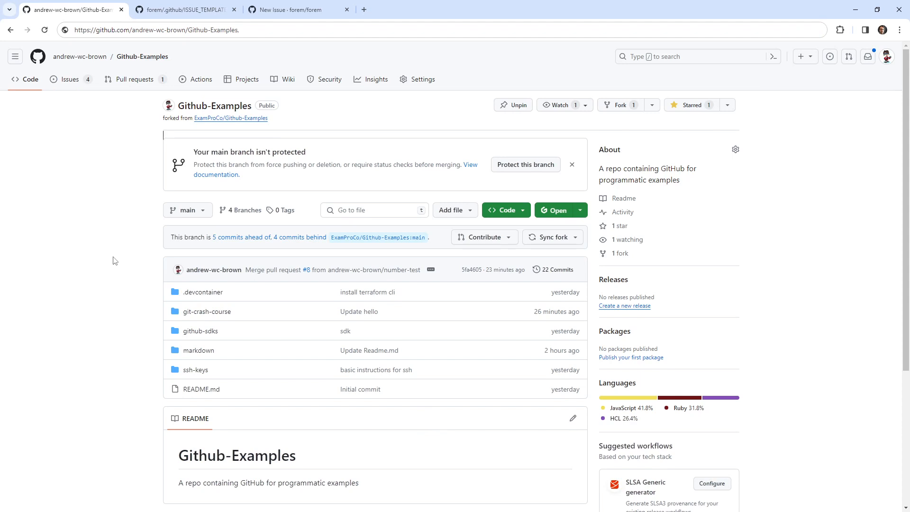
mouse_move(122, 236)
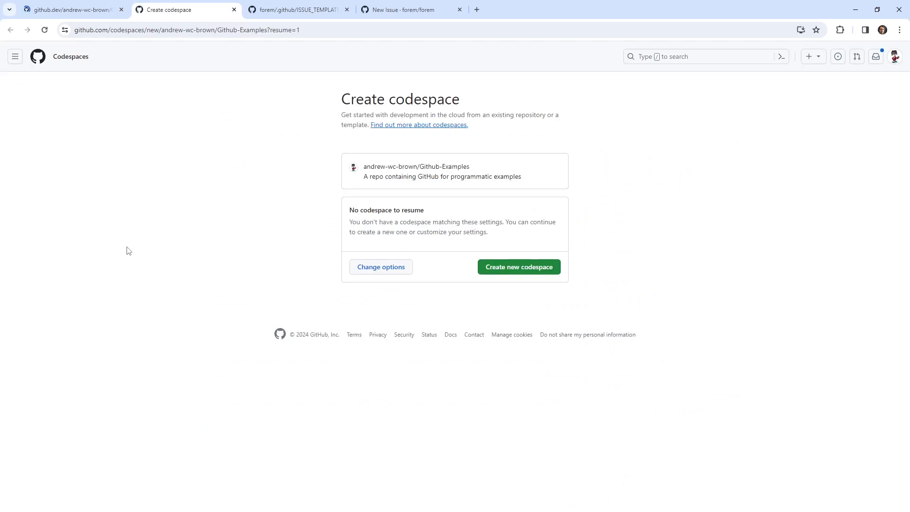
left_click(518, 266)
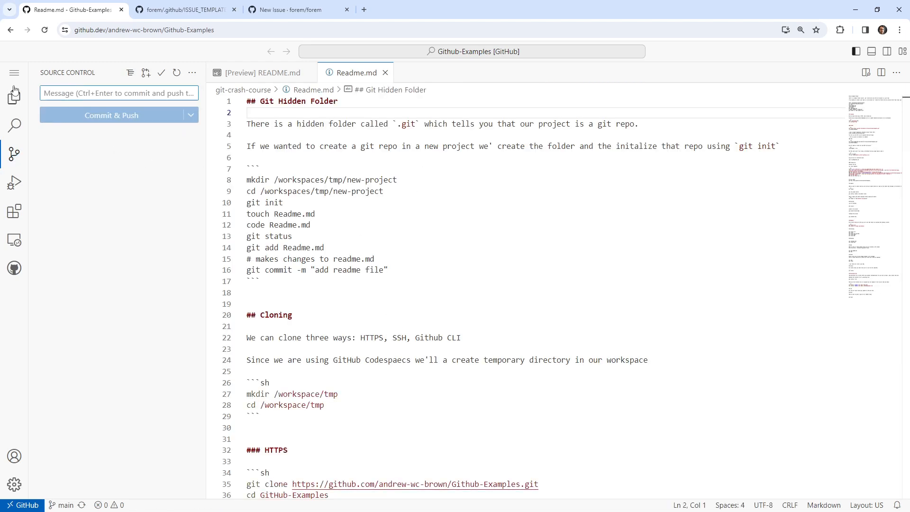
Create a .github/ISSUE_TEMPLATE folder at the root, deleting the mistaken .github file
right_click(130, 249)
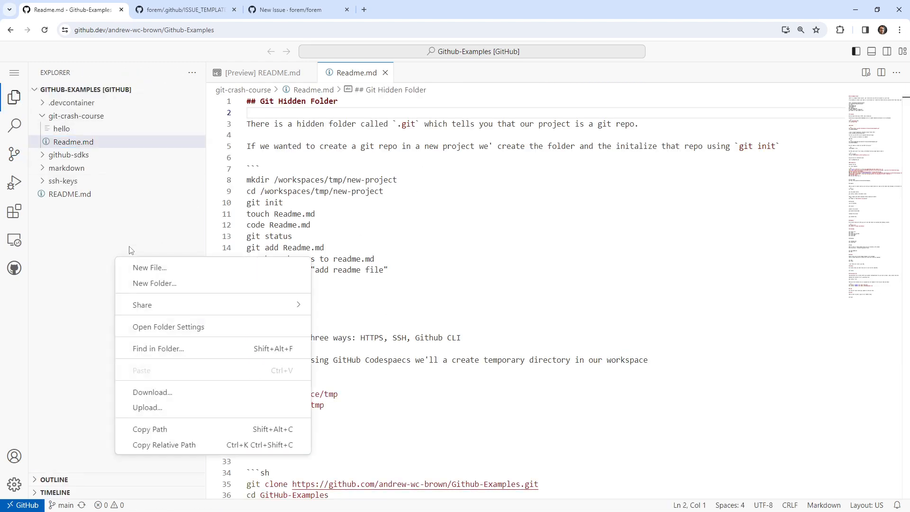
left_click(150, 267)
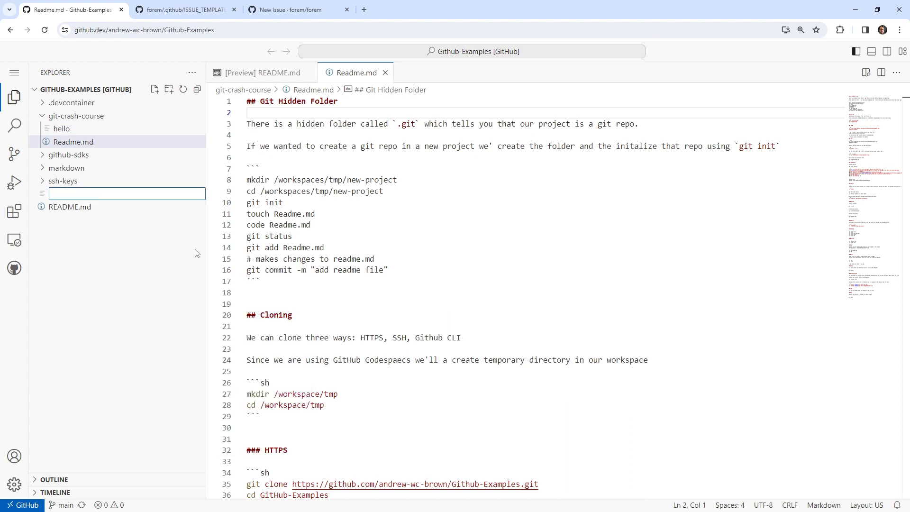
type(".github")
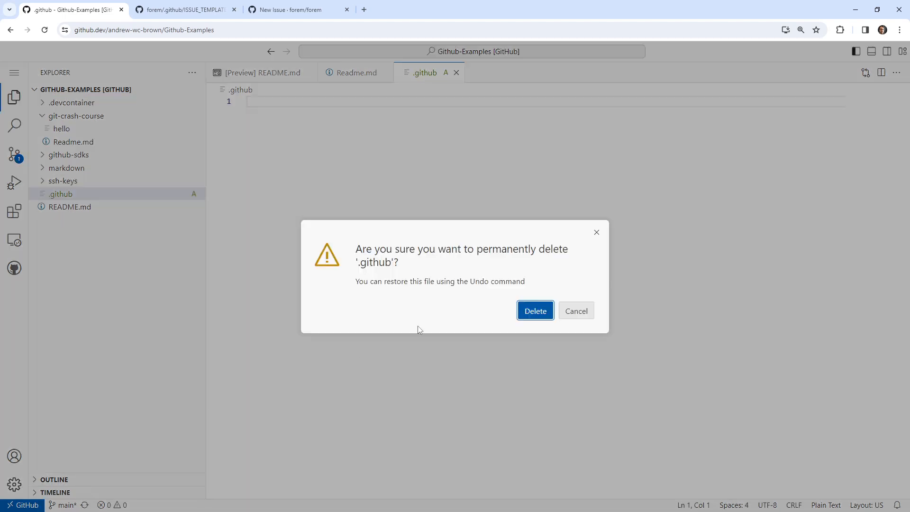
left_click(533, 311)
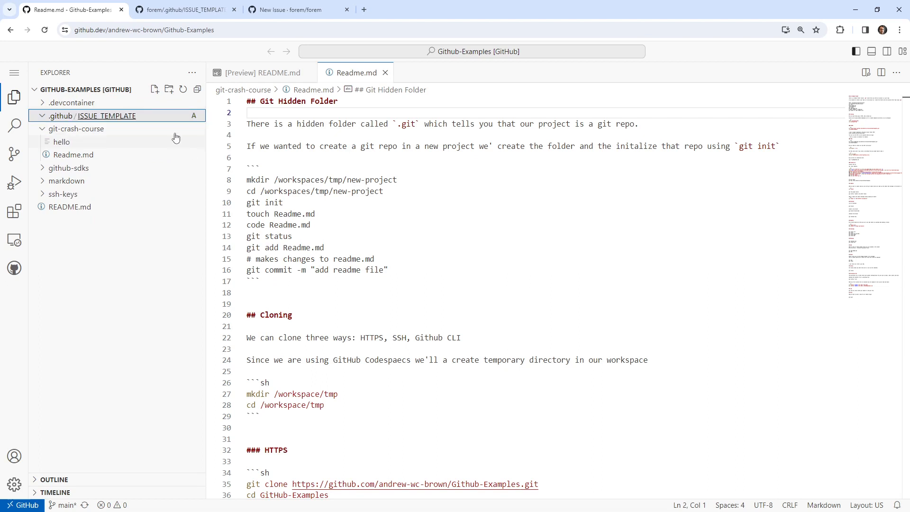
Create a new file secret.md inside ISSUE_TEMPLATE, checking forem's folder for reference
left_click(186, 10)
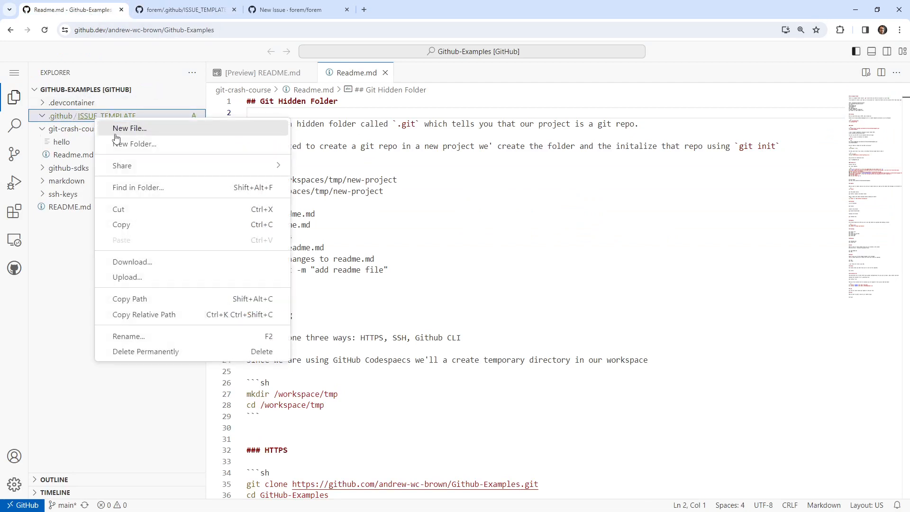
left_click(129, 128)
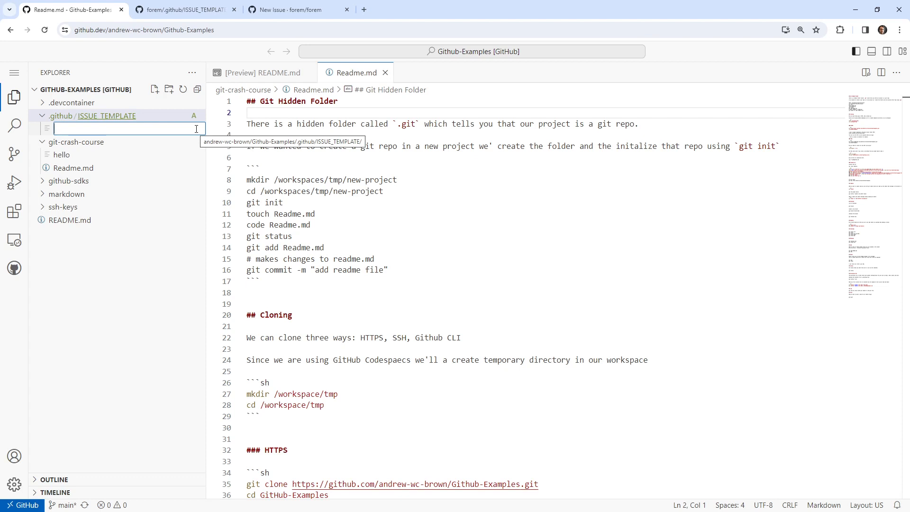
type("secret.md")
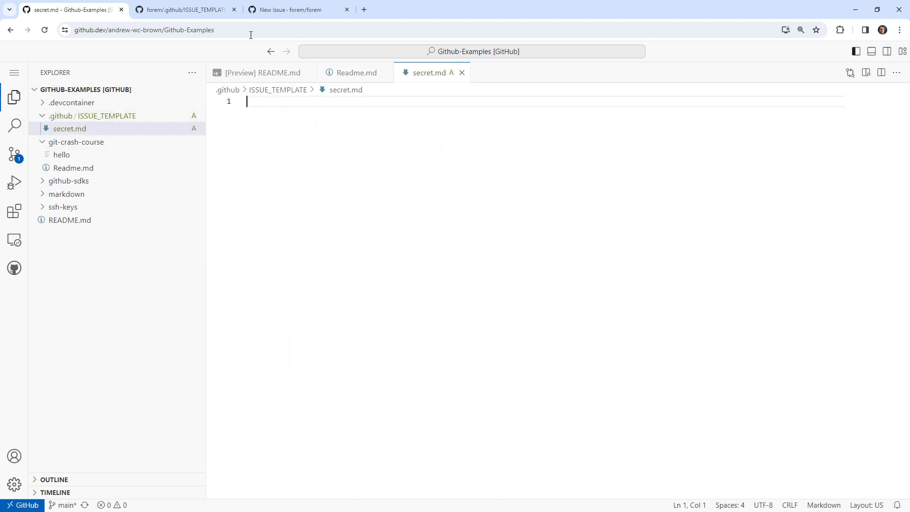
left_click(297, 9)
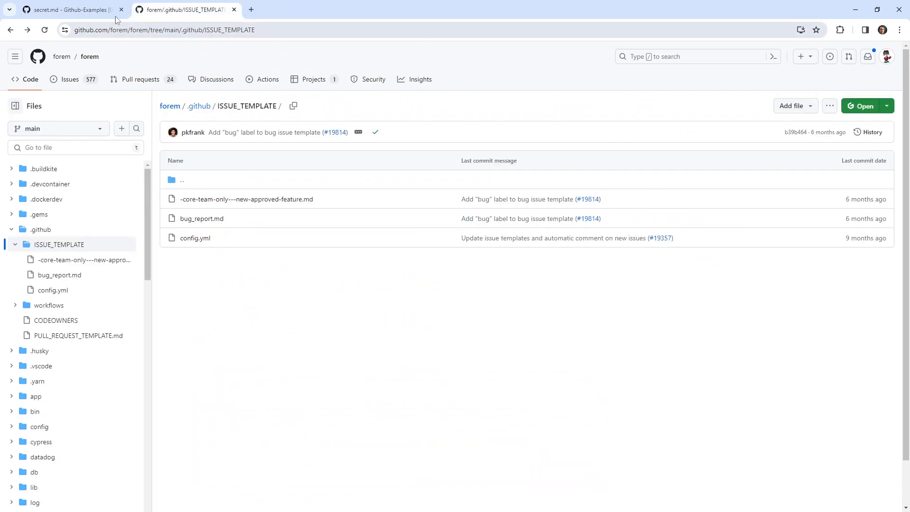
left_click(69, 9)
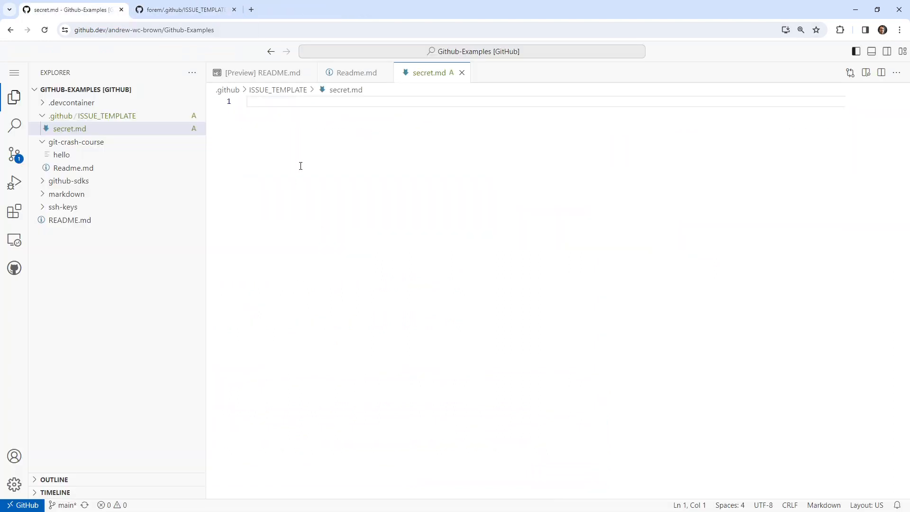
Write the heading 'Welcome to the secret submissions' and the line 'Submit to secrets. :cool:', then view pending changes
type("## Welc")
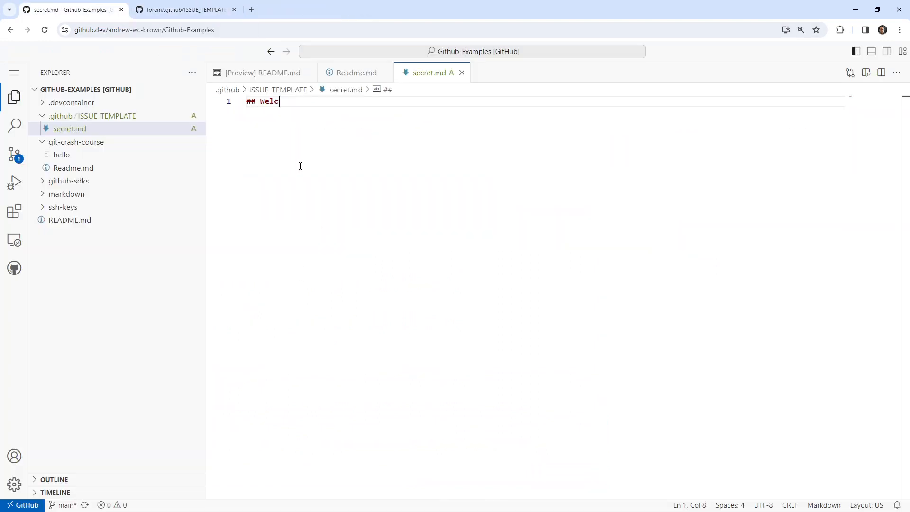
type("ome to the secret")
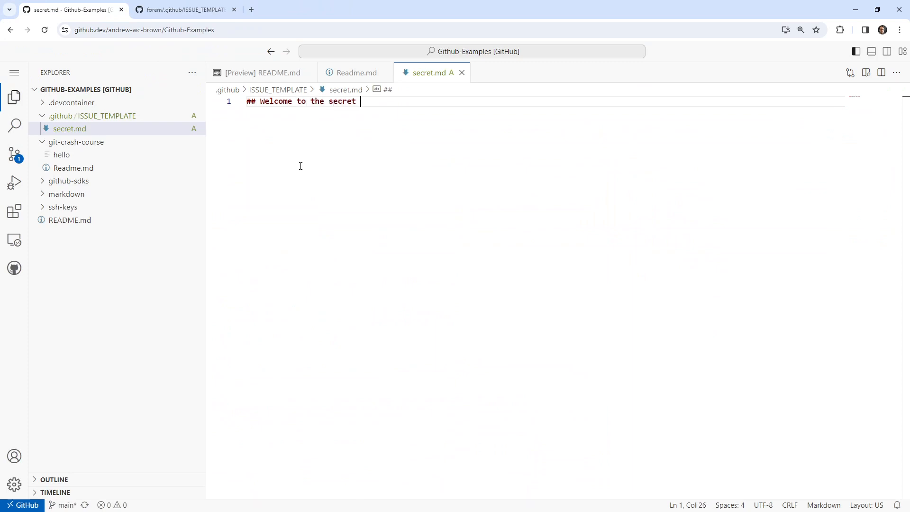
type("submissions")
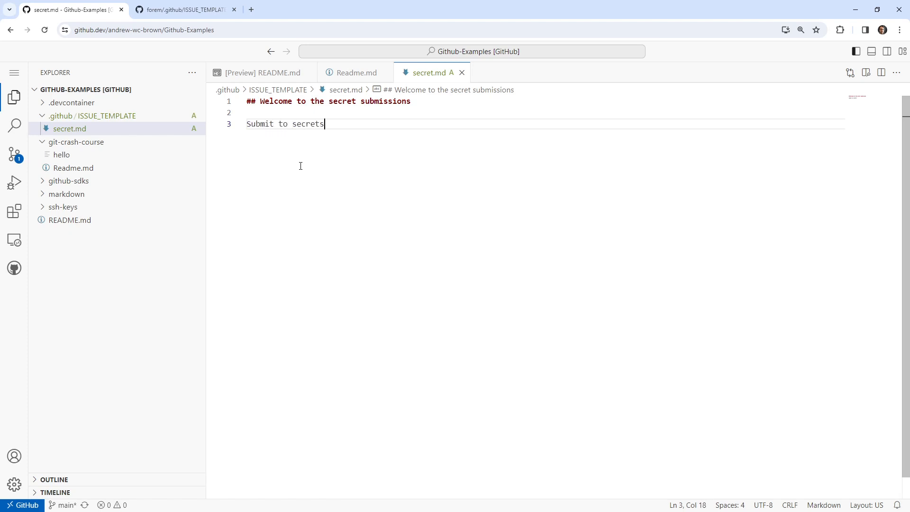
type(".")
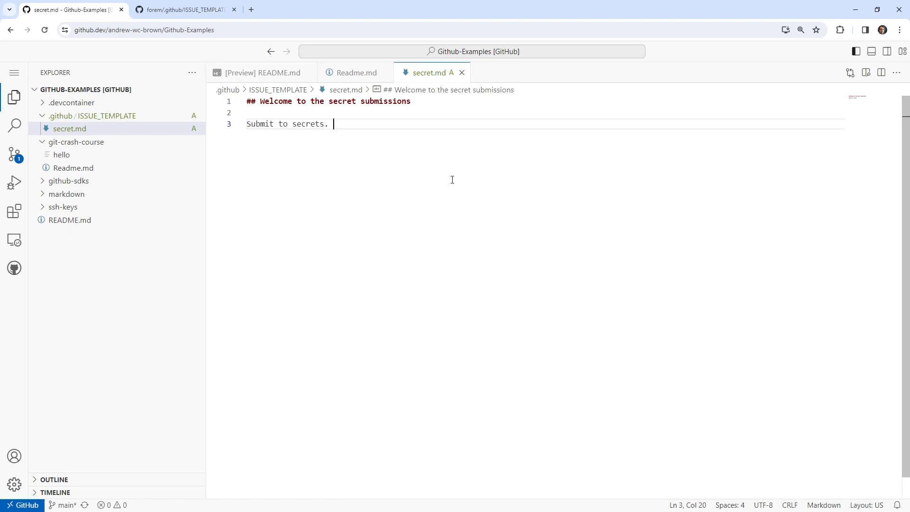
type(":secret")
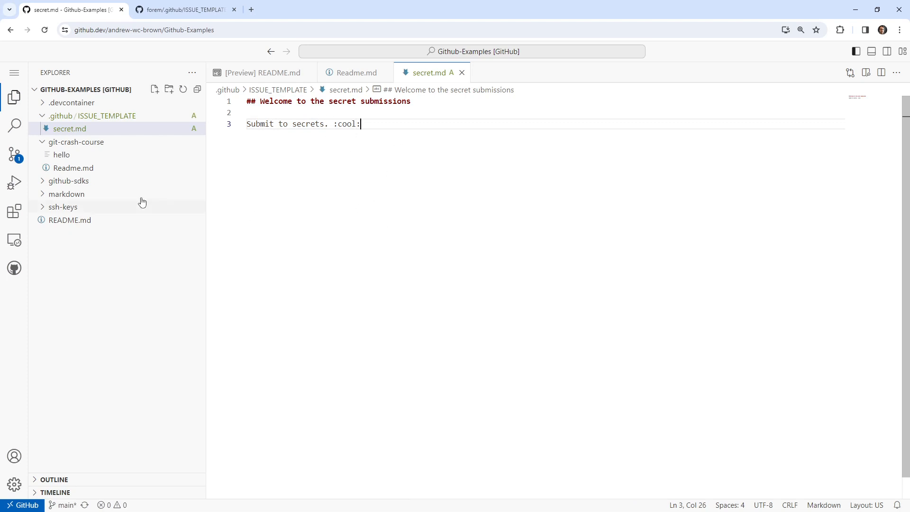
left_click(15, 153)
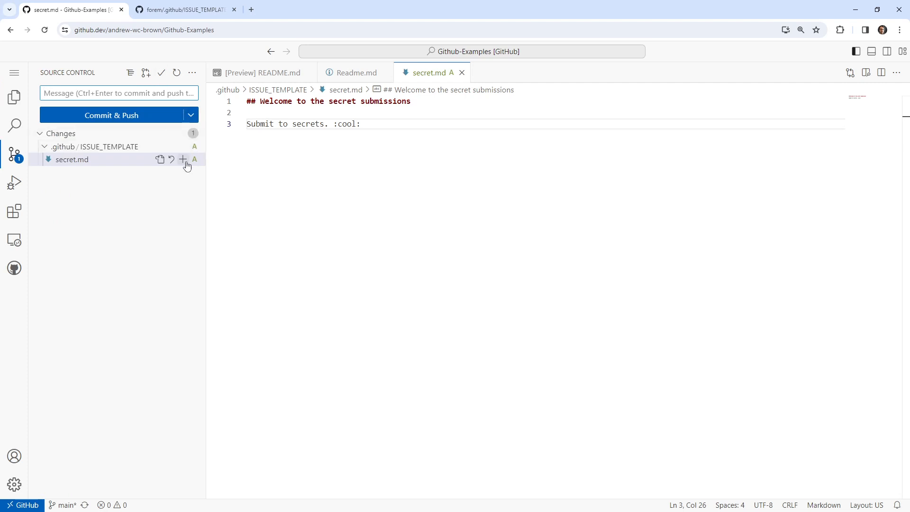
Commit and push secret.md to main with the message 'add issue template'
left_click(183, 159)
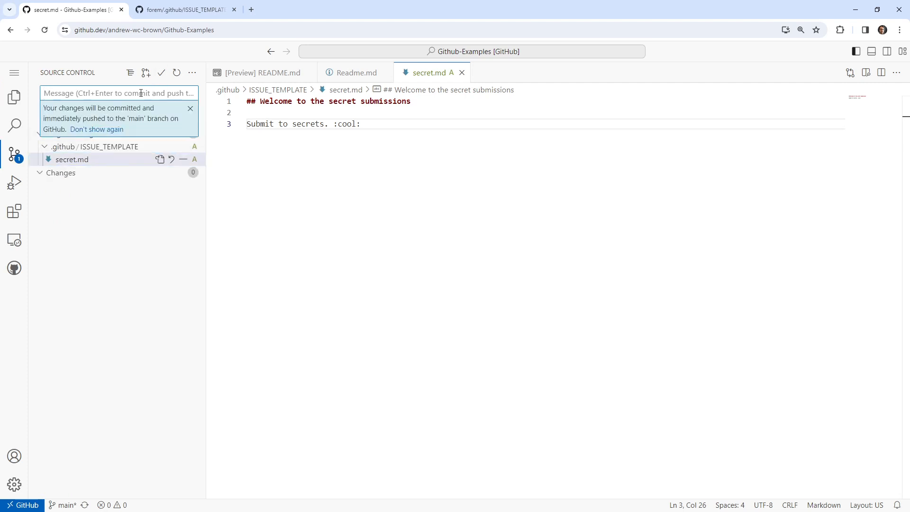
type("a")
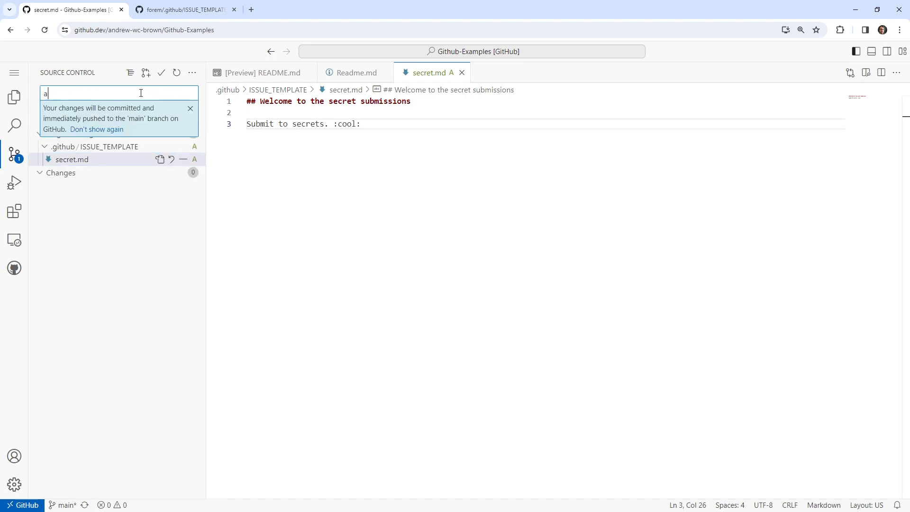
type("add issue template")
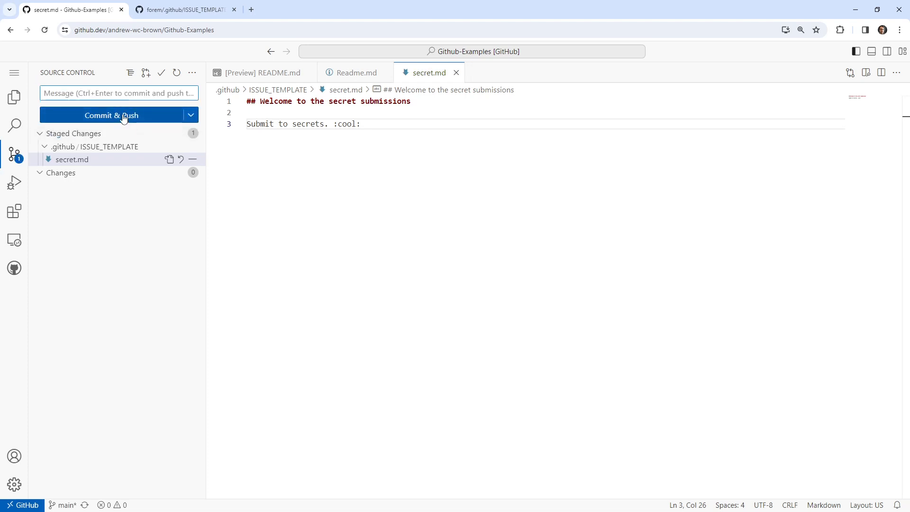
left_click(110, 115)
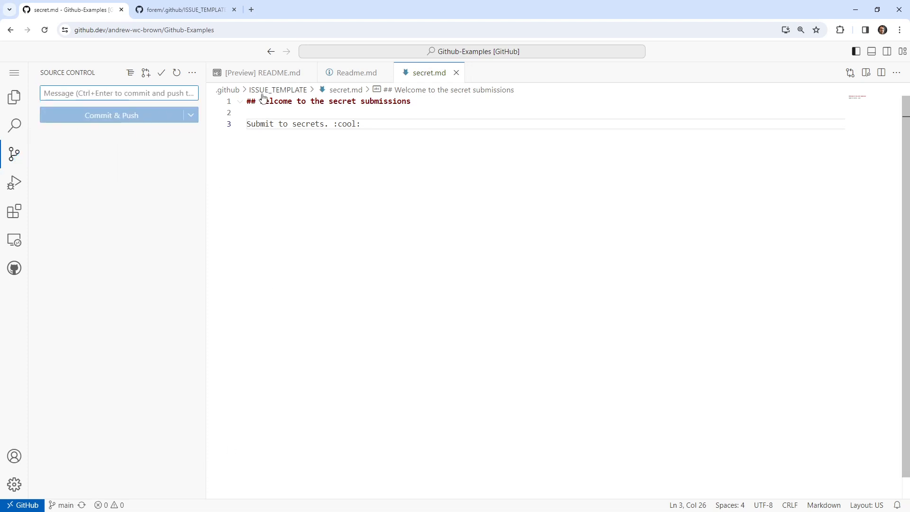
left_click(14, 72)
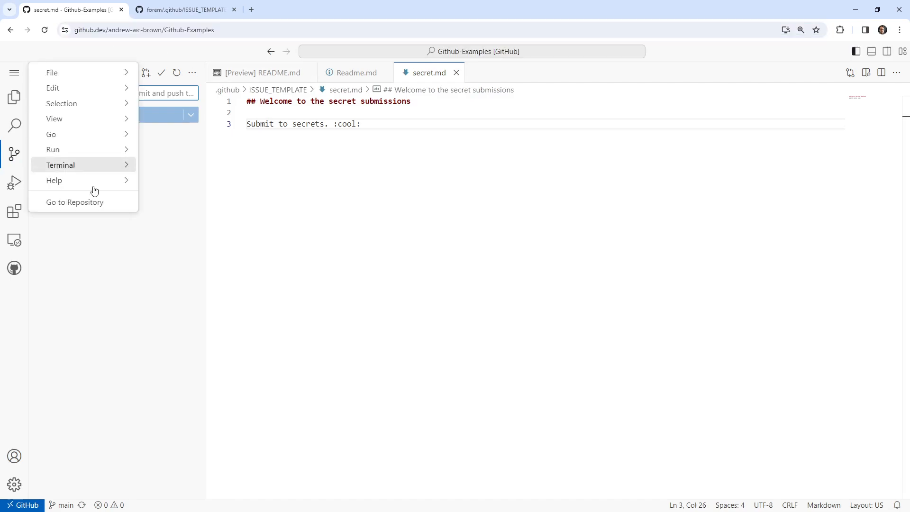
Go to Github-Examples on github.com, check its new-issue page, and return to the Code view
left_click(74, 201)
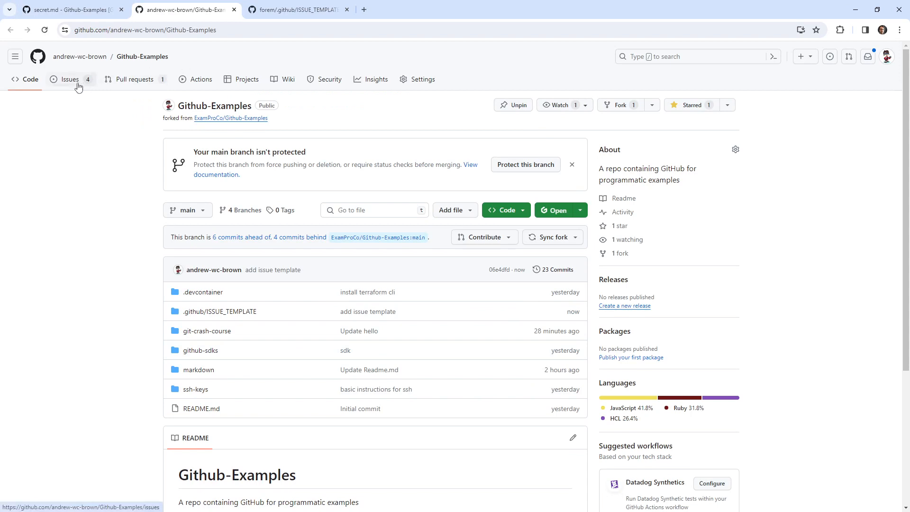
left_click(68, 78)
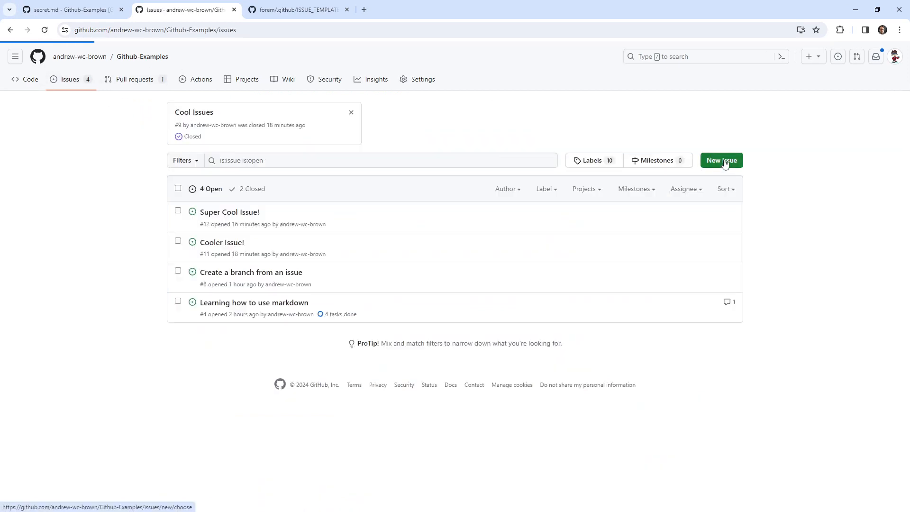
left_click(721, 160)
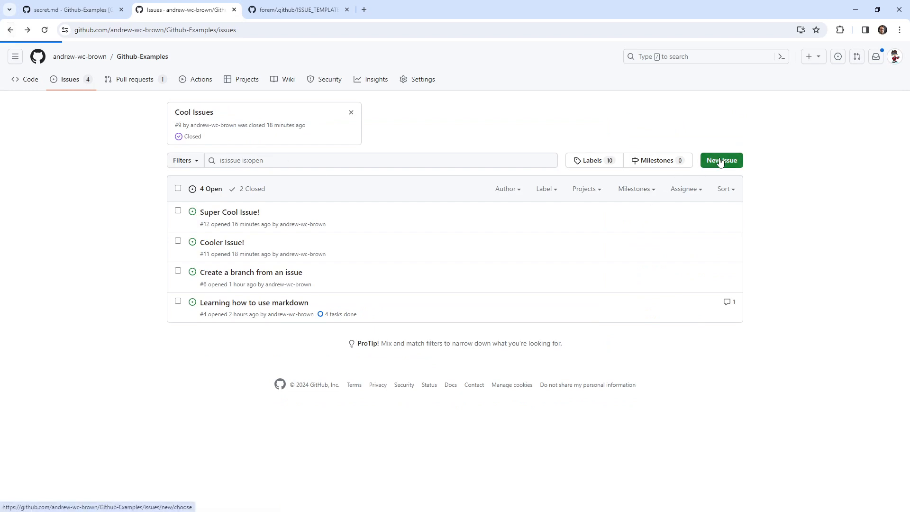
left_click(720, 160)
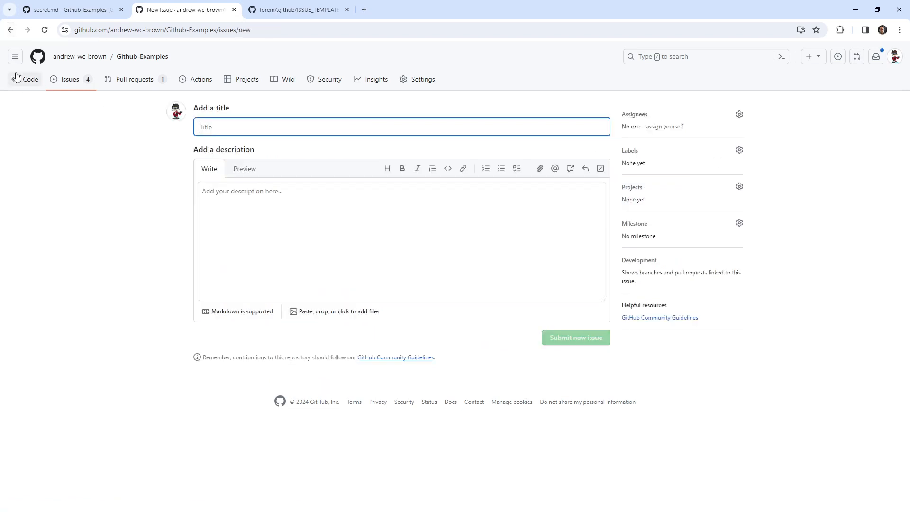
left_click(30, 79)
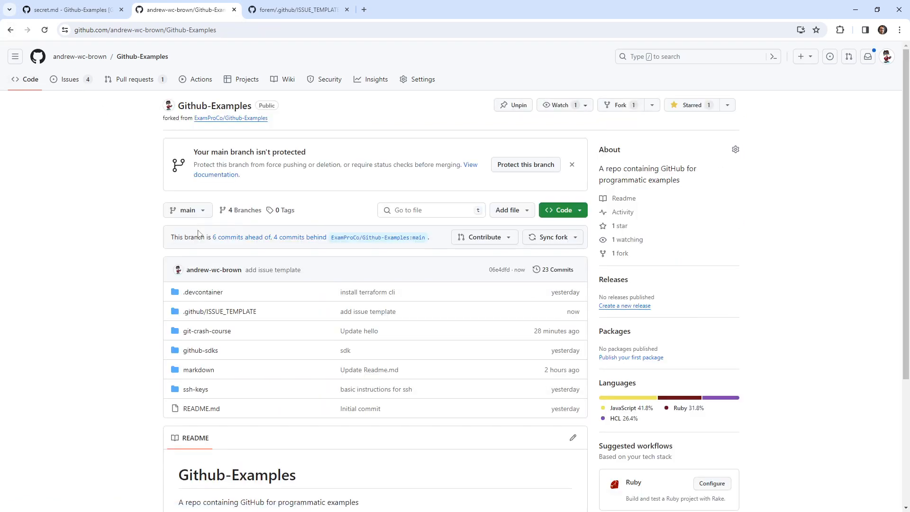
mouse_move(215, 307)
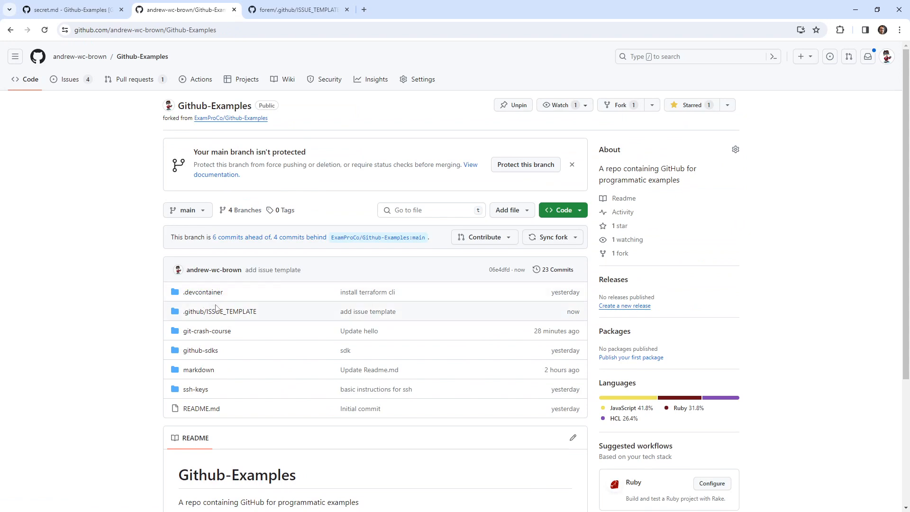
View the pushed .github/ISSUE_TEMPLATE folder and compare it with forem's template folder
left_click(295, 10)
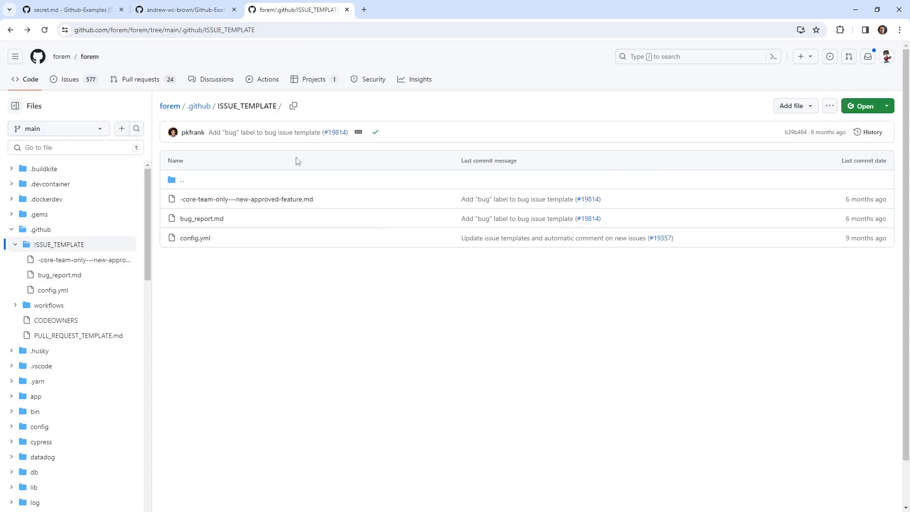
mouse_move(282, 115)
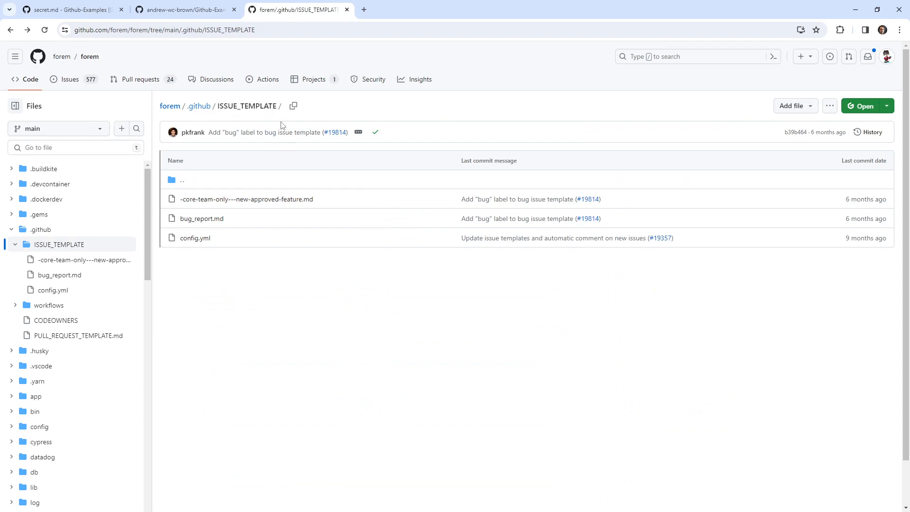
left_click(69, 9)
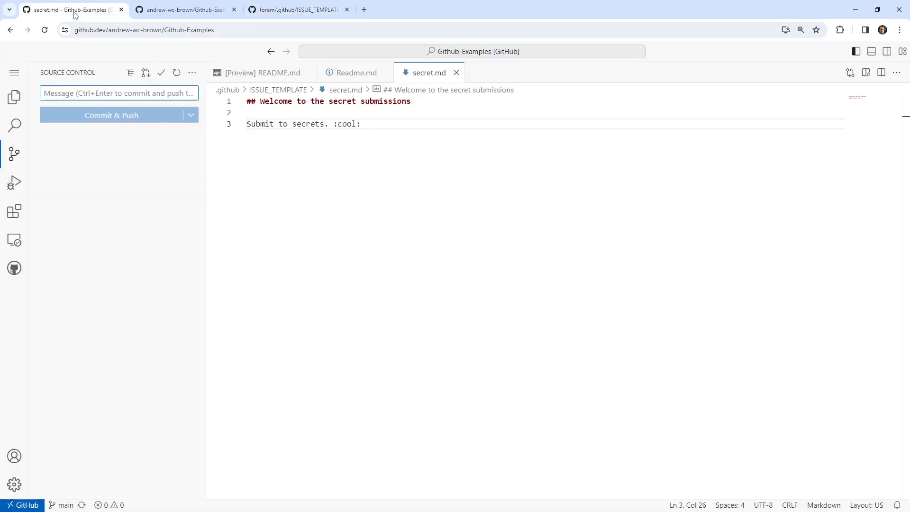
left_click(183, 10)
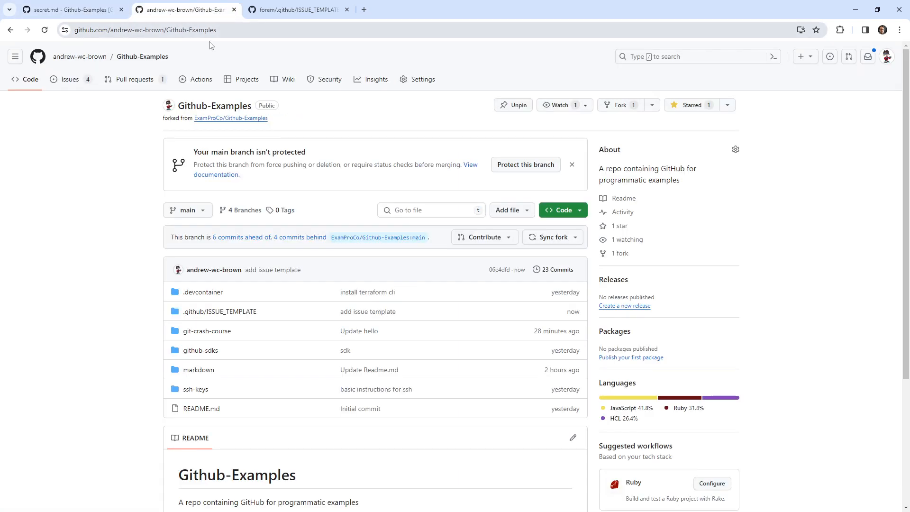
mouse_move(215, 266)
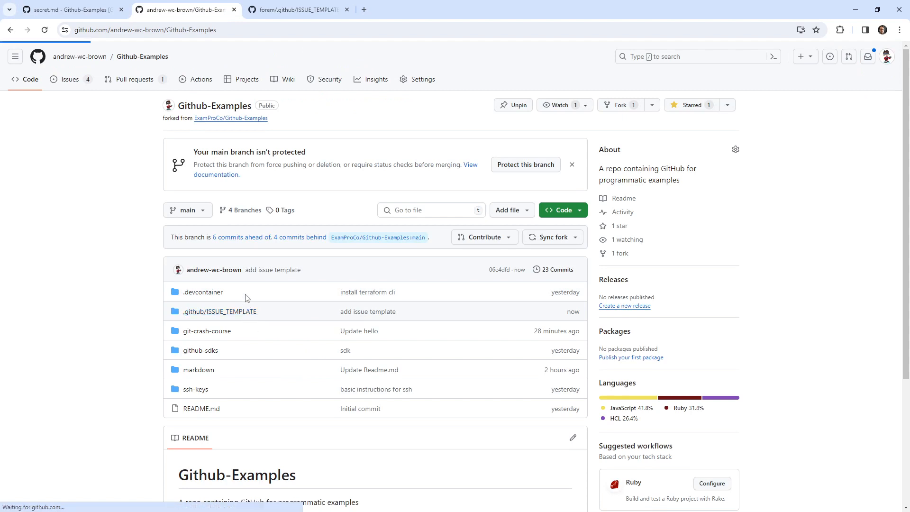
left_click(219, 311)
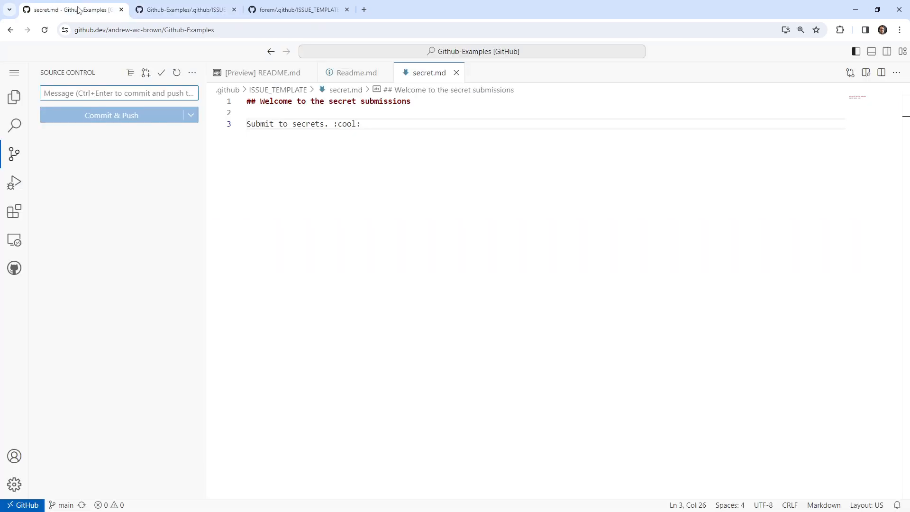
left_click(14, 97)
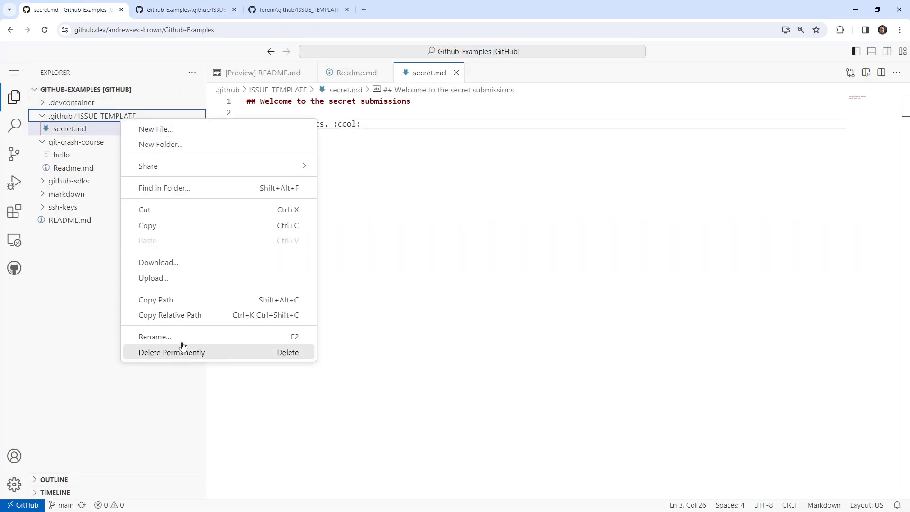
left_click(296, 10)
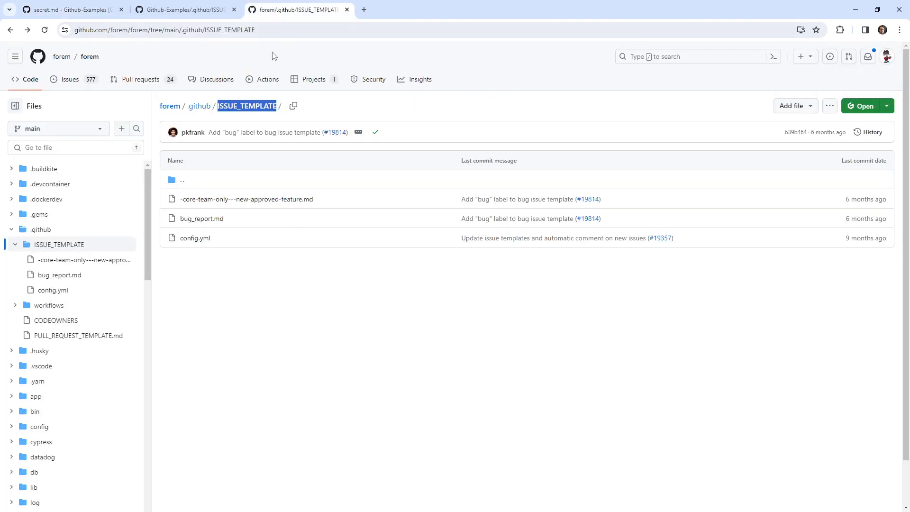
left_click(69, 10)
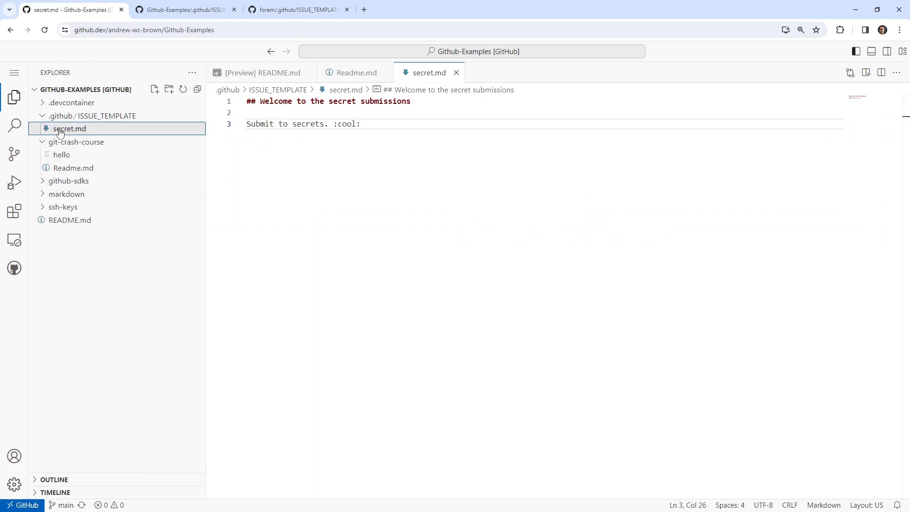
mouse_move(182, 22)
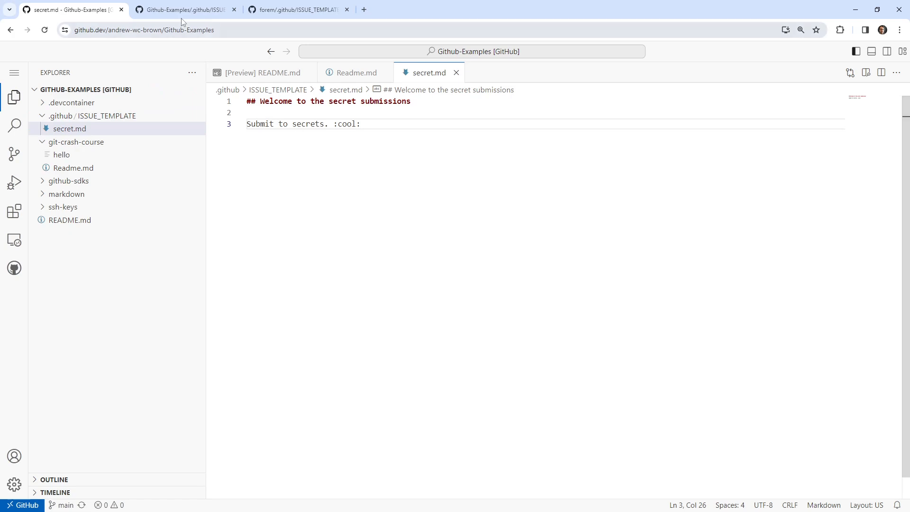
From the Github-Examples repository tab, reach its blank new-issue form via Issues
left_click(185, 9)
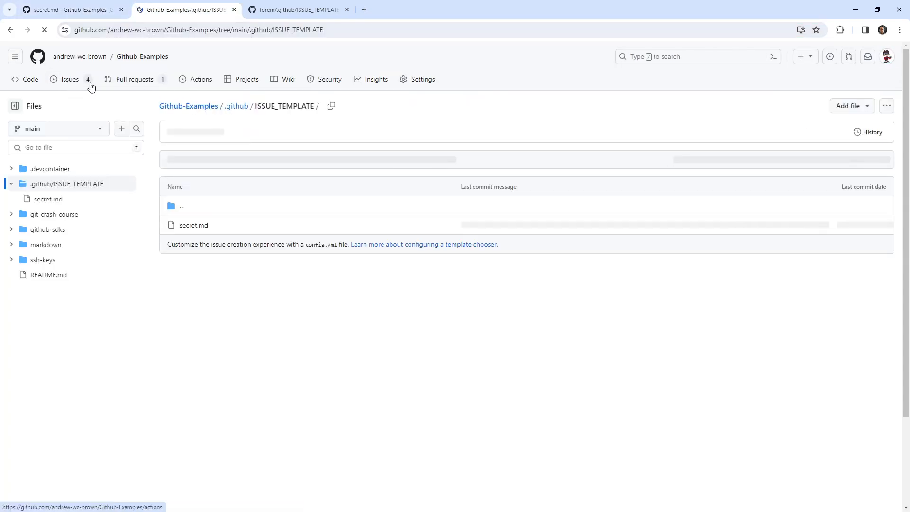
left_click(69, 79)
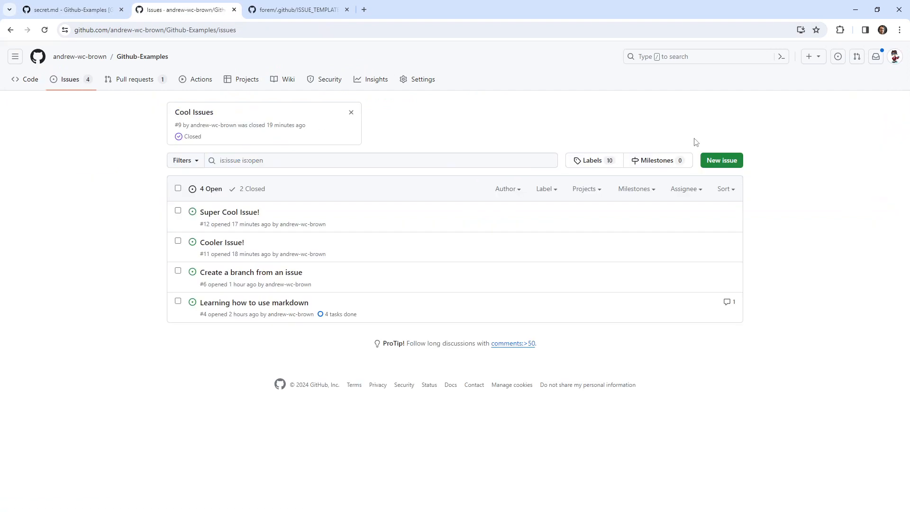
left_click(720, 161)
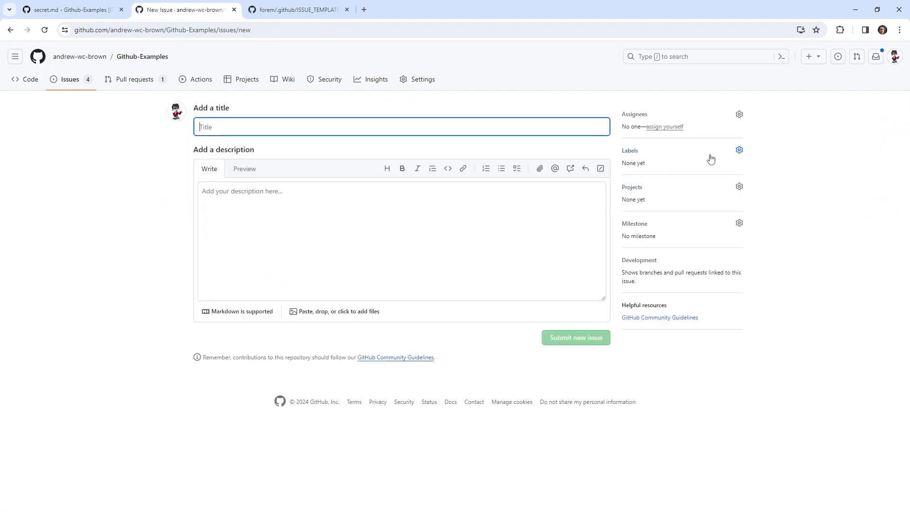
mouse_move(704, 151)
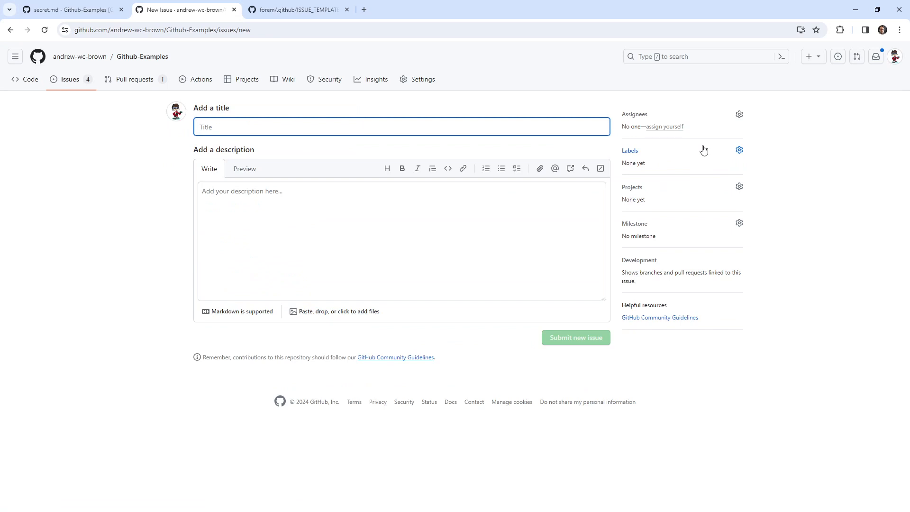
Look through the fork's repository Settings page, then return to its code listing
left_click(423, 79)
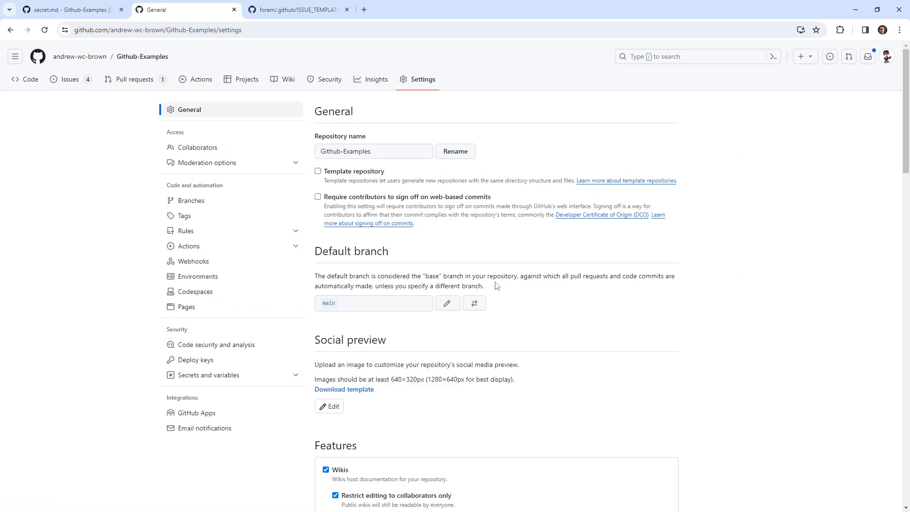
mouse_move(495, 226)
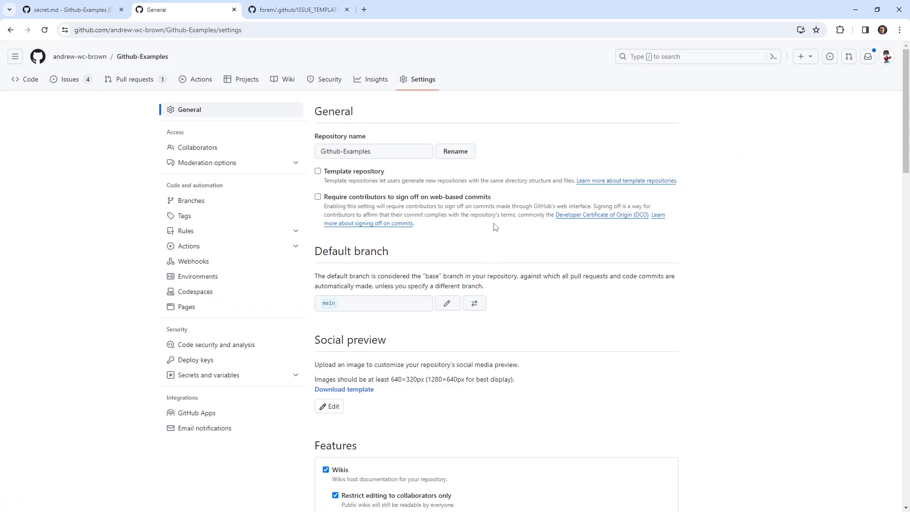
scroll("down", 3)
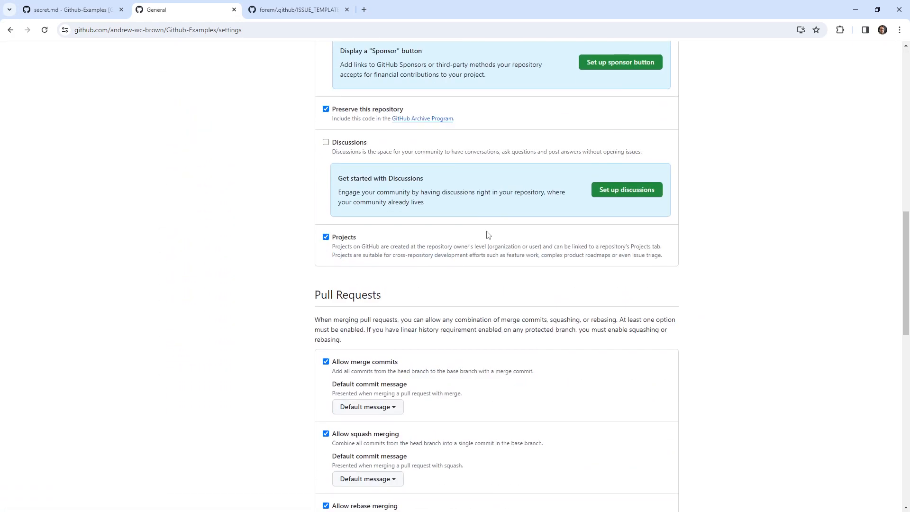
scroll("up", 3)
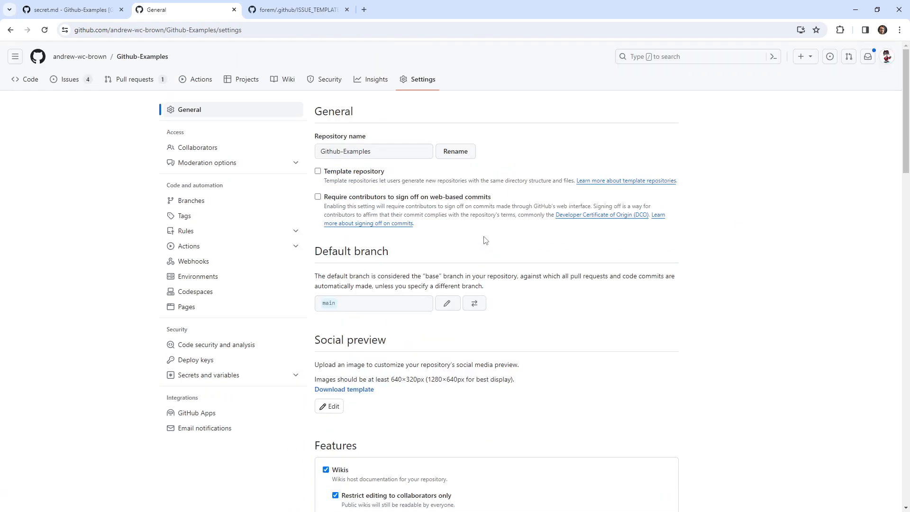
scroll("down", 3)
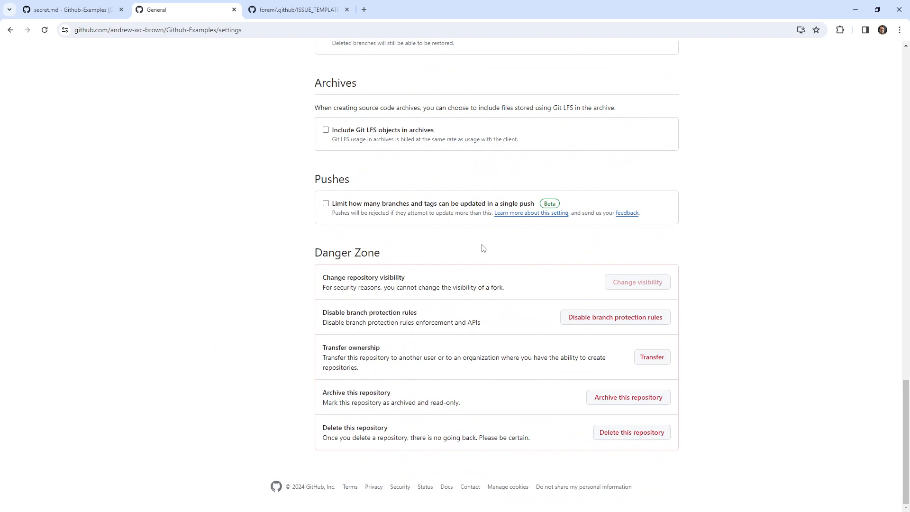
mouse_move(376, 270)
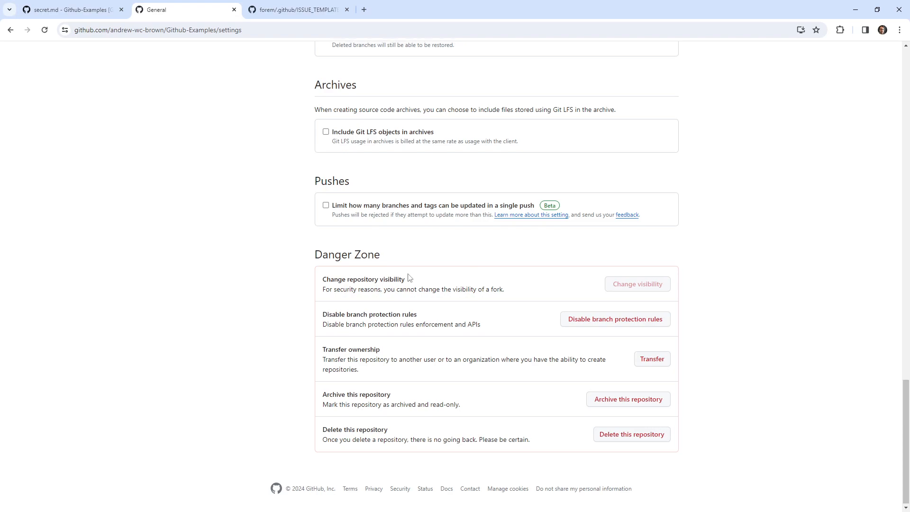
scroll("up", 3)
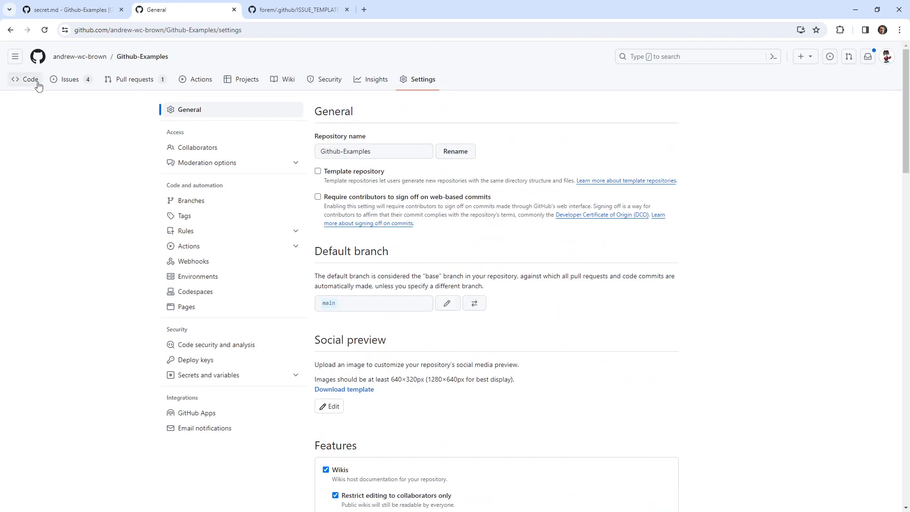
left_click(30, 79)
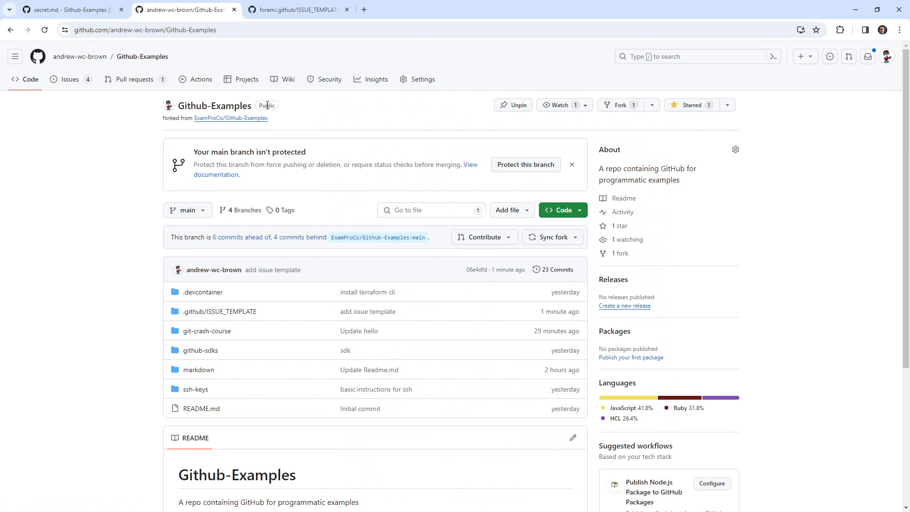
mouse_move(138, 163)
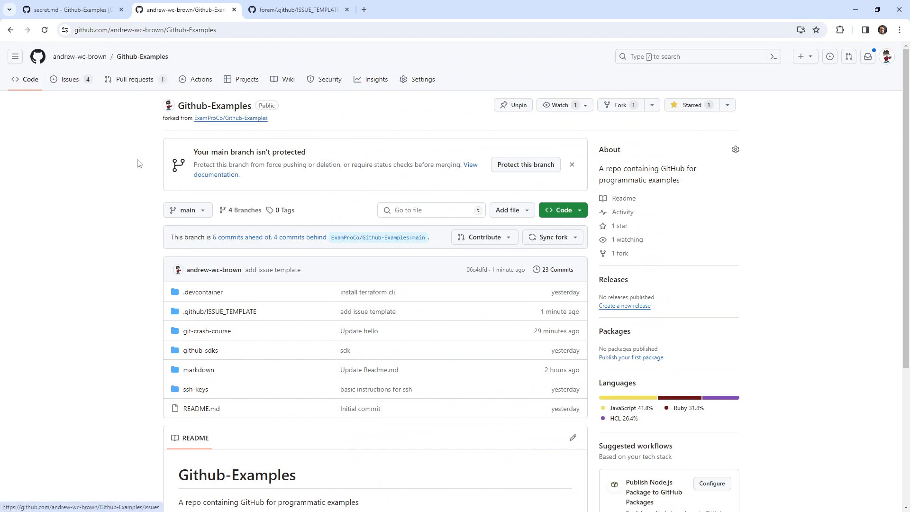
After glancing at the github.dev tab, start a blank new issue in Github-Examples
left_click(69, 9)
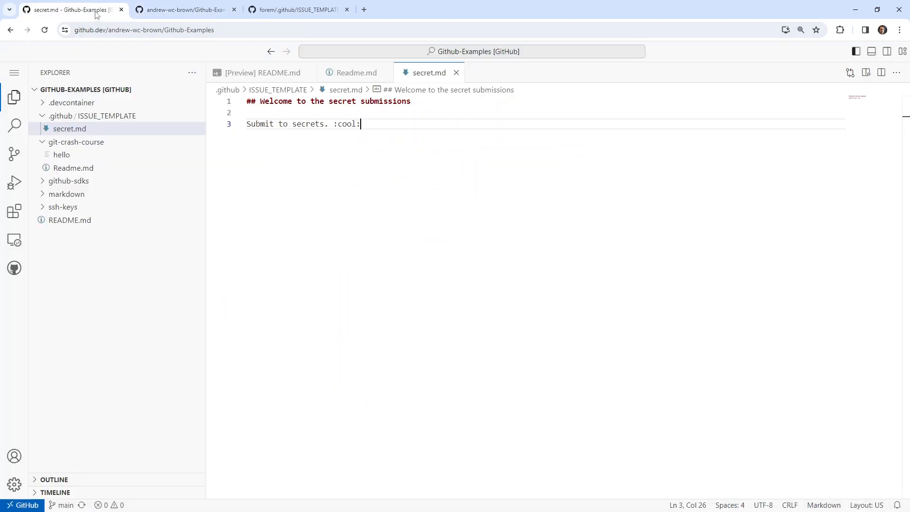
left_click(183, 10)
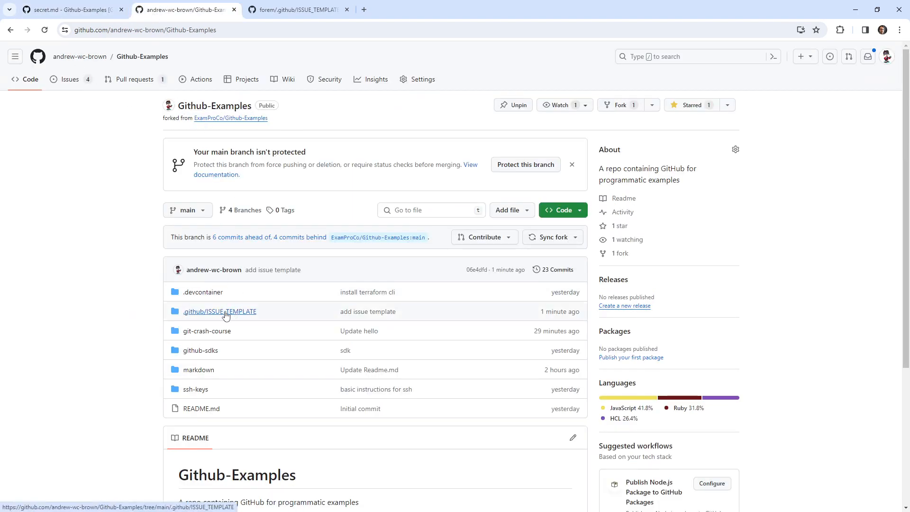
mouse_move(95, 104)
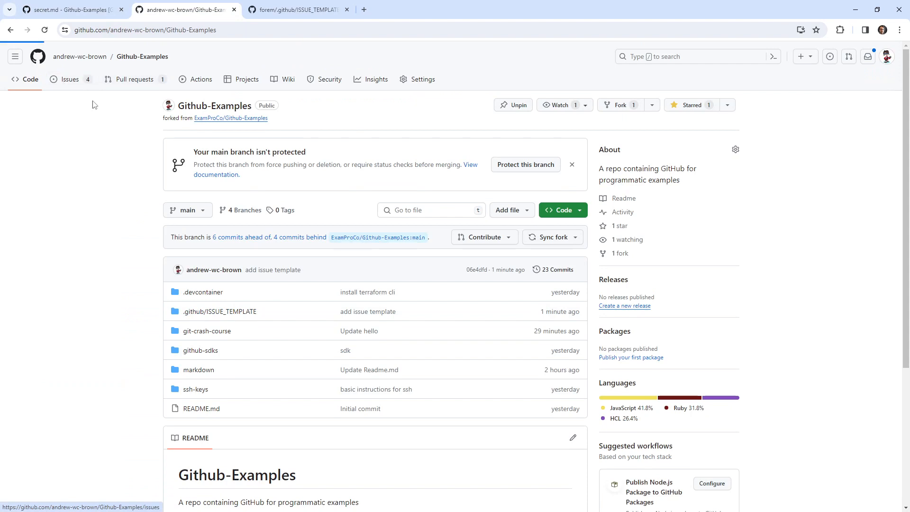
left_click(69, 79)
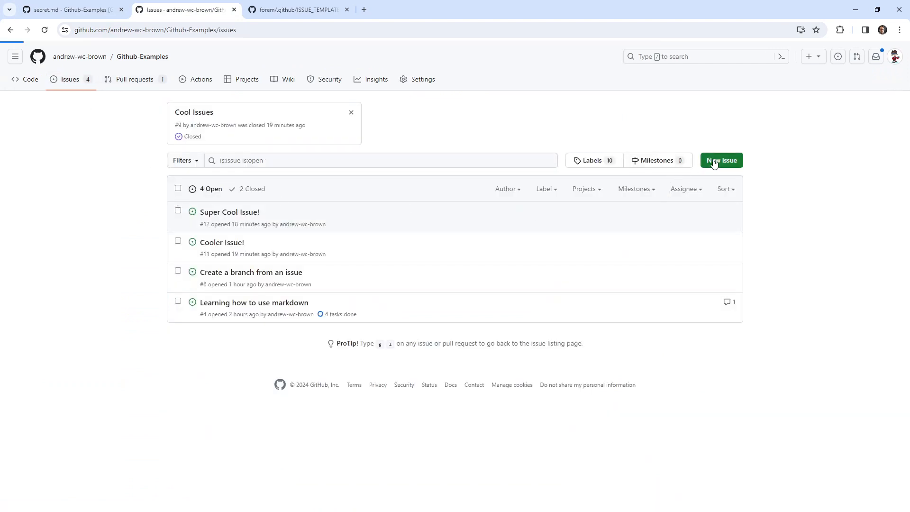
left_click(720, 160)
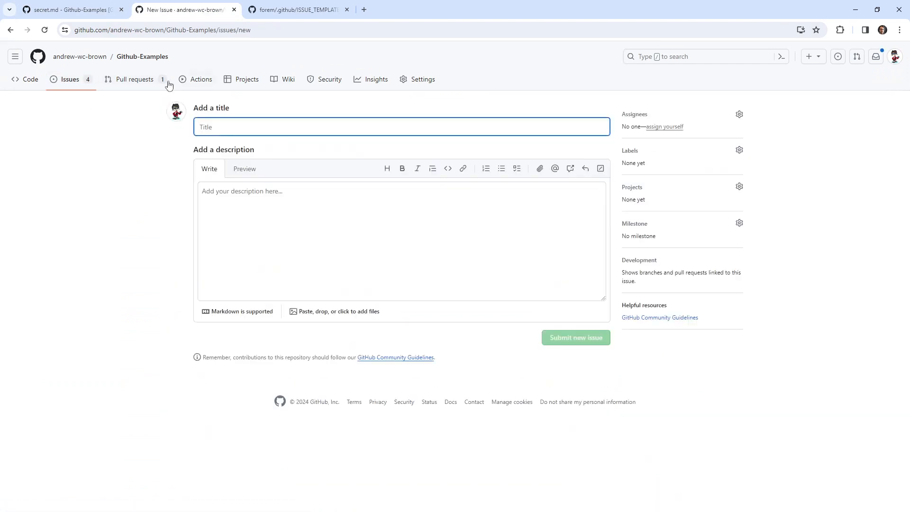
Create a pull request titled and described 'update' from the fork's main to upstream ExamProCo
left_click(135, 79)
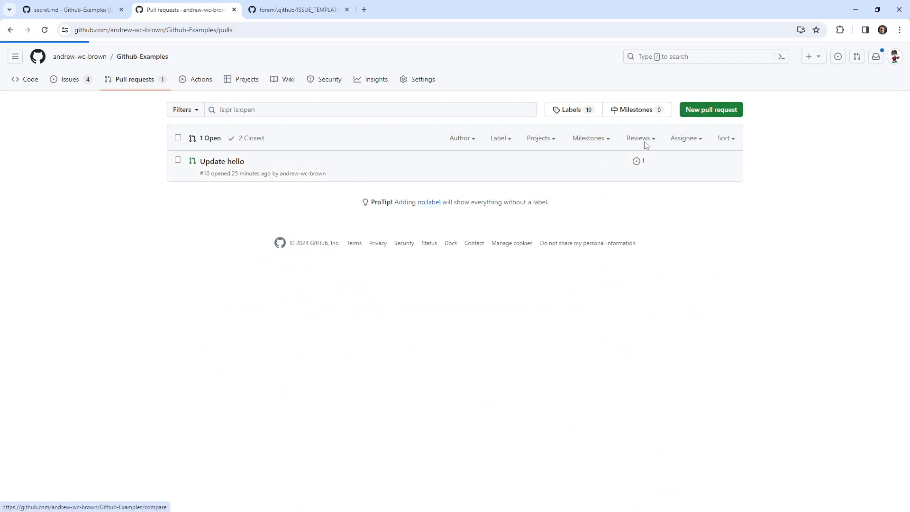
left_click(710, 110)
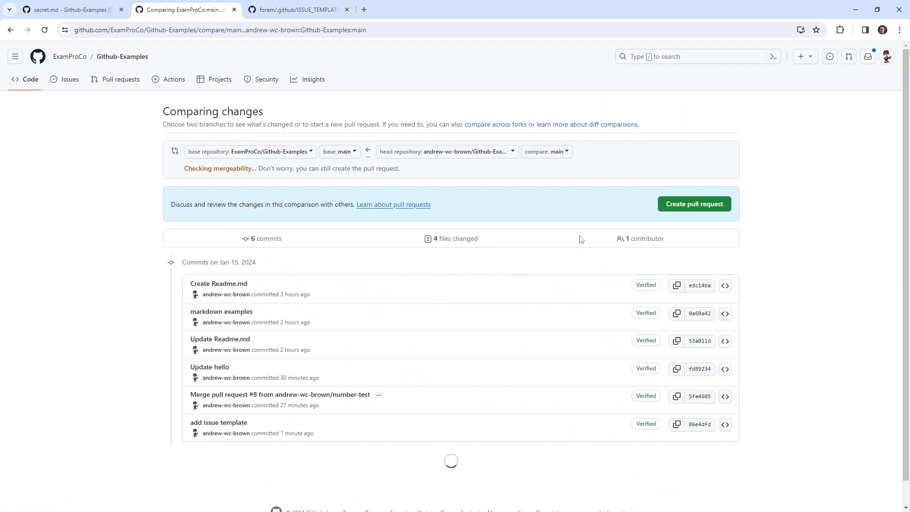
left_click(694, 204)
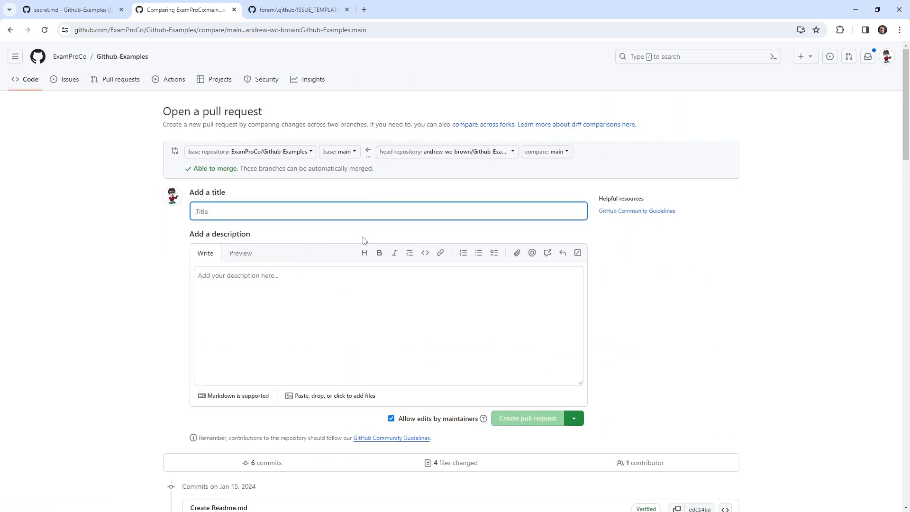
type("update")
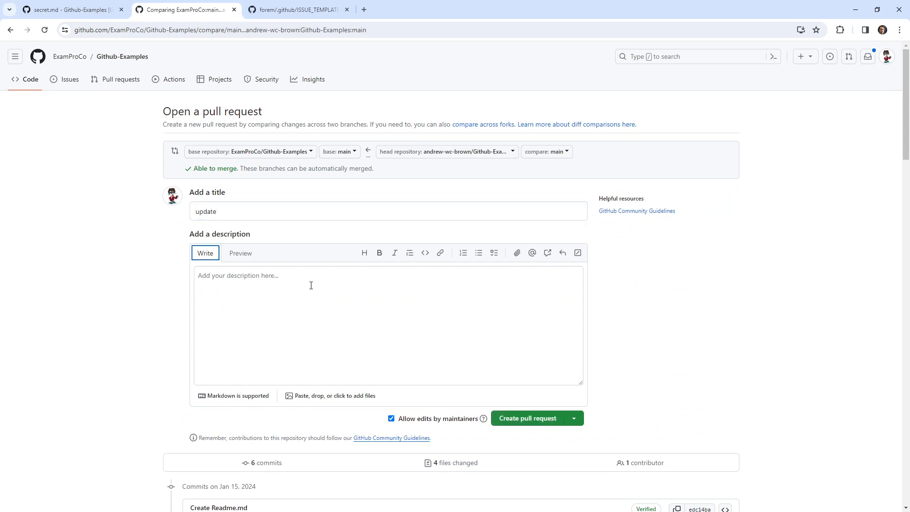
type("update")
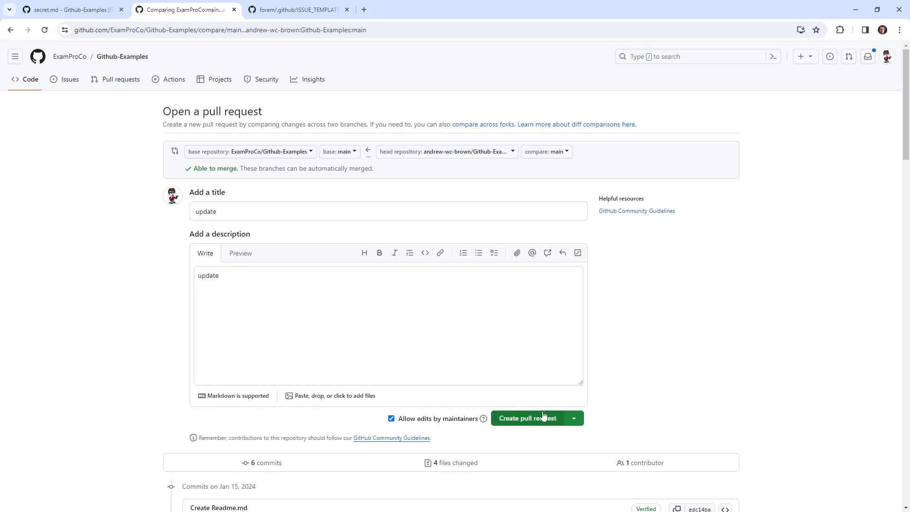
left_click(527, 418)
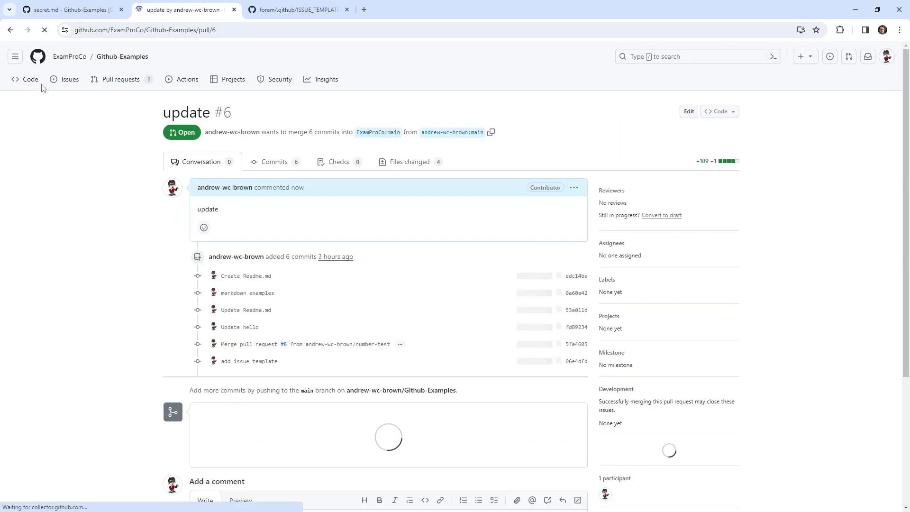
View the upstream ExamProCo repository's open pull requests
left_click(120, 79)
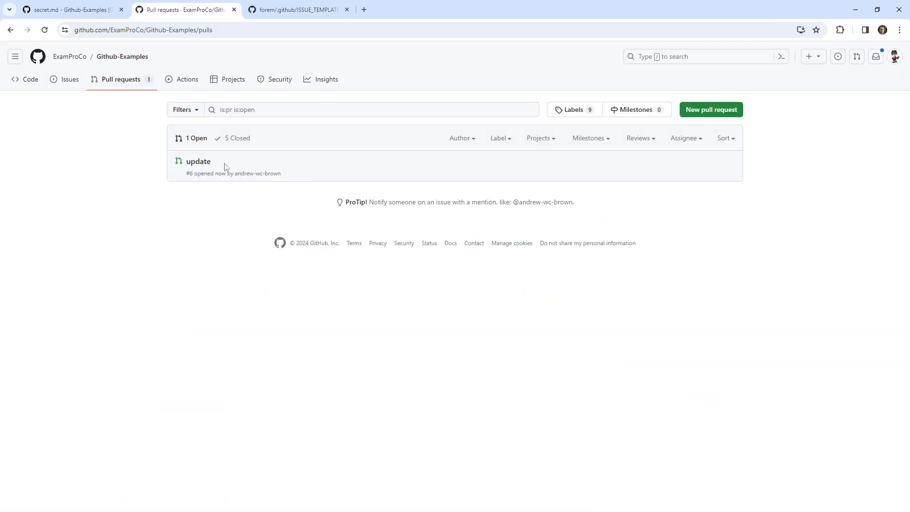
left_click(894, 56)
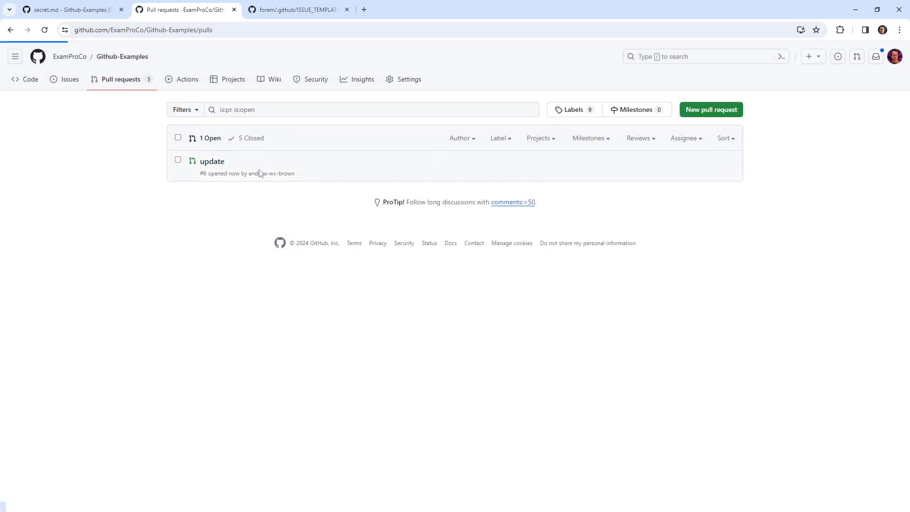
Merge the 'update' pull request #6 into ExamProCo/Github-Examples main
left_click(213, 161)
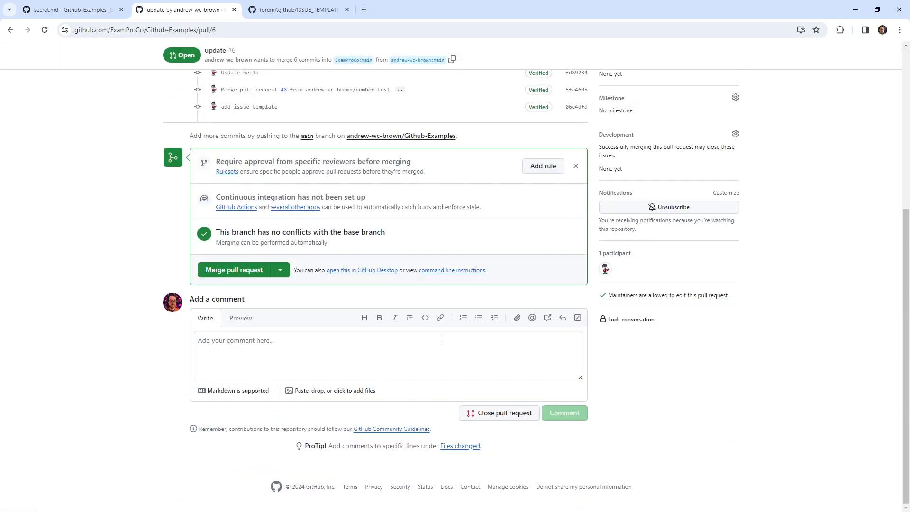
left_click(234, 269)
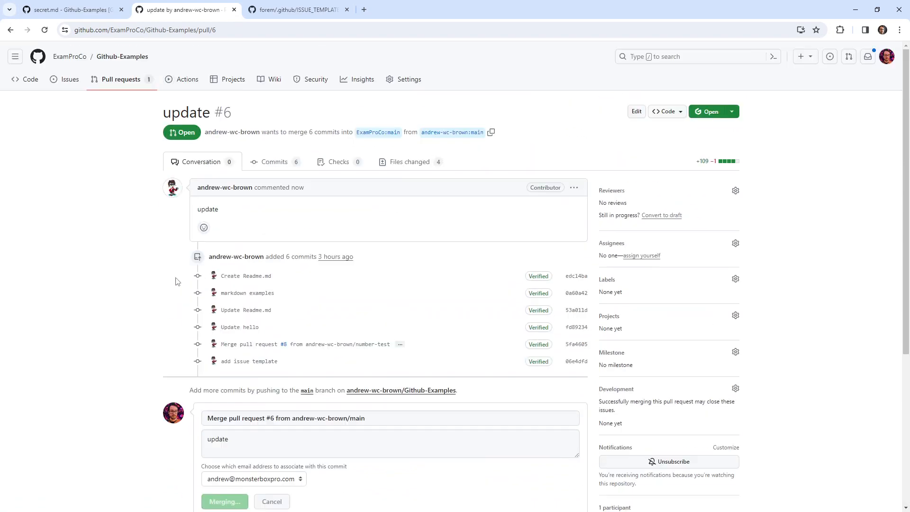
left_click(223, 501)
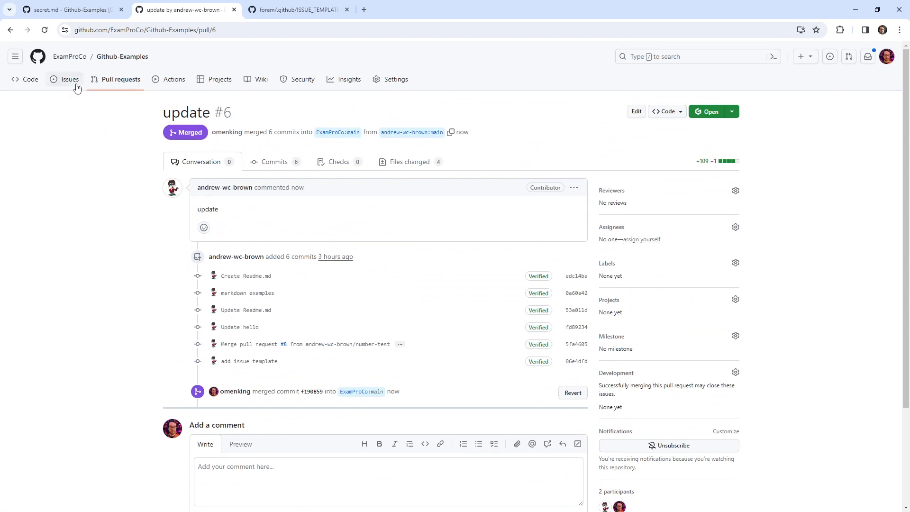
Check the upstream repo's new-issue page, then return to its file listing
left_click(69, 78)
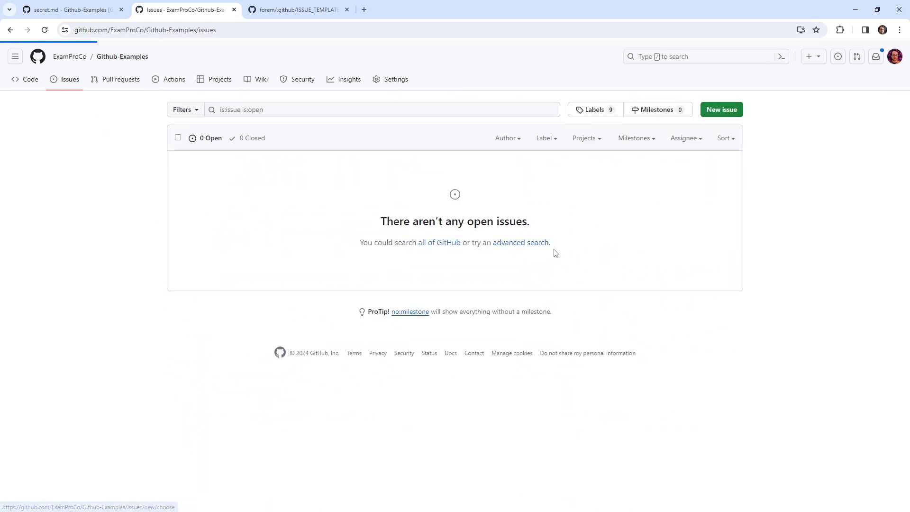
left_click(720, 109)
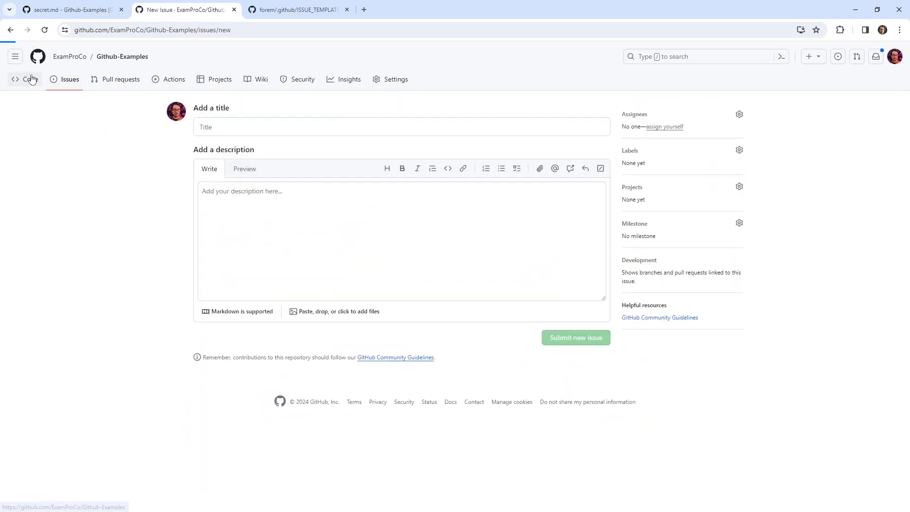
left_click(26, 78)
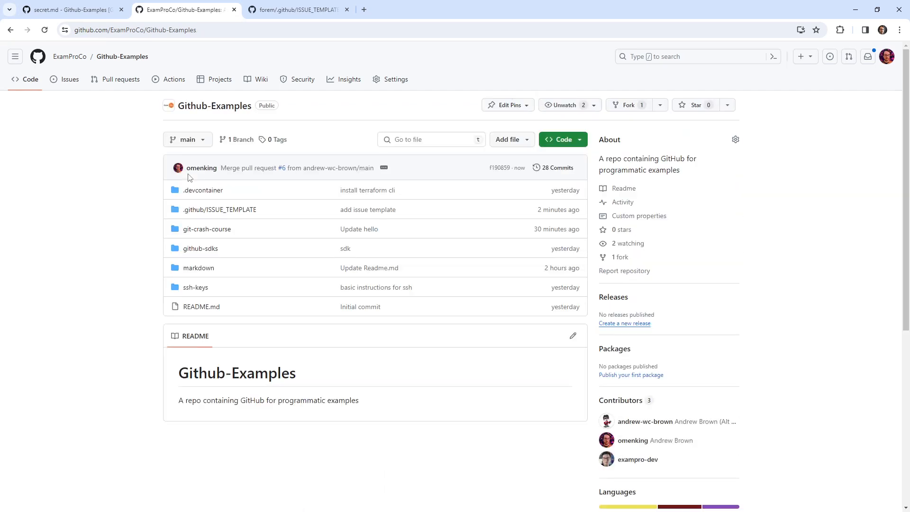
mouse_move(396, 79)
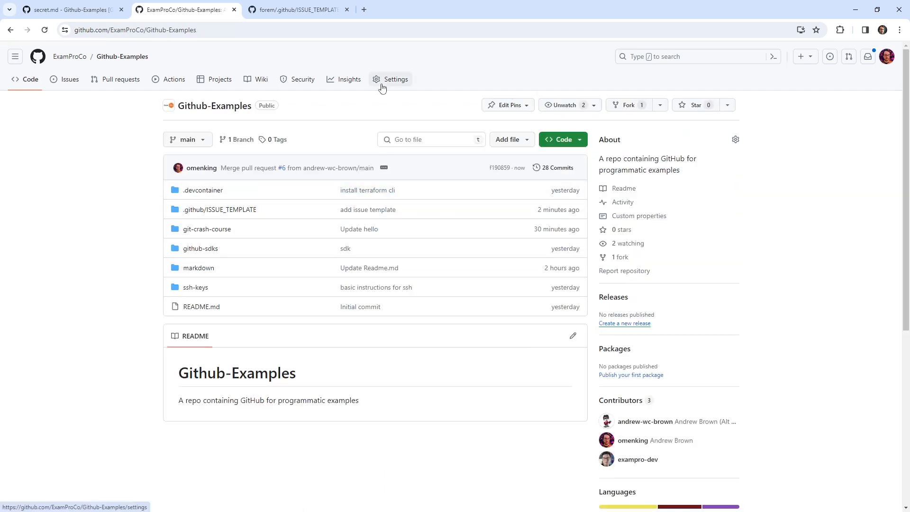
mouse_move(219, 210)
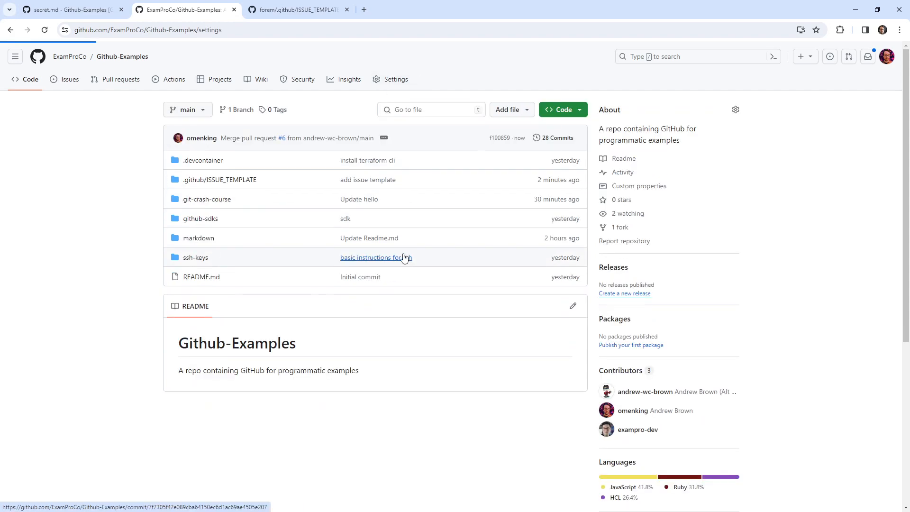
Review the upstream repo's General settings, scrolling through the Features and pull request options
left_click(396, 78)
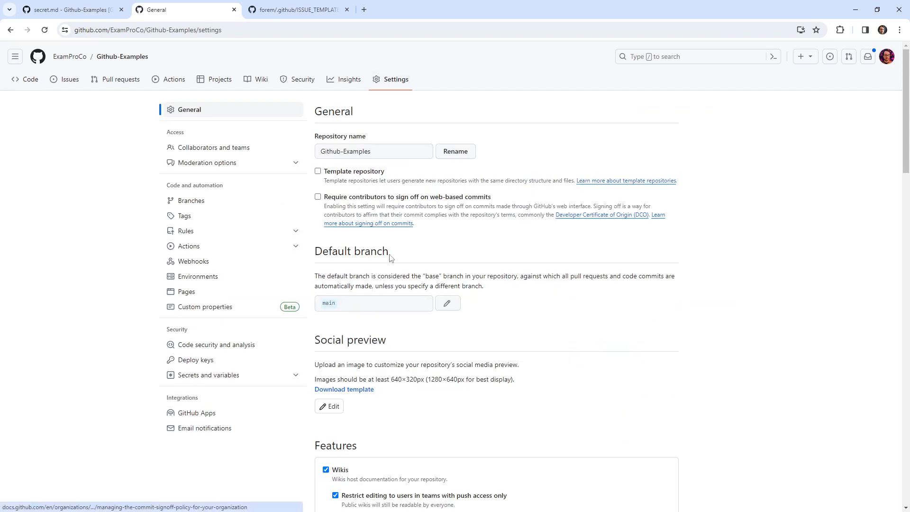
mouse_move(432, 274)
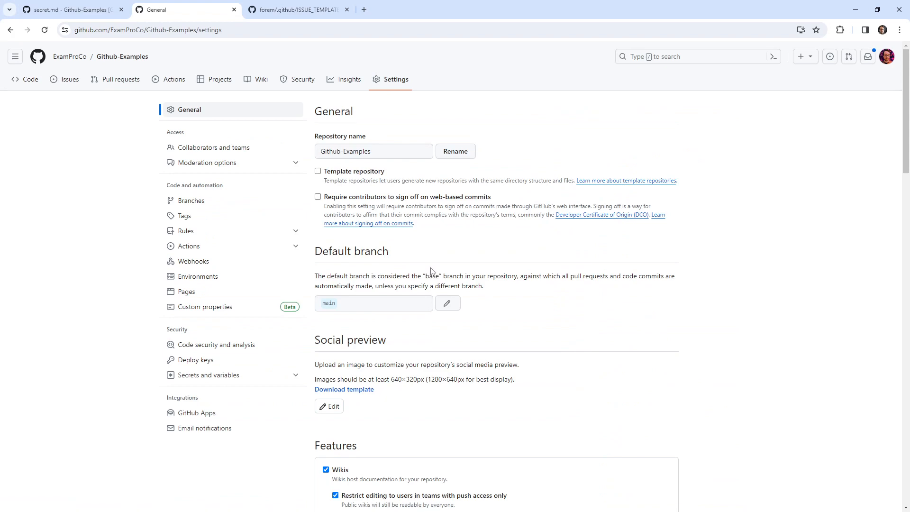
scroll("down", 3)
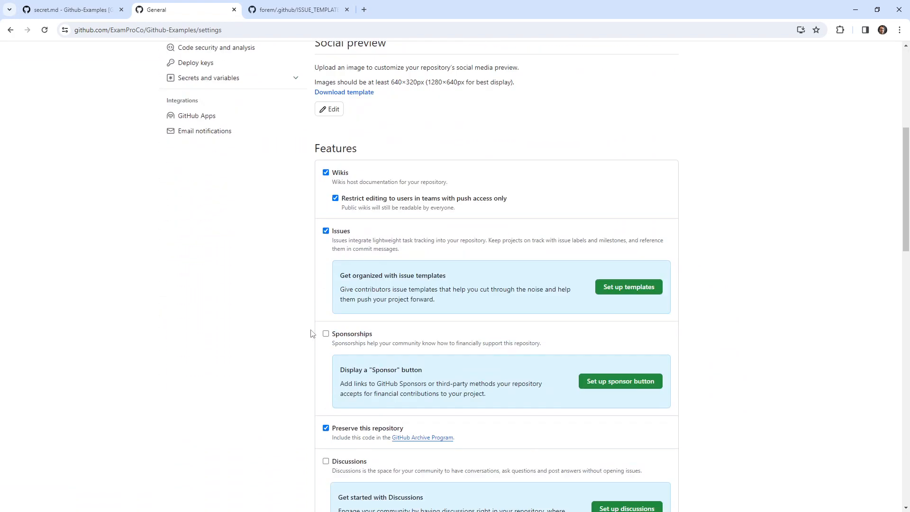
scroll("down", 3)
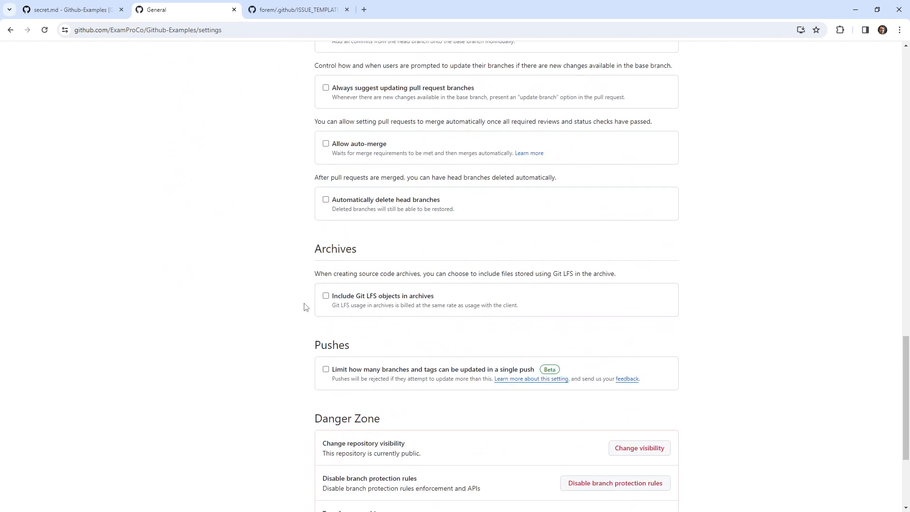
scroll("up", 3)
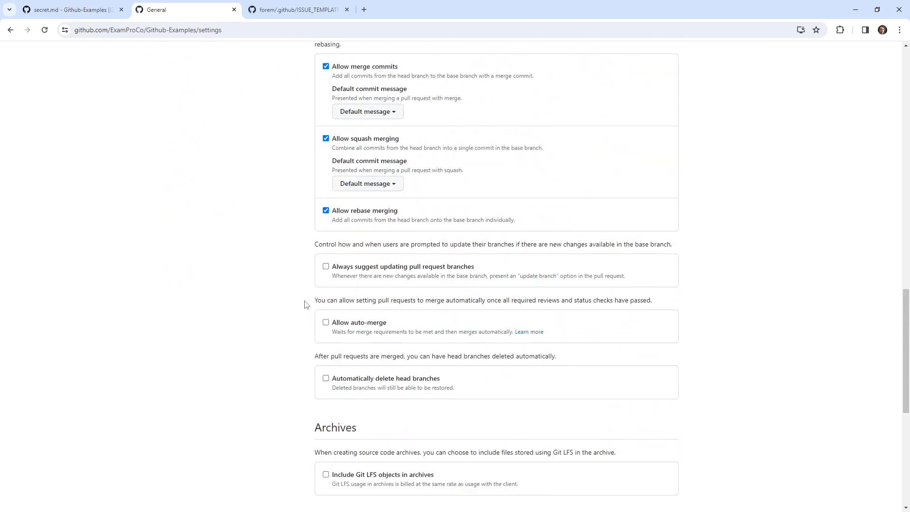
scroll("up", 3)
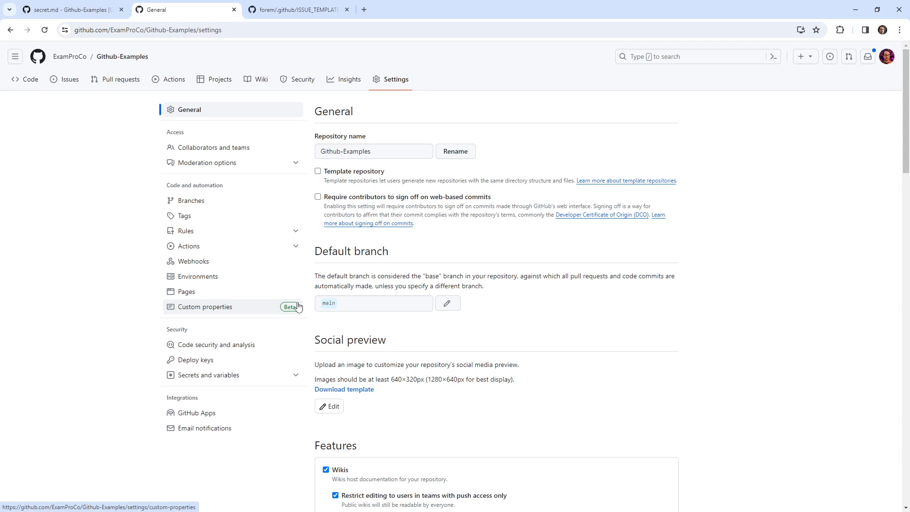
mouse_move(226, 265)
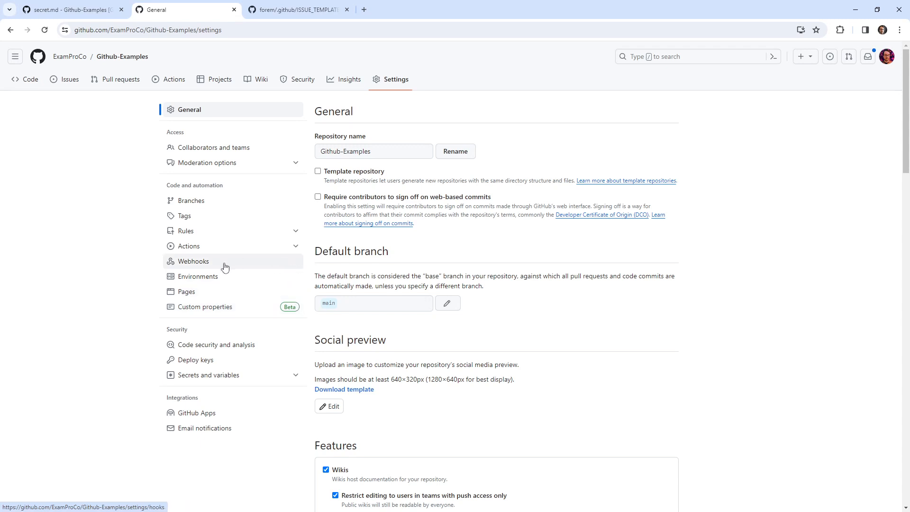
mouse_move(404, 259)
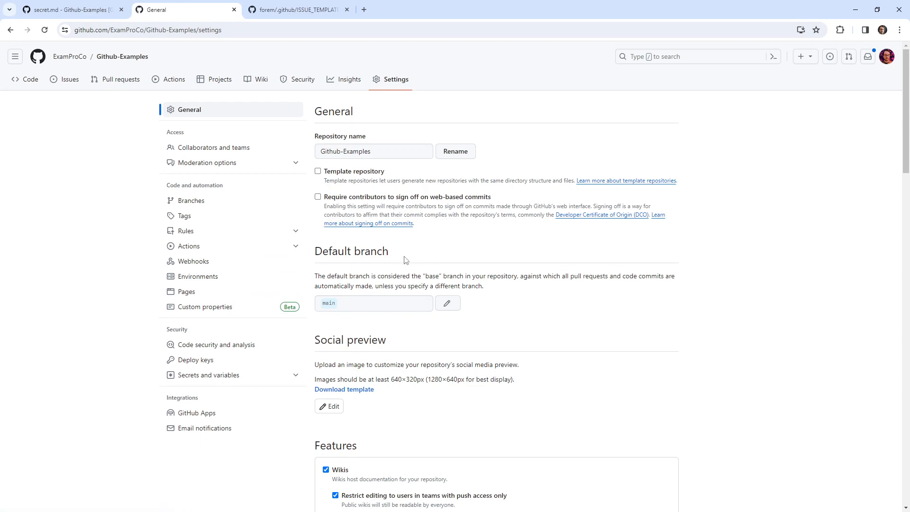
scroll("down", 3)
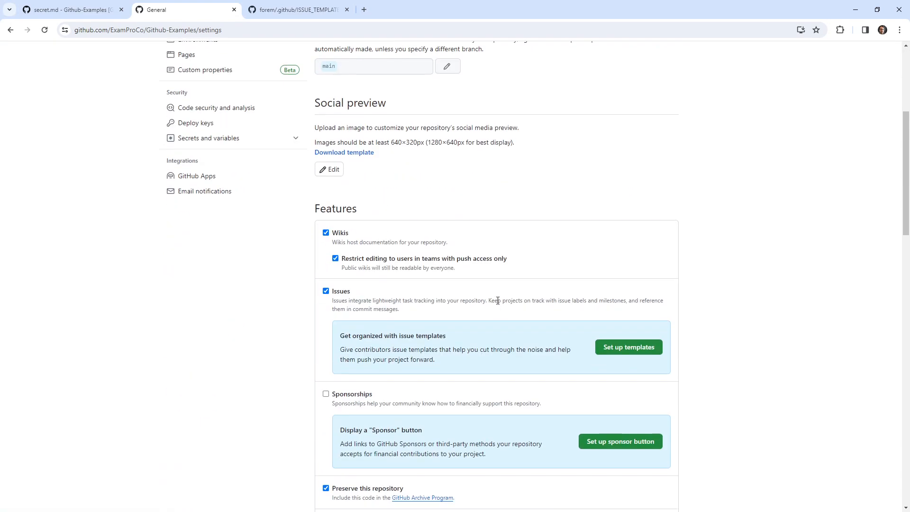
scroll("down", 3)
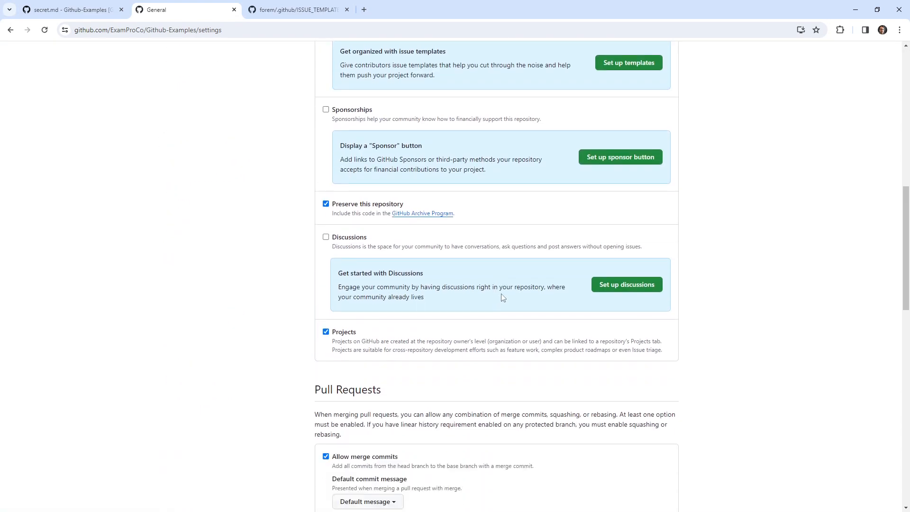
scroll("up", 3)
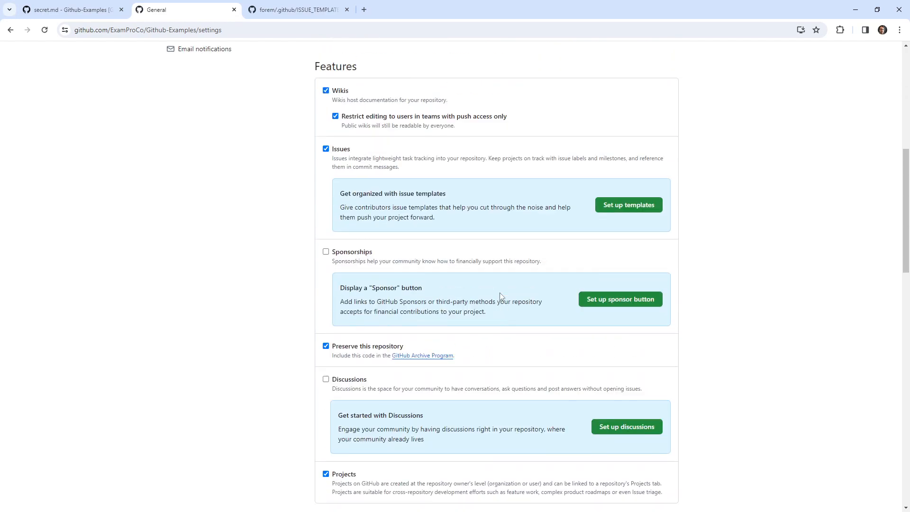
scroll("down", 3)
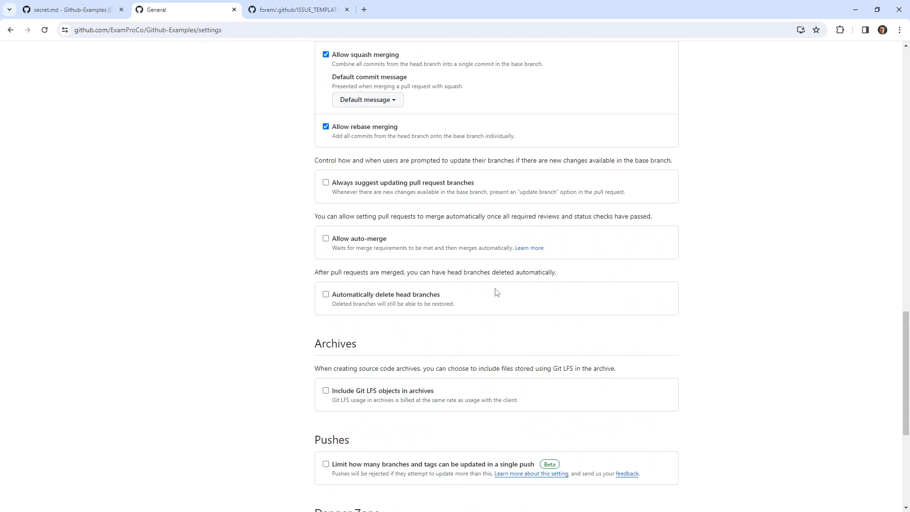
scroll("up", 3)
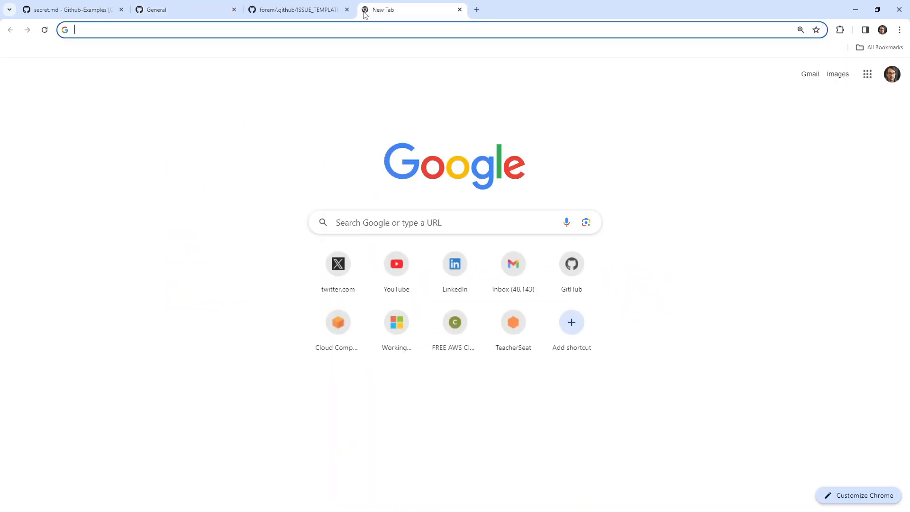
Search 'issue templates not working', read the Stack Overflow answer and follow its GitHub Docs link
type("issue templates n")
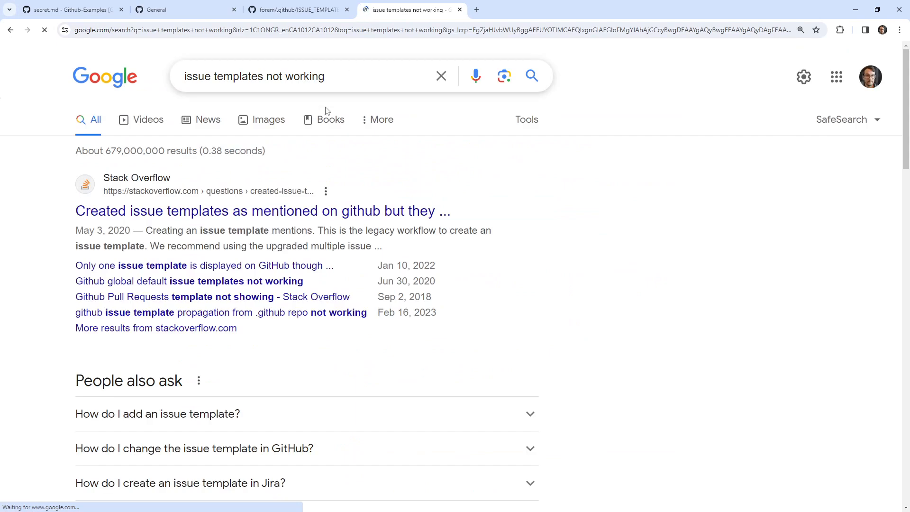
left_click(262, 211)
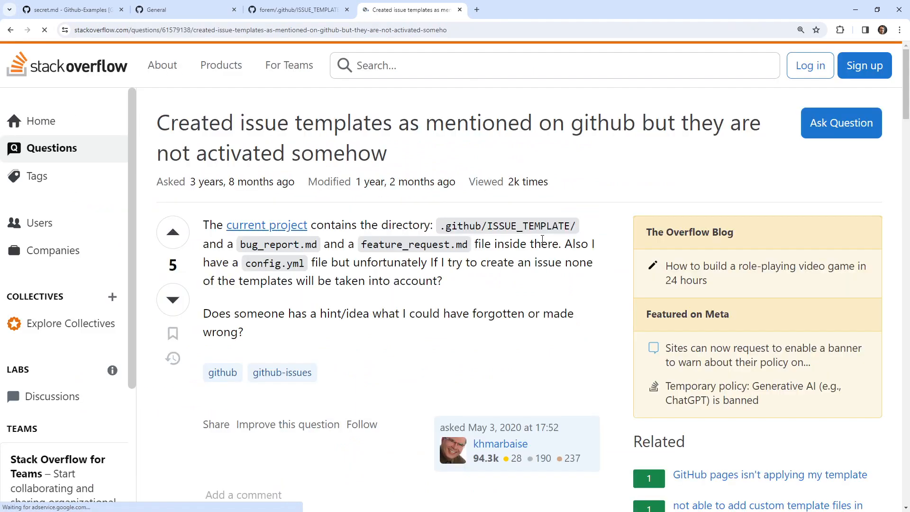
scroll("down", 3)
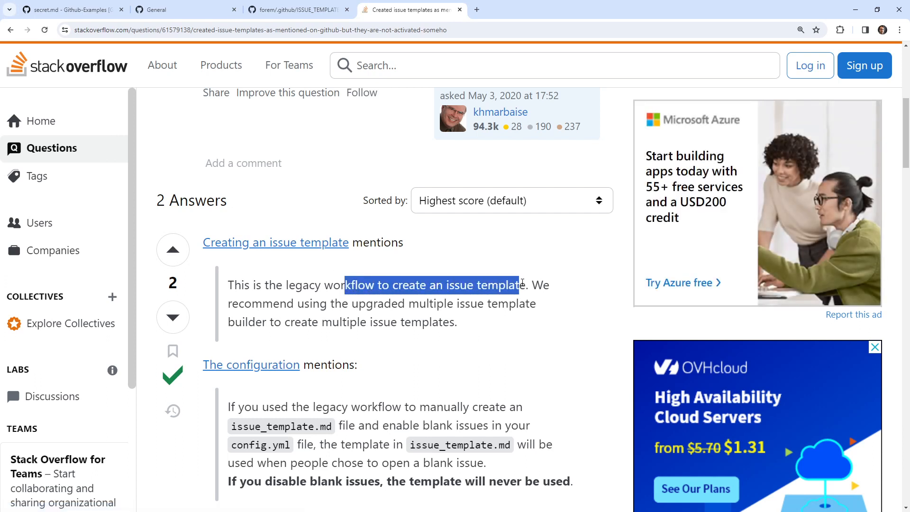
mouse_move(340, 354)
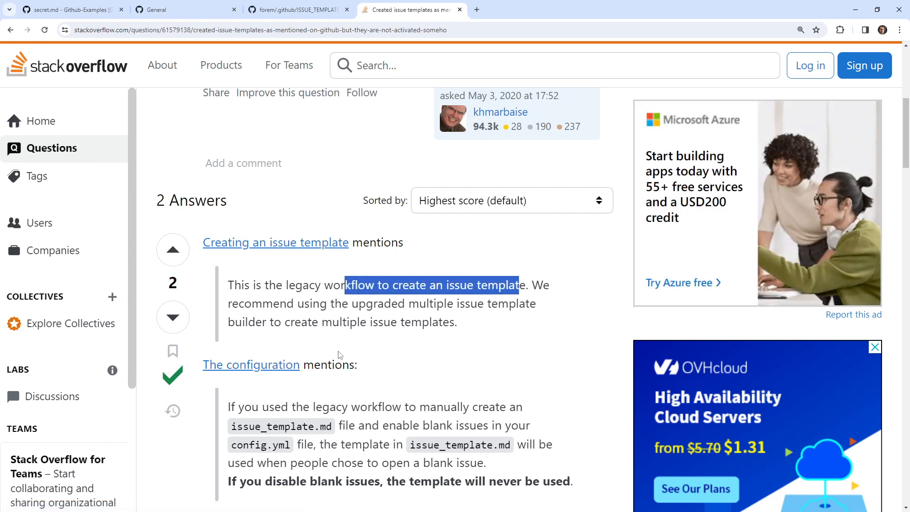
scroll("down", 3)
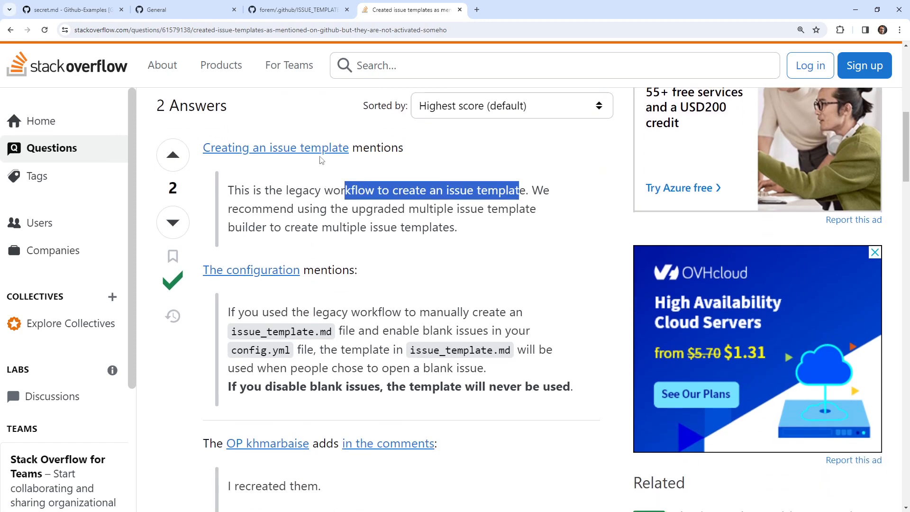
left_click(275, 147)
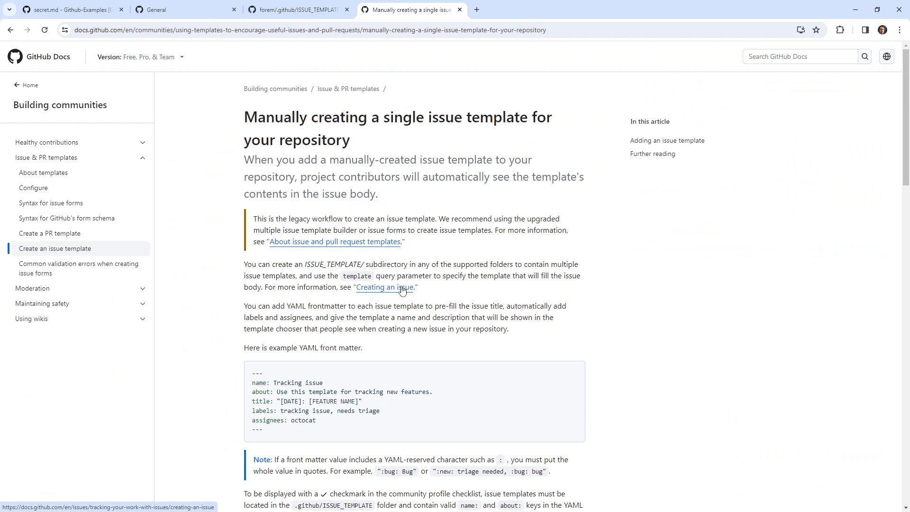
mouse_move(290, 254)
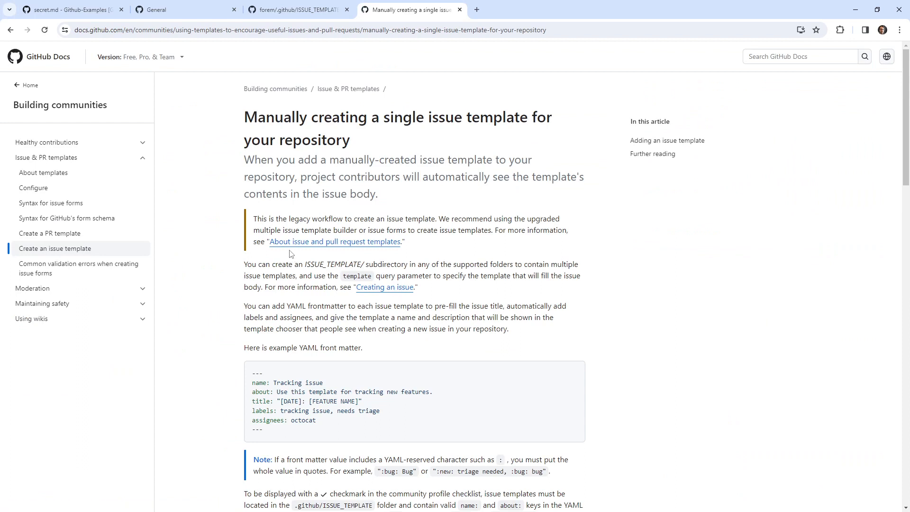
mouse_move(329, 263)
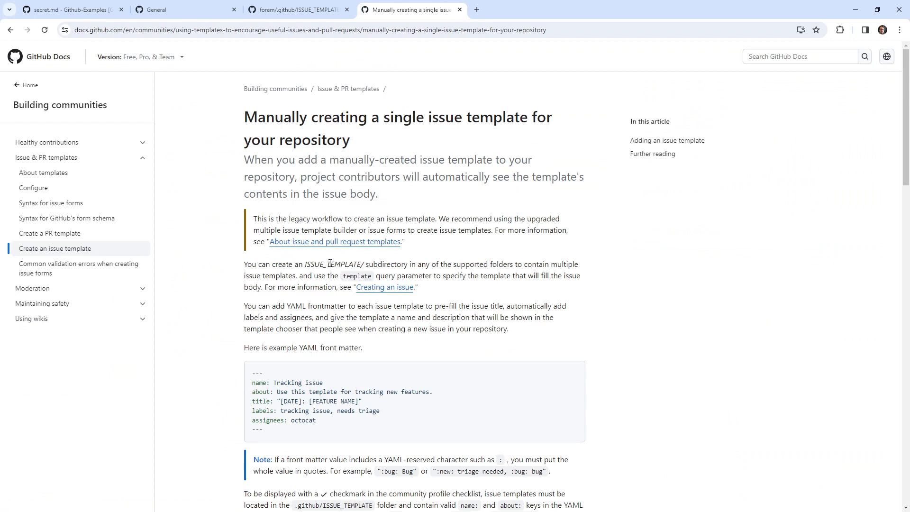
mouse_move(438, 262)
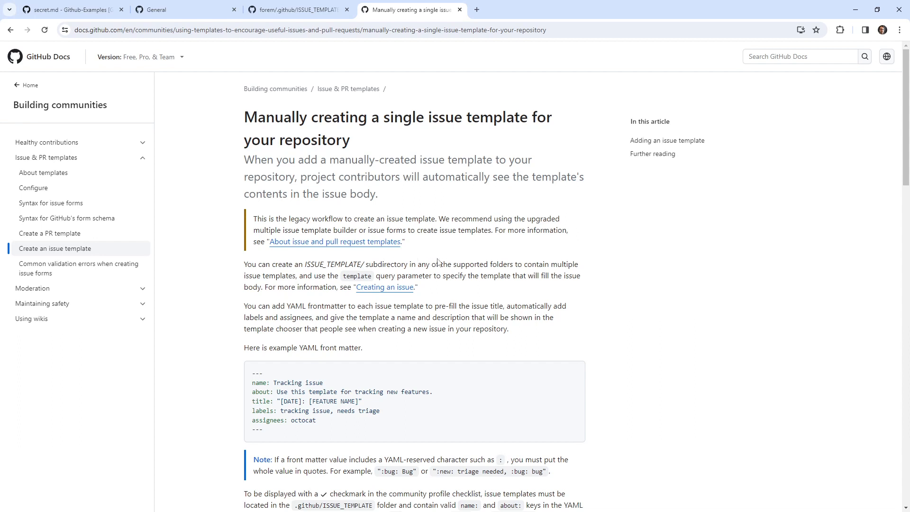
mouse_move(472, 246)
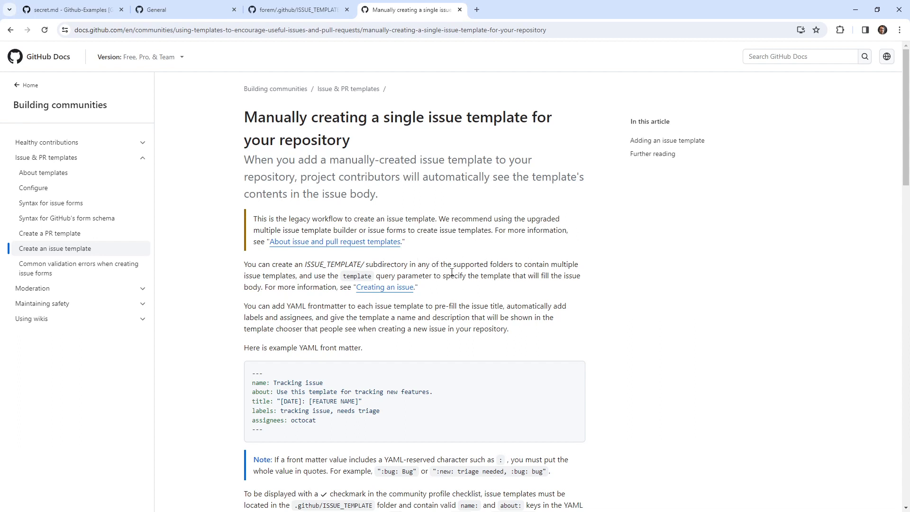
scroll("down", 3)
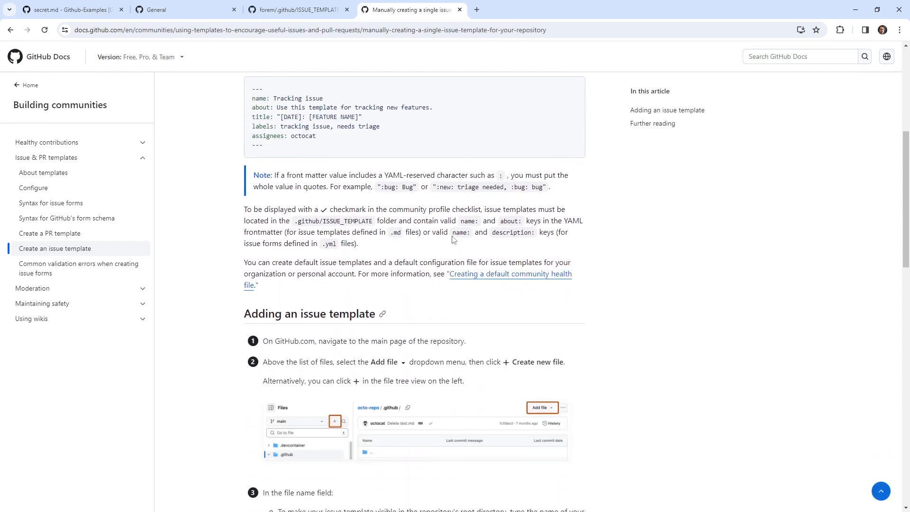
scroll("down", 3)
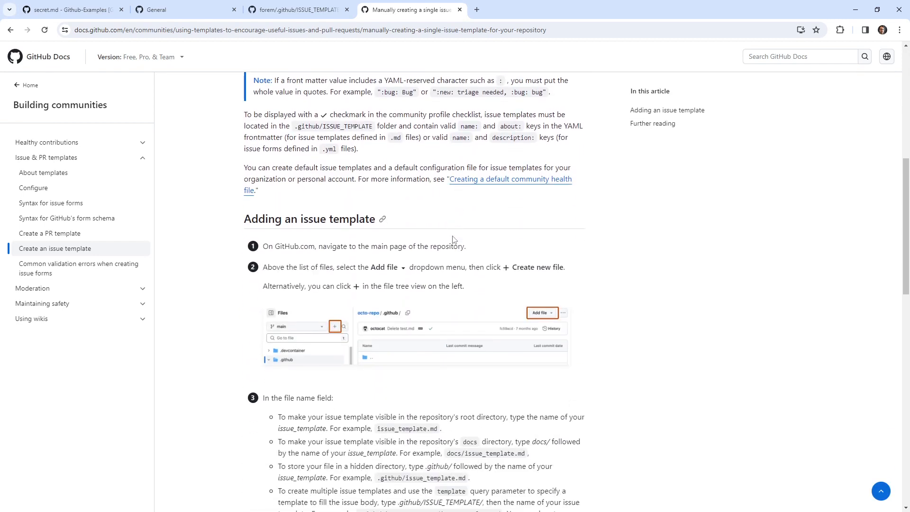
scroll("down", 3)
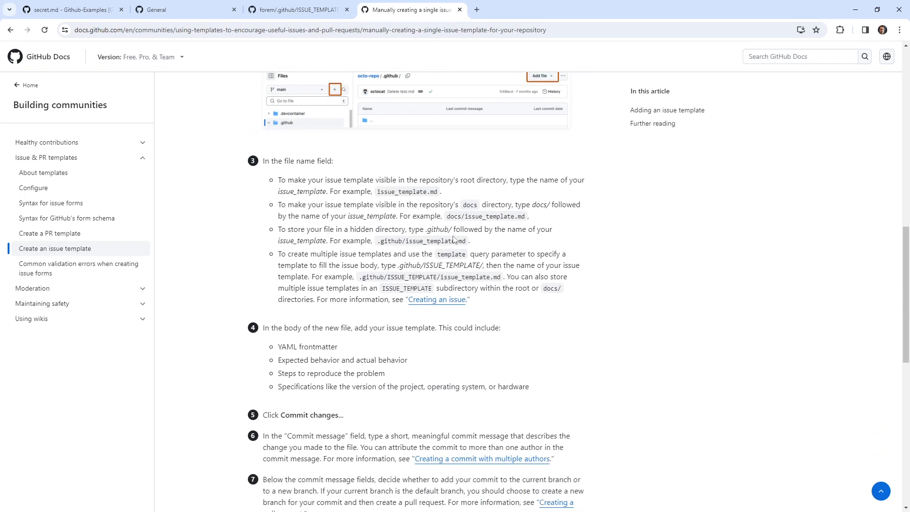
scroll("down", 3)
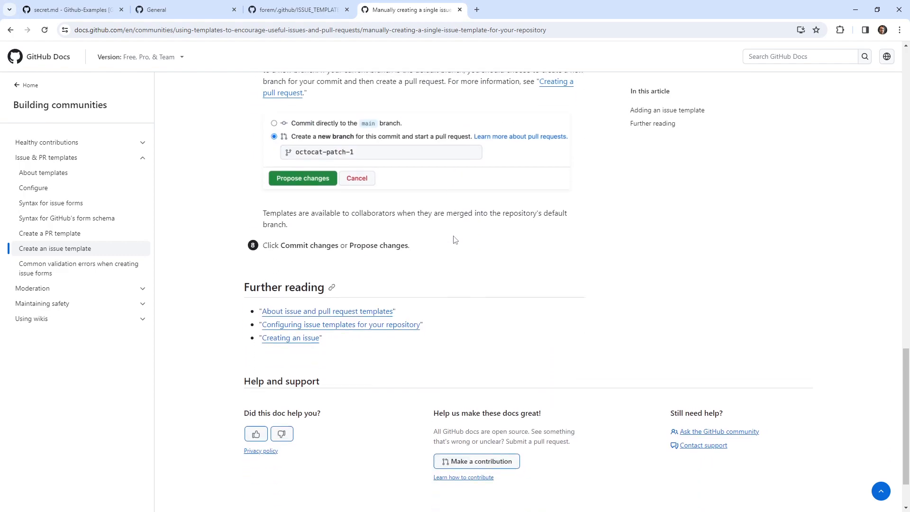
scroll("up", 3)
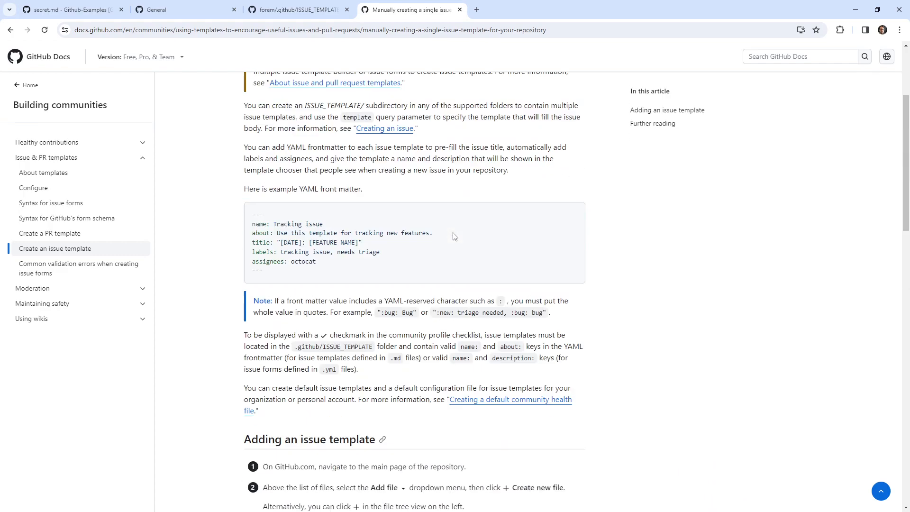
scroll("up", 3)
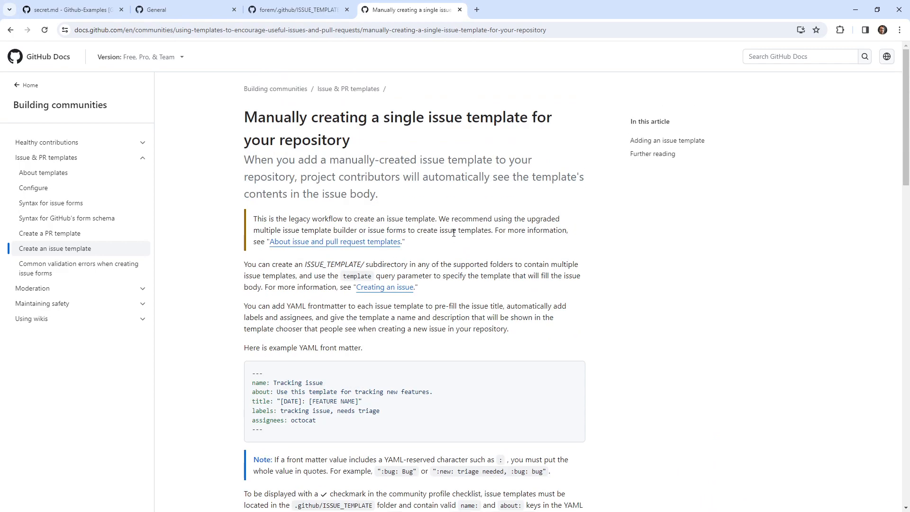
mouse_move(292, 279)
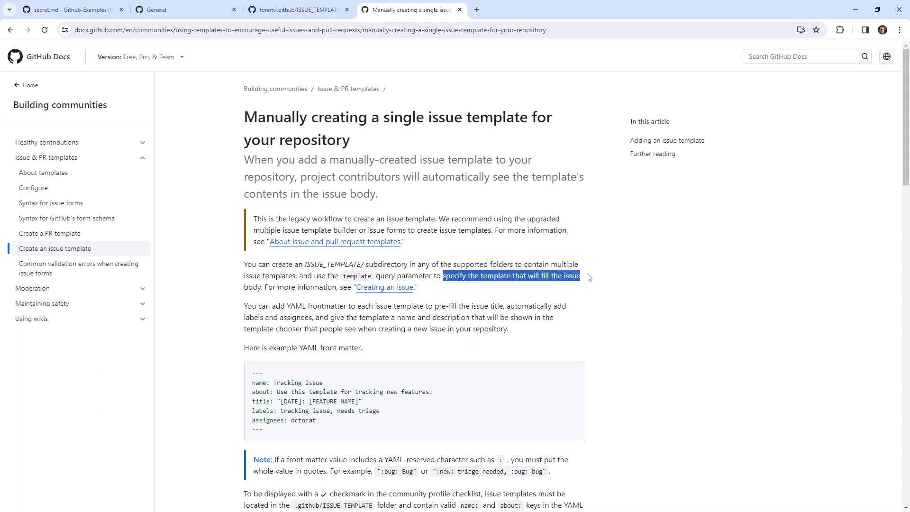
mouse_move(334, 412)
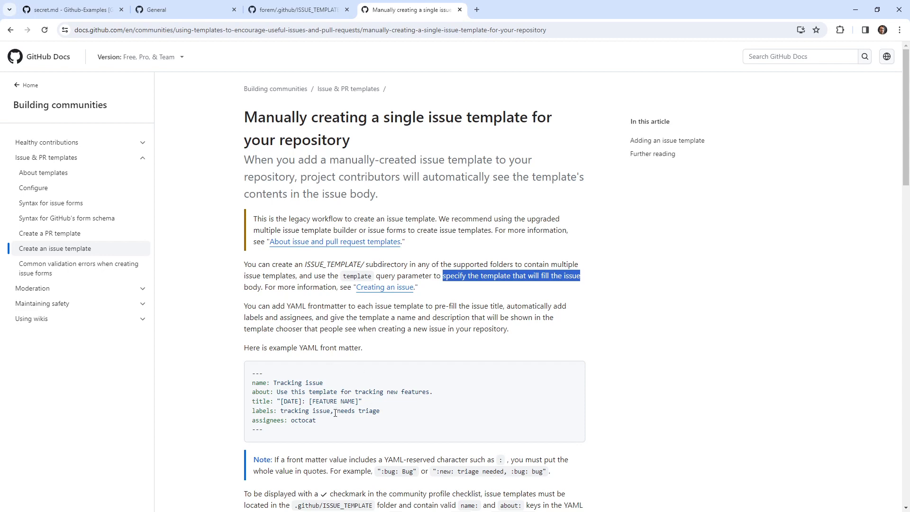
mouse_move(328, 172)
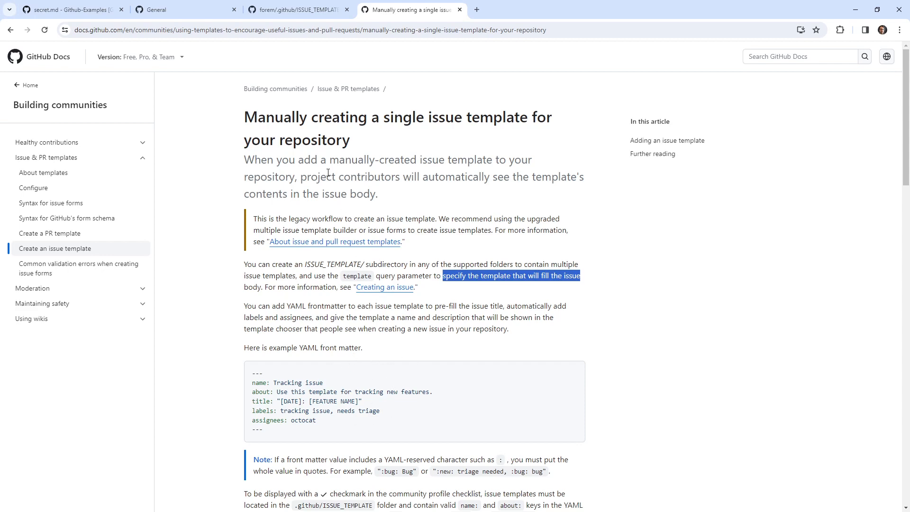
Recheck forem's config.yml issue template against the documentation article
left_click(296, 9)
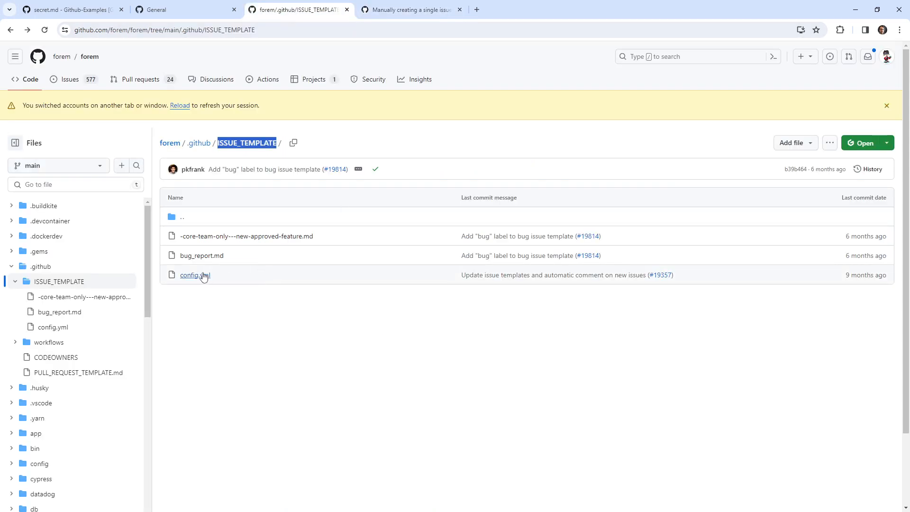
left_click(193, 274)
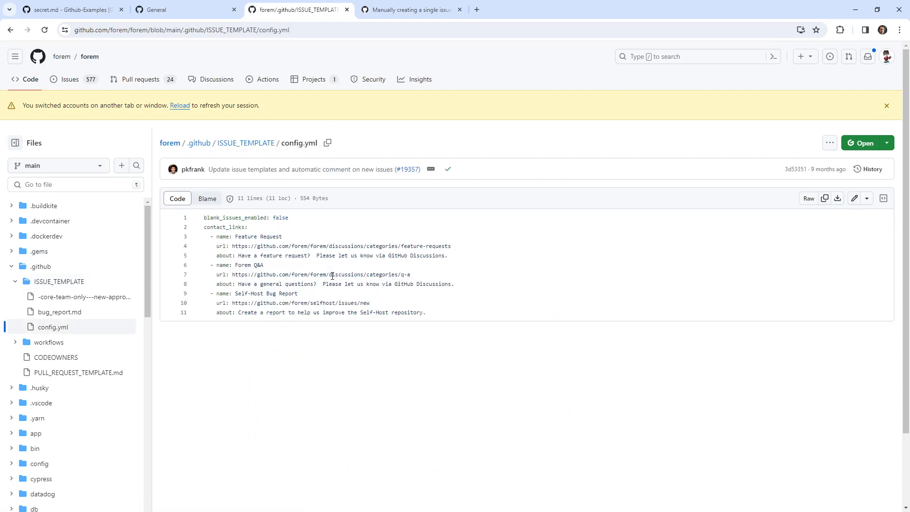
left_click(409, 9)
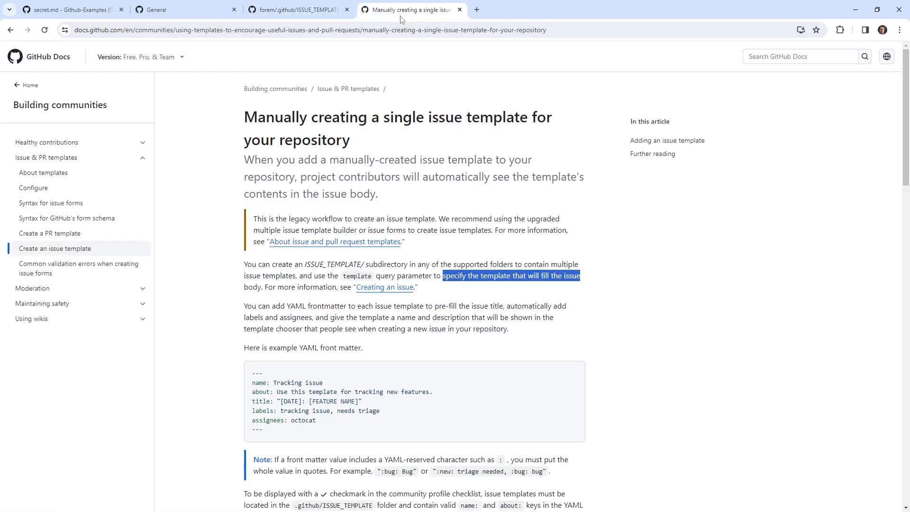
mouse_move(296, 10)
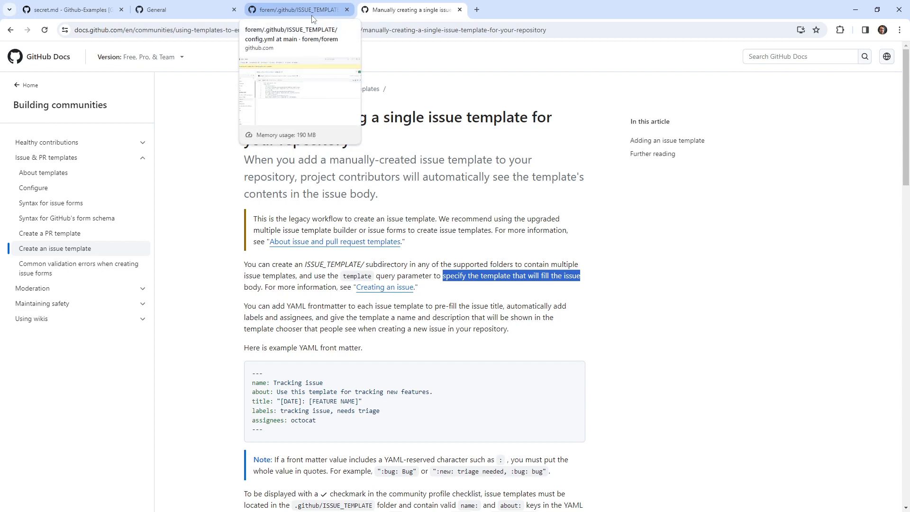
Recheck forem's bug_report.md template, then bring up the account menu on the settings page
left_click(296, 9)
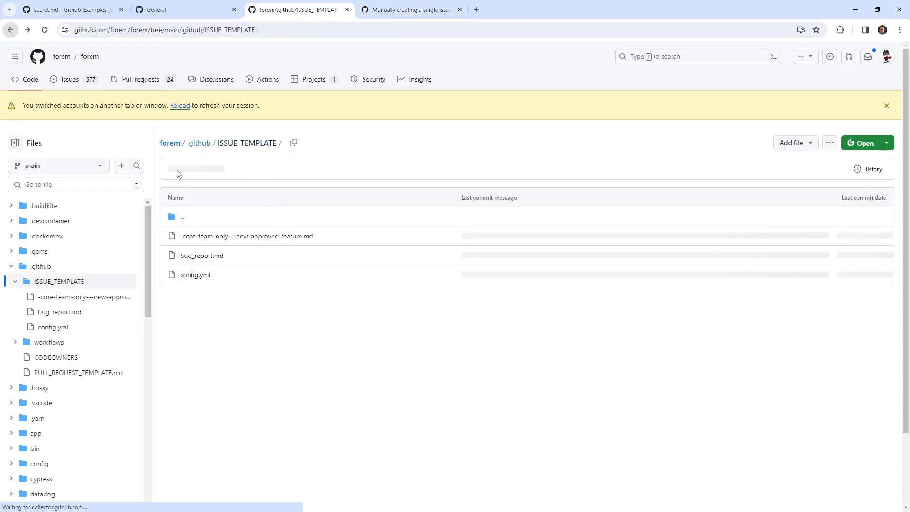
left_click(201, 255)
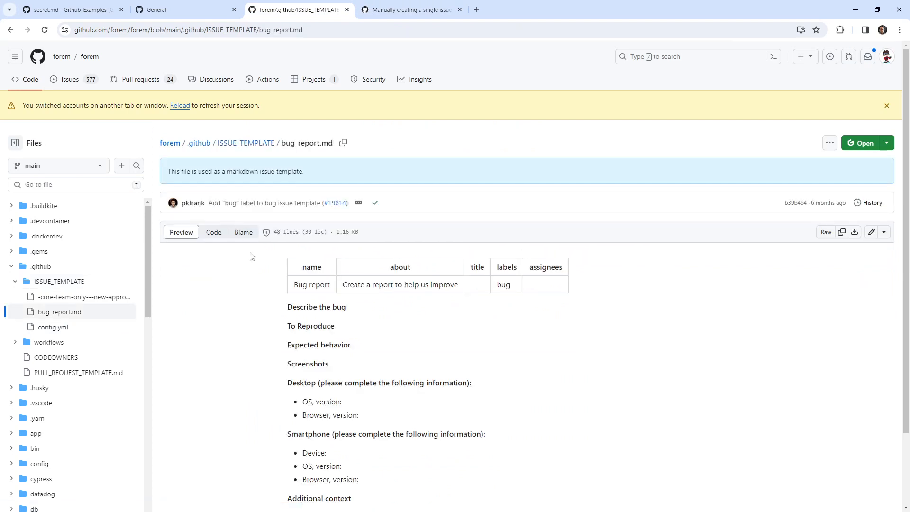
left_click(214, 231)
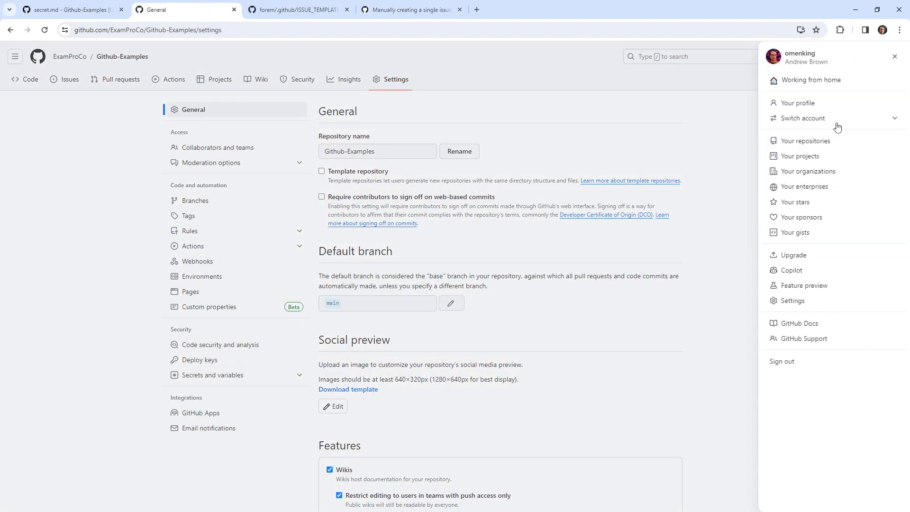
Insert the YAML front matter at the top of secret.md in github.dev and tidy its closing dashes
left_click(69, 10)
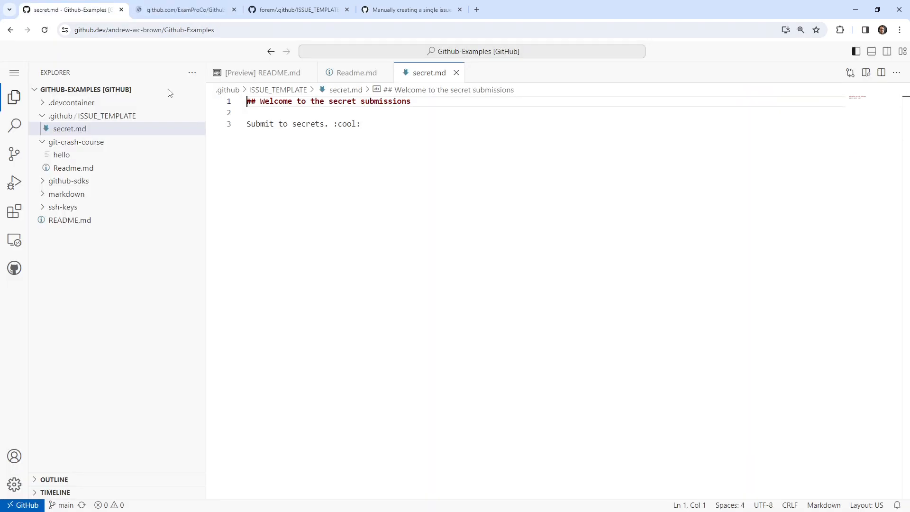
left_click(360, 123)
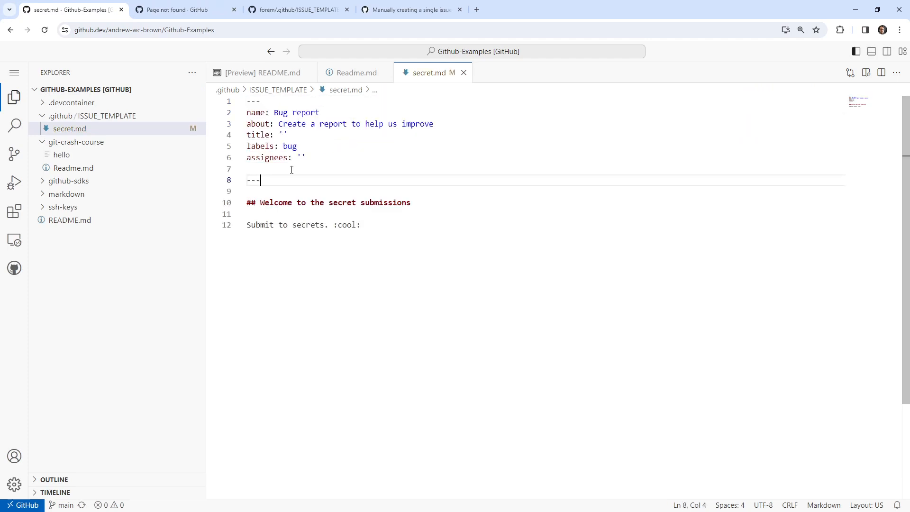
key("Backspace")
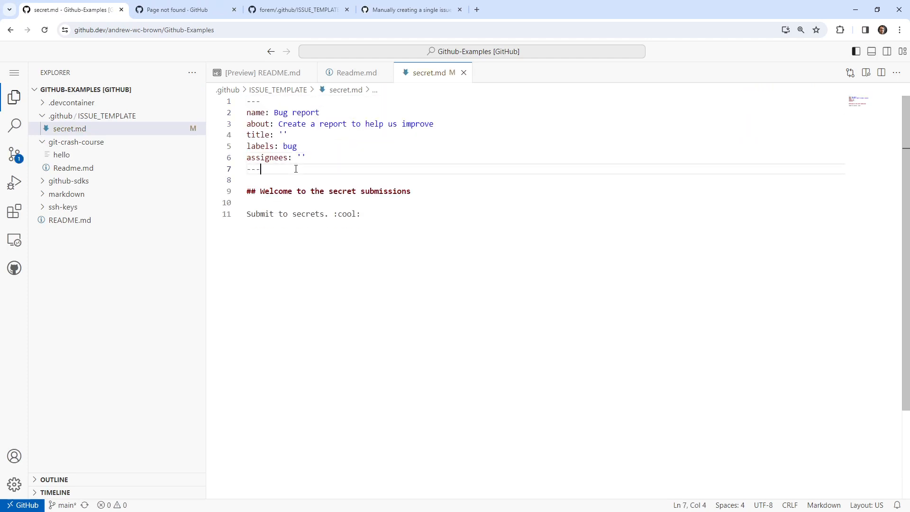
Set the front matter name to 'Secret Issue' and about to 'Submits a secret'
double_click(304, 113)
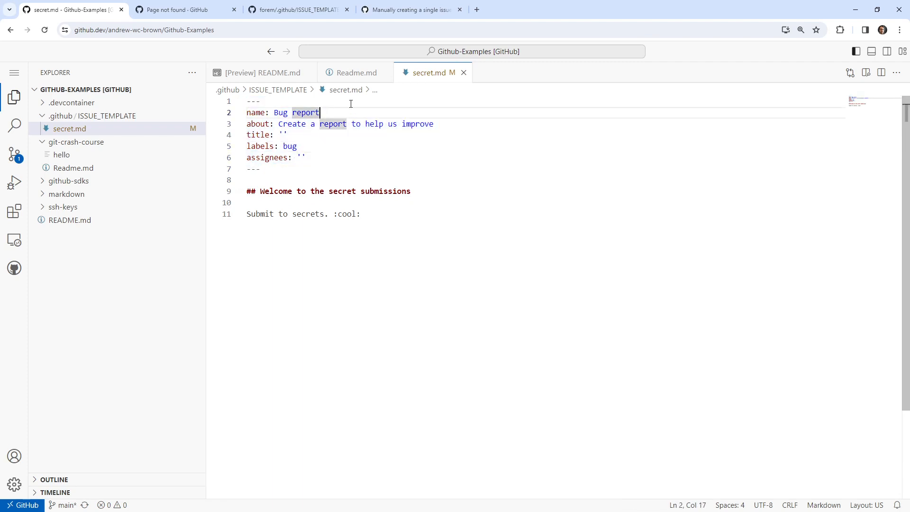
type("S")
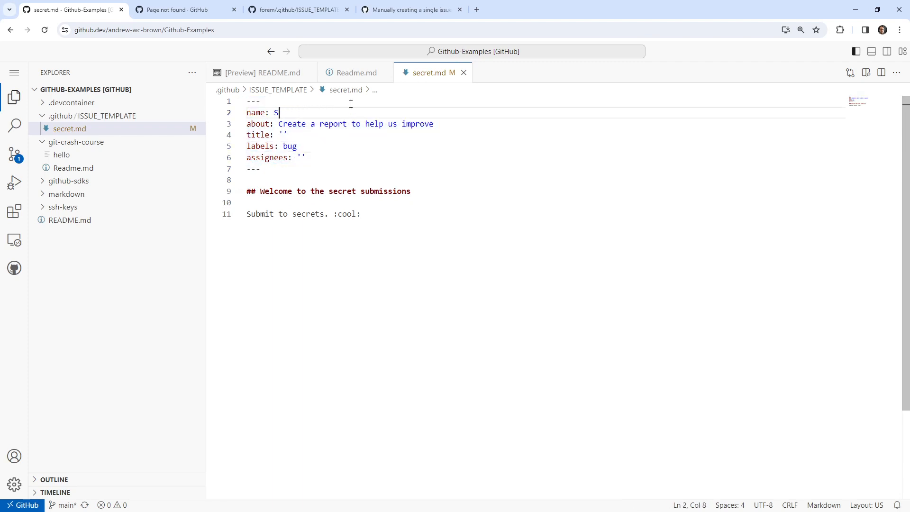
type("ecret")
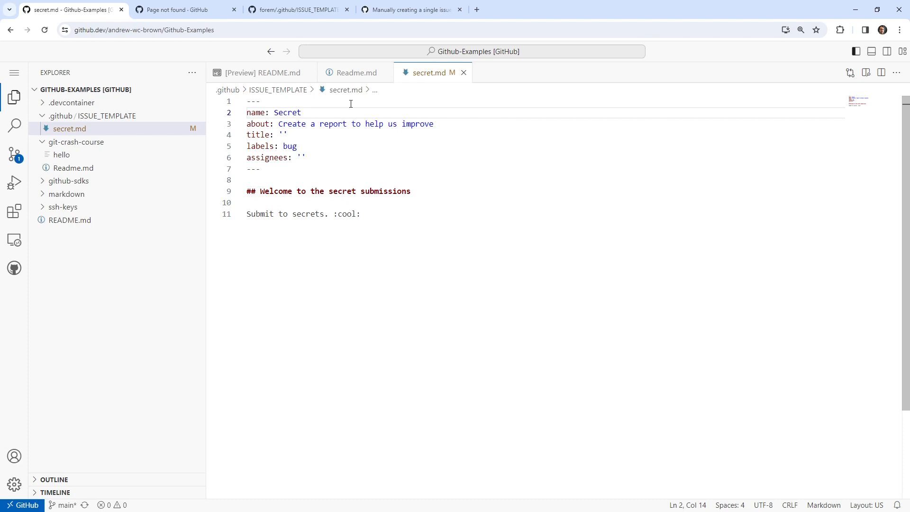
type("Iss")
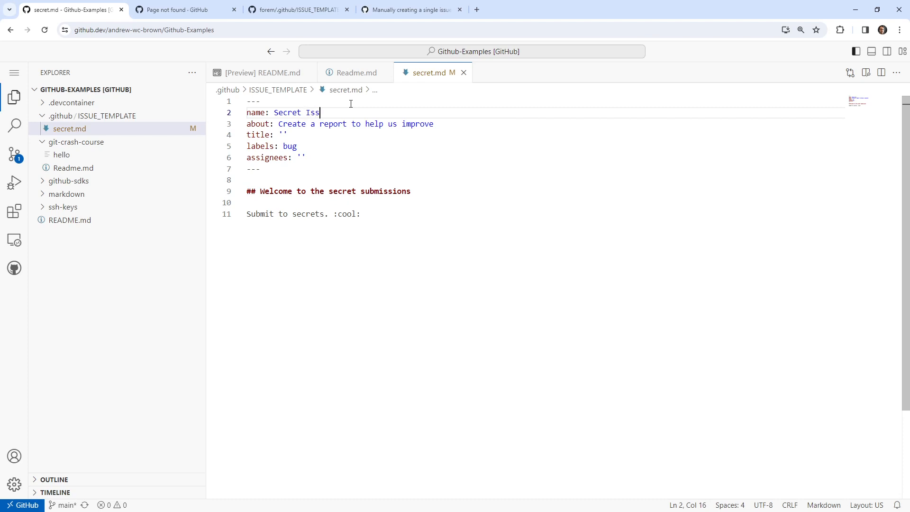
type("ue")
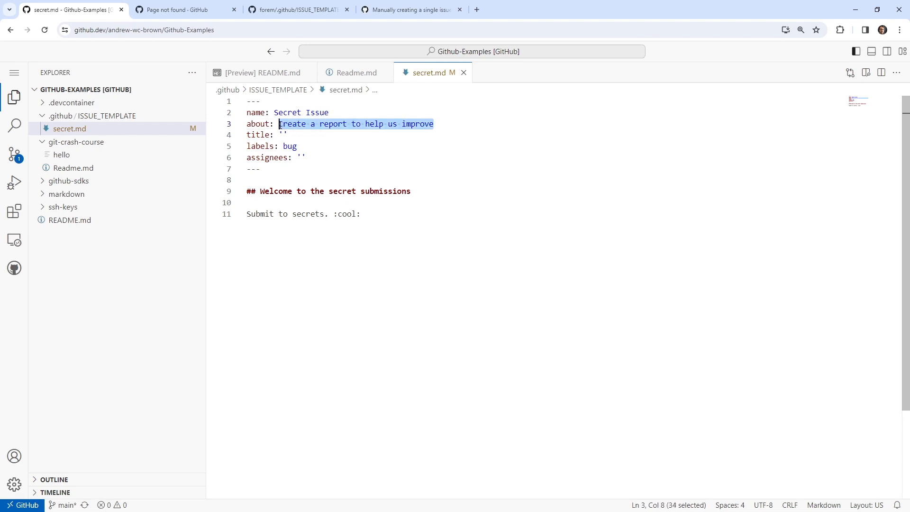
type("submits a sec")
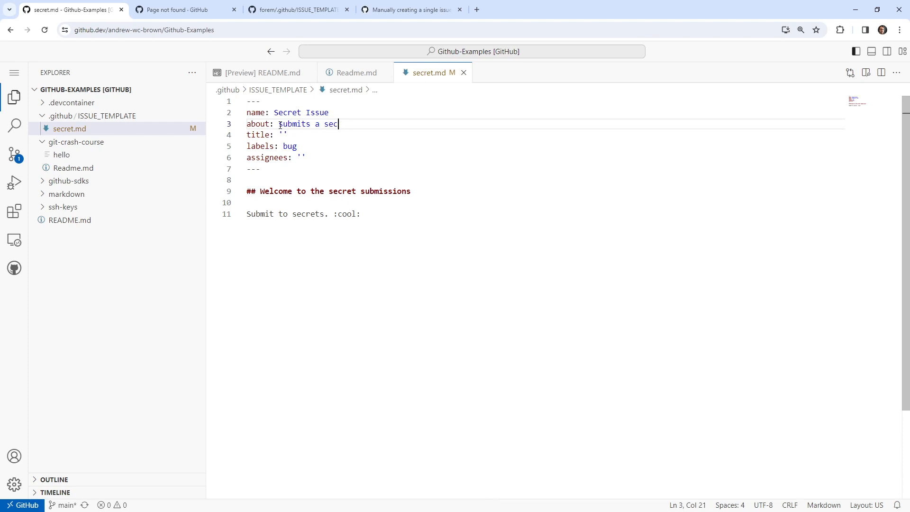
type("ret")
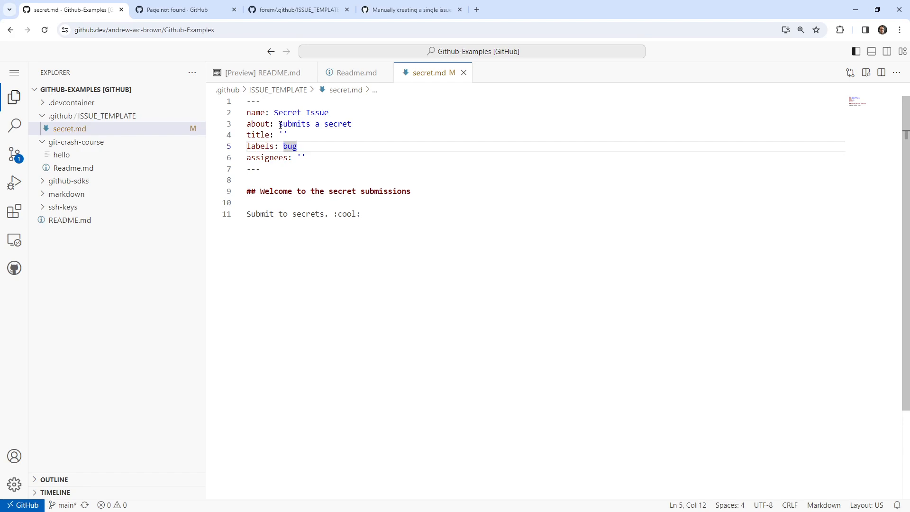
type("secret")
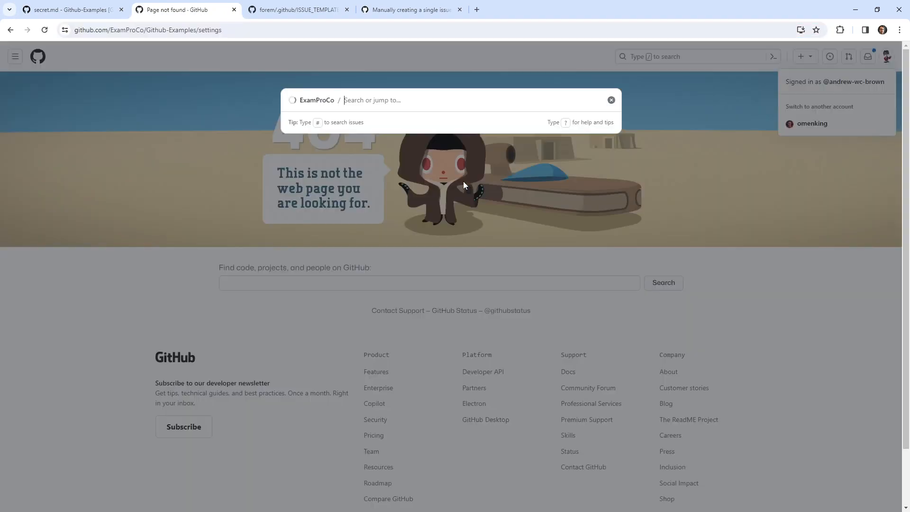
Find ExamProCo/Github-Examples via search and view its issues and nine default labels
left_click(407, 99)
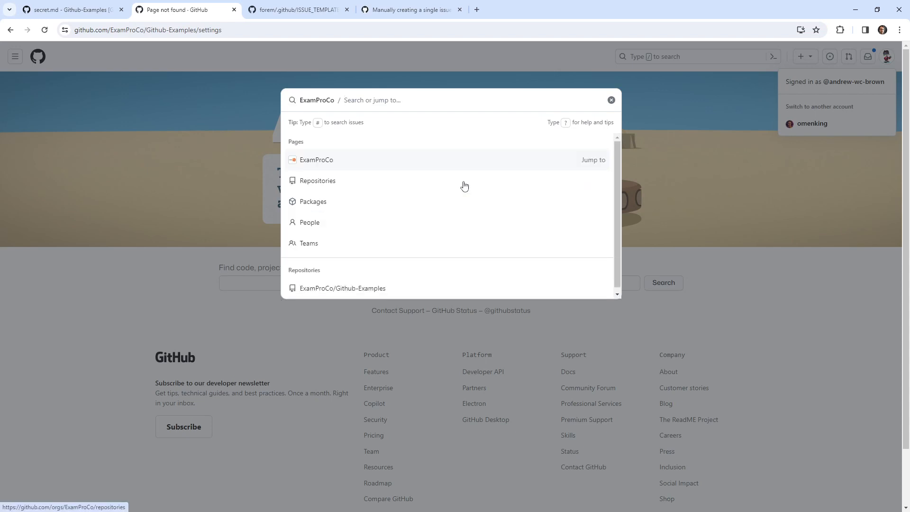
type("example")
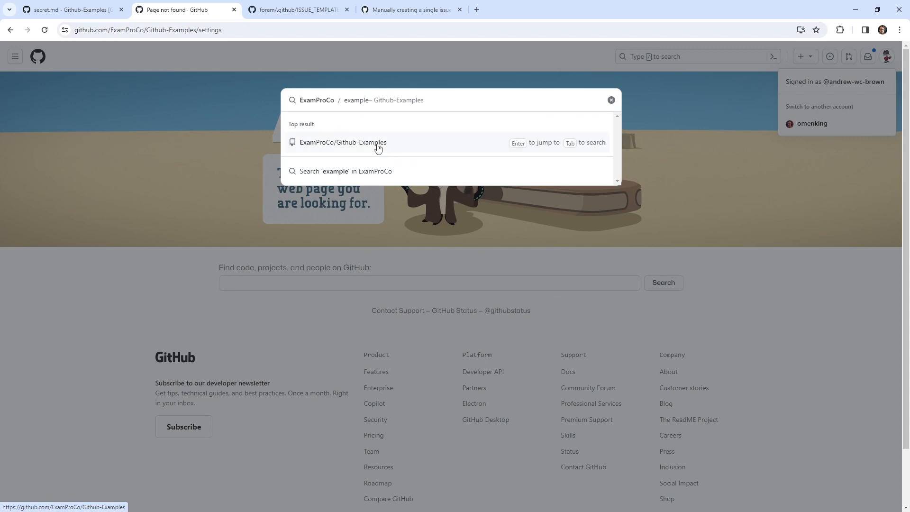
left_click(343, 142)
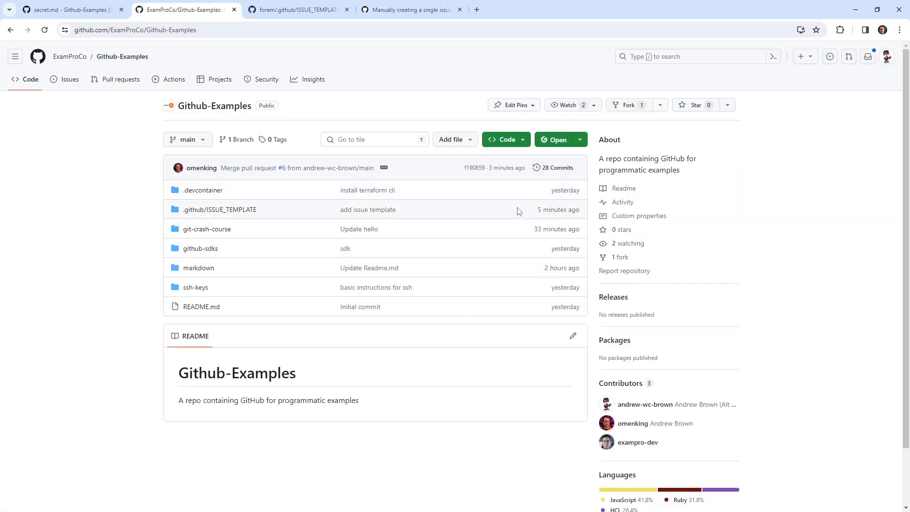
mouse_move(70, 78)
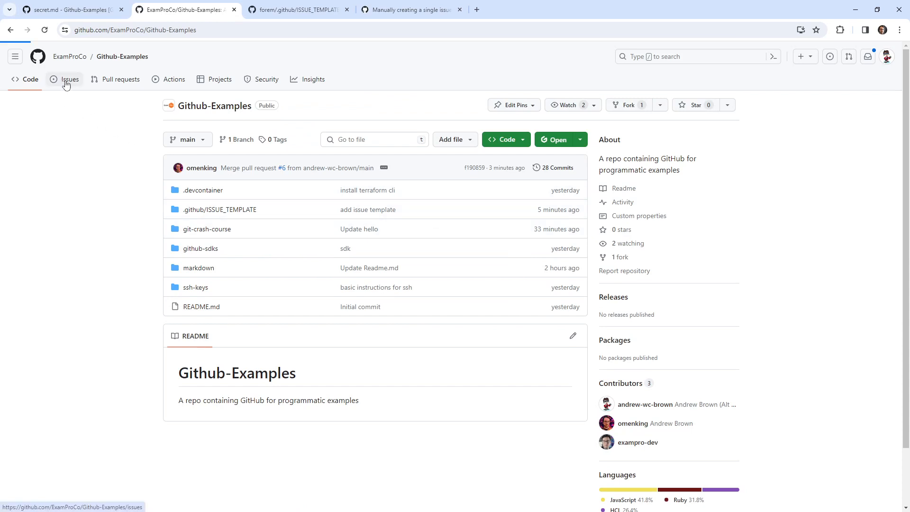
left_click(69, 79)
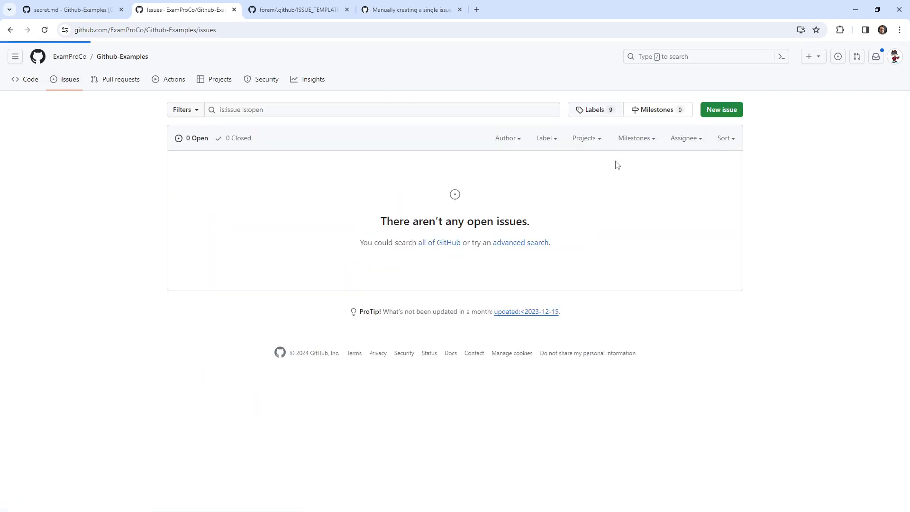
left_click(593, 110)
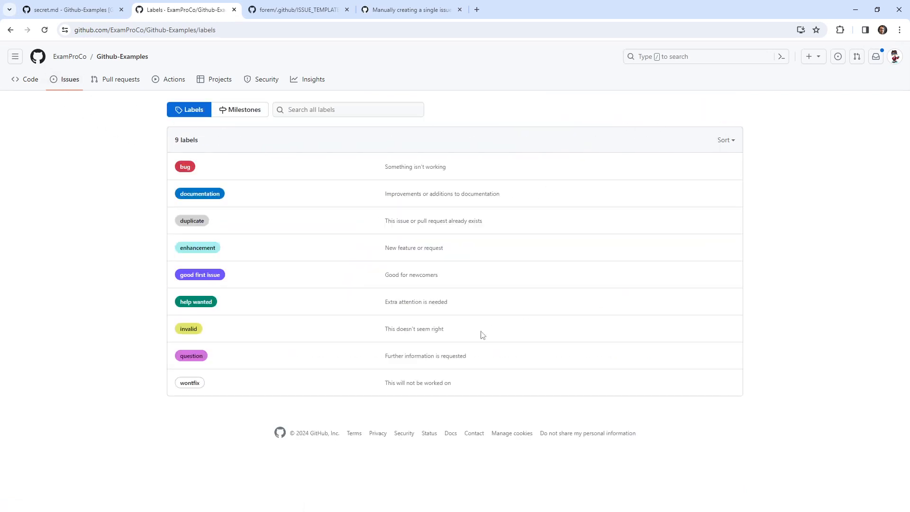
mouse_move(481, 152)
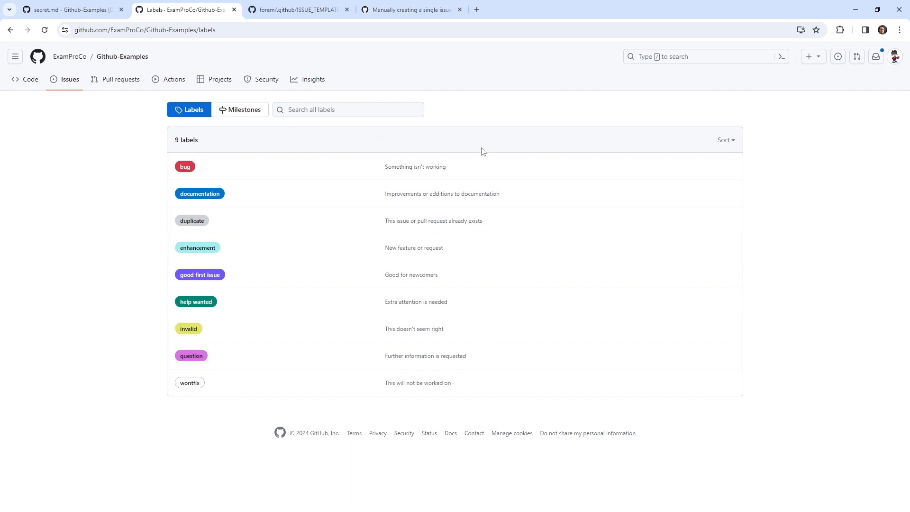
mouse_move(138, 56)
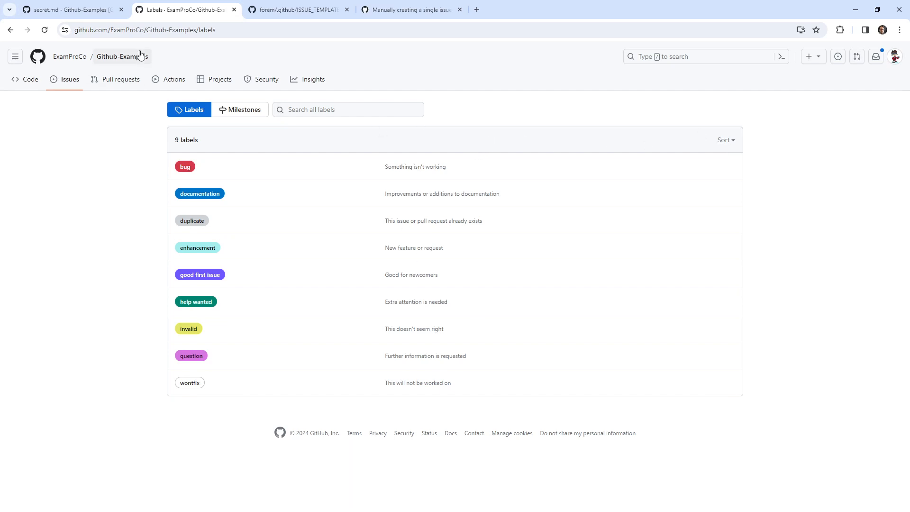
mouse_move(417, 123)
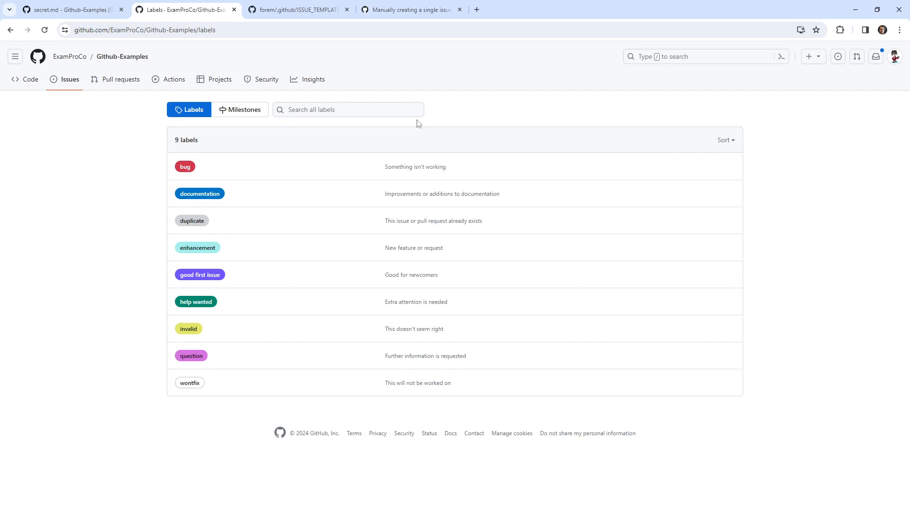
Search 'example' across all of GitHub from the command palette
left_click(697, 56)
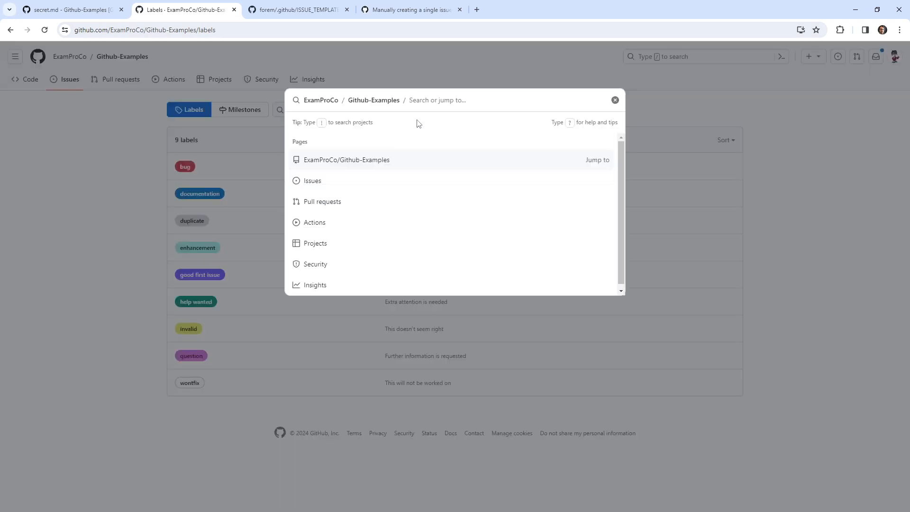
type("exam")
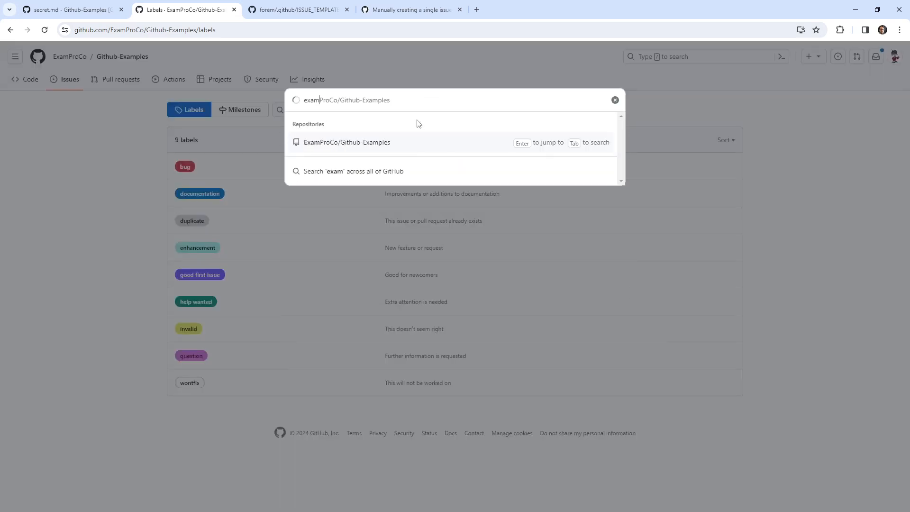
type("example")
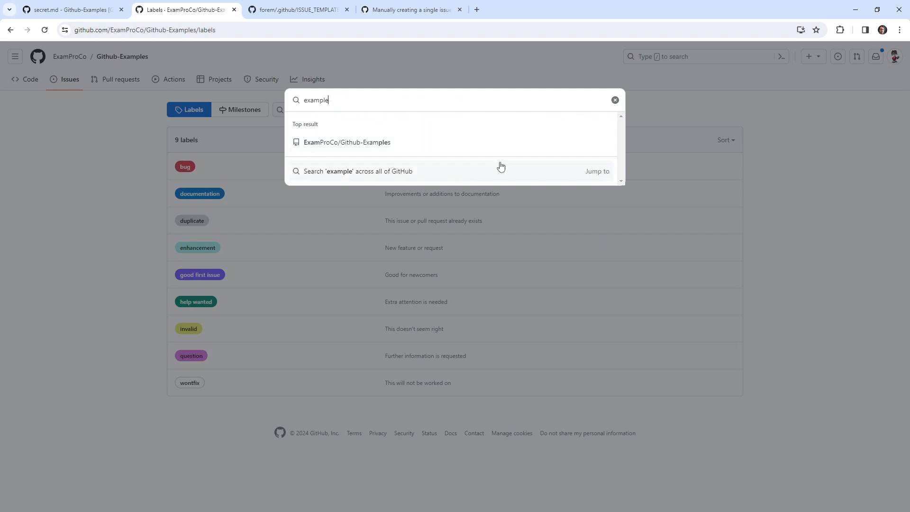
mouse_move(510, 209)
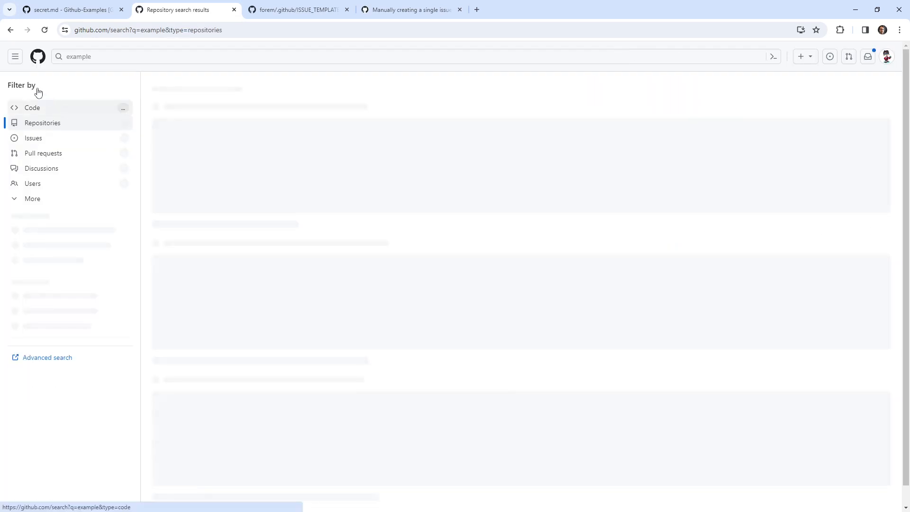
Open the forked andrew-wc-brown/Github-Examples label list
left_click(37, 56)
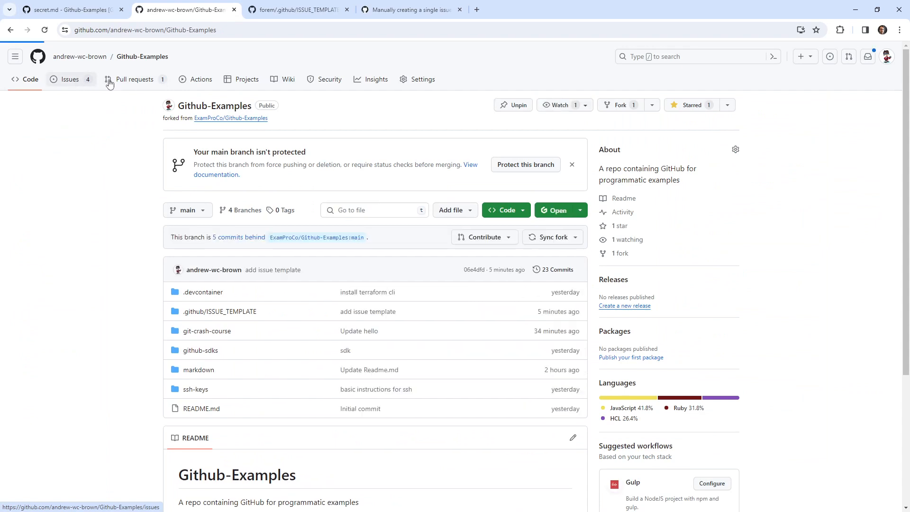
left_click(69, 79)
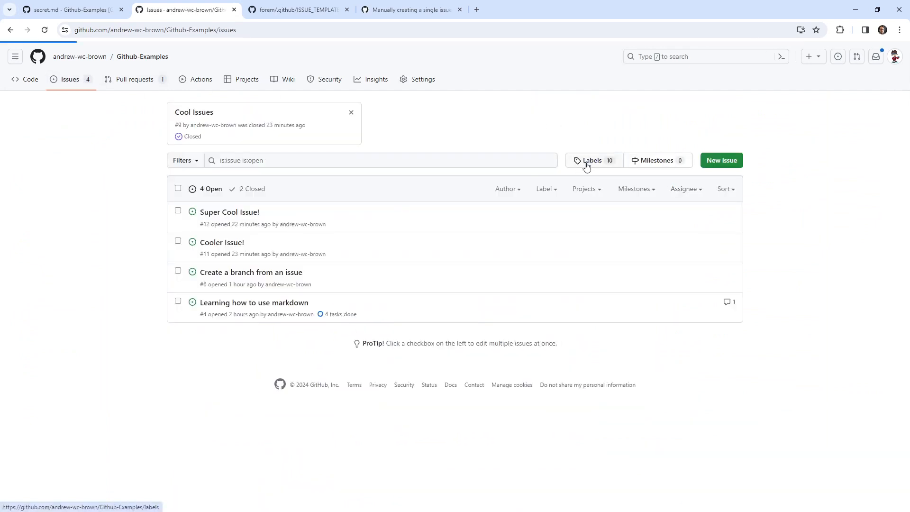
left_click(591, 160)
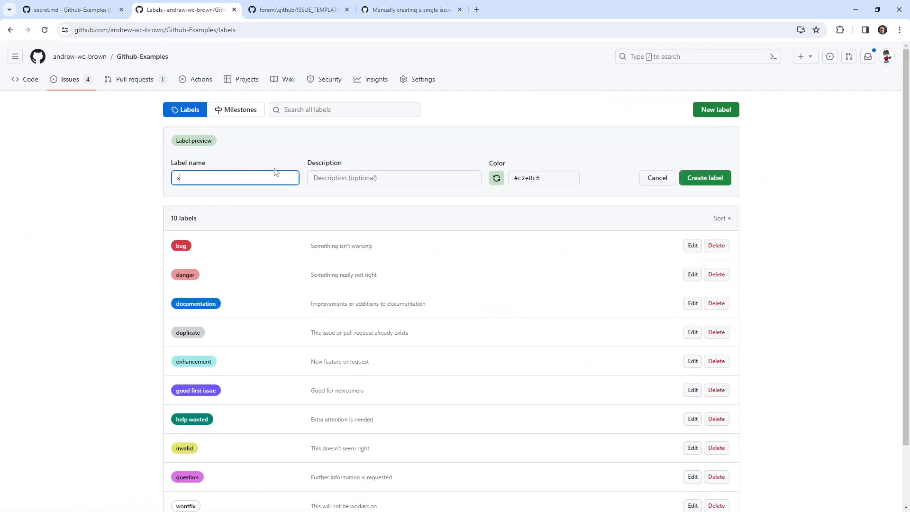
Create a new 'secret' label with a light purple colour
type("ecret")
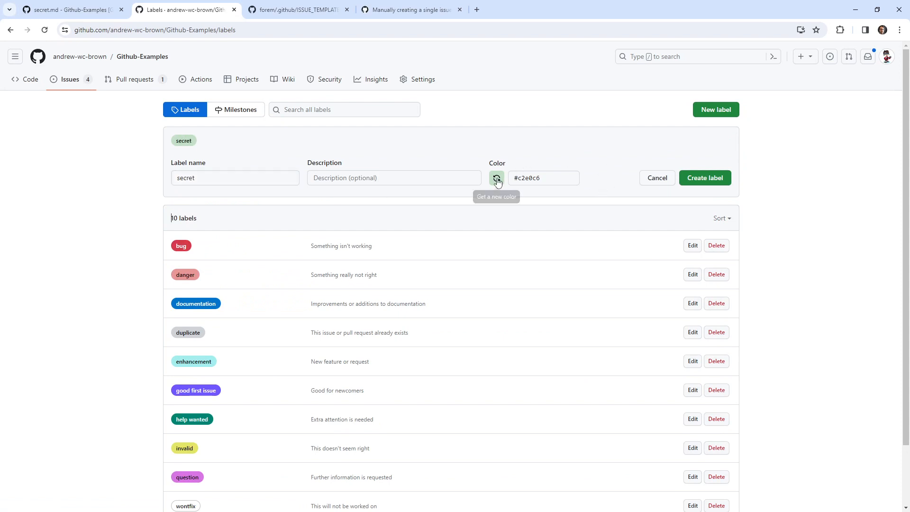
left_click(496, 177)
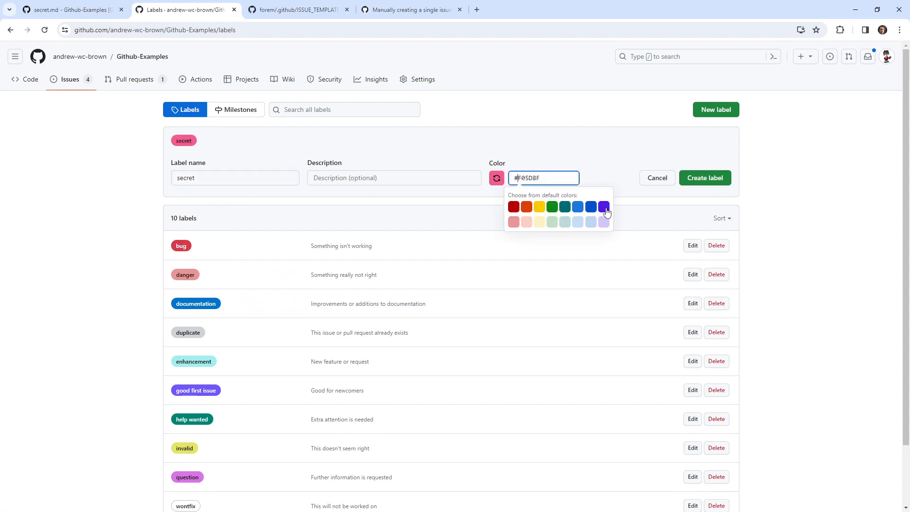
left_click(604, 222)
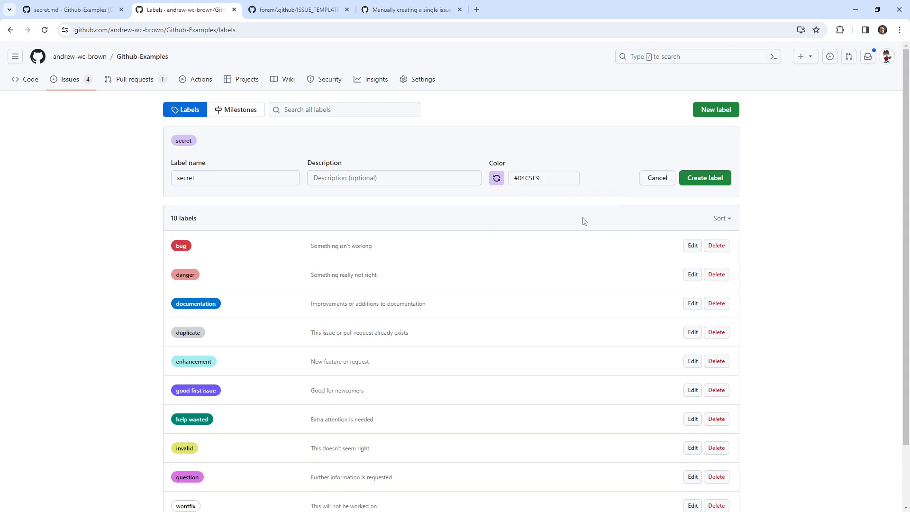
left_click(704, 177)
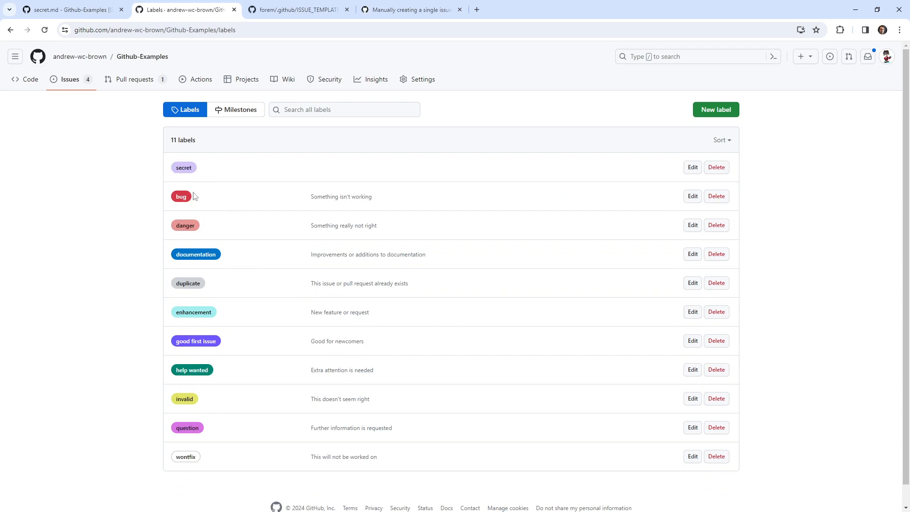
Commit and push secret.md from github.dev with message 'update issue template', then return to GitHub
left_click(69, 9)
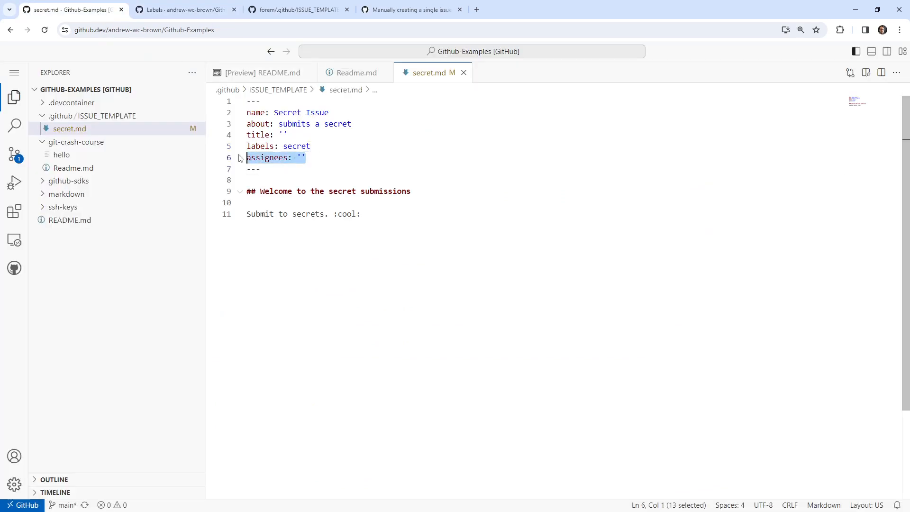
left_click(14, 155)
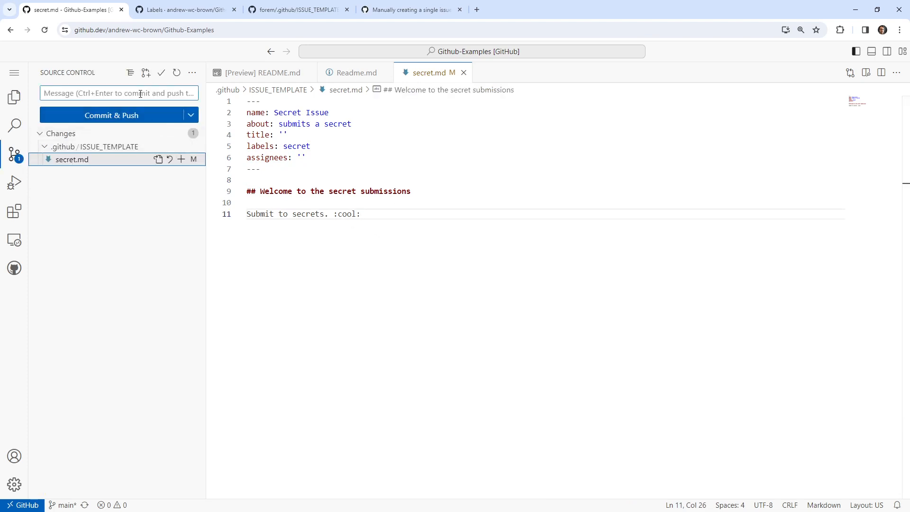
type("update issue template")
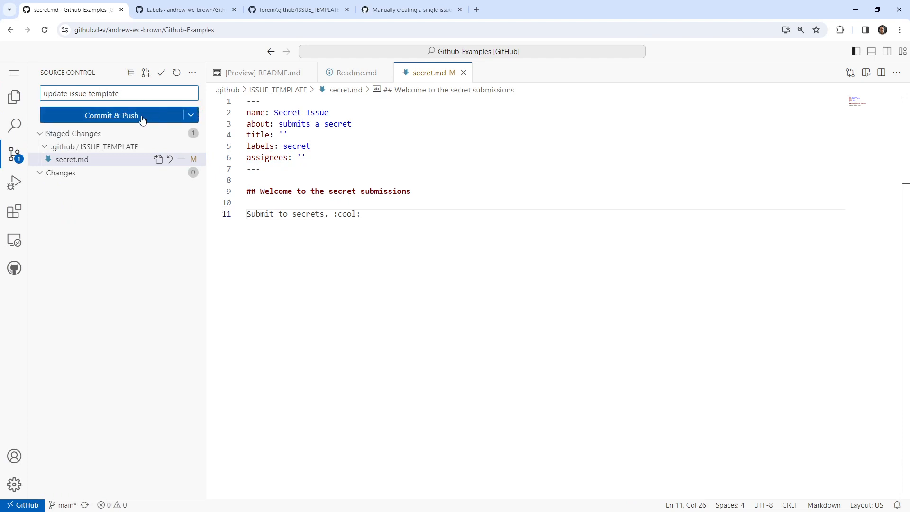
left_click(112, 114)
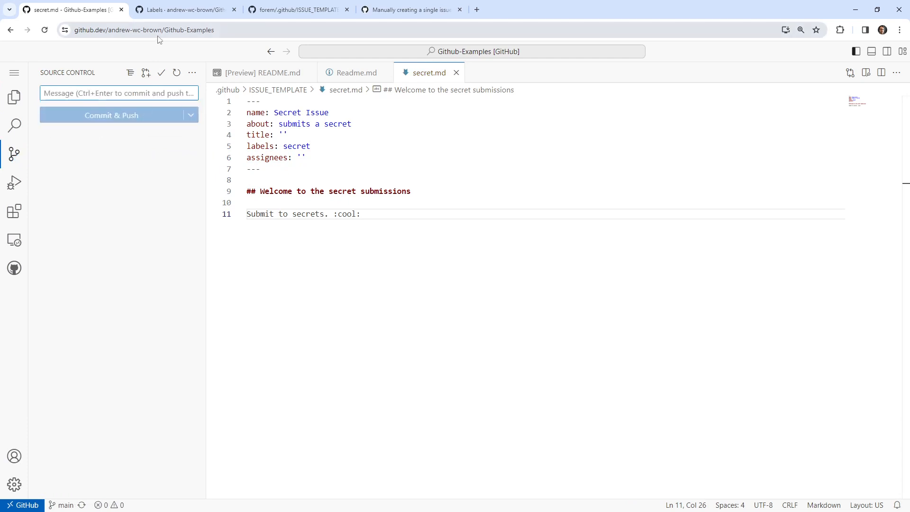
left_click(185, 9)
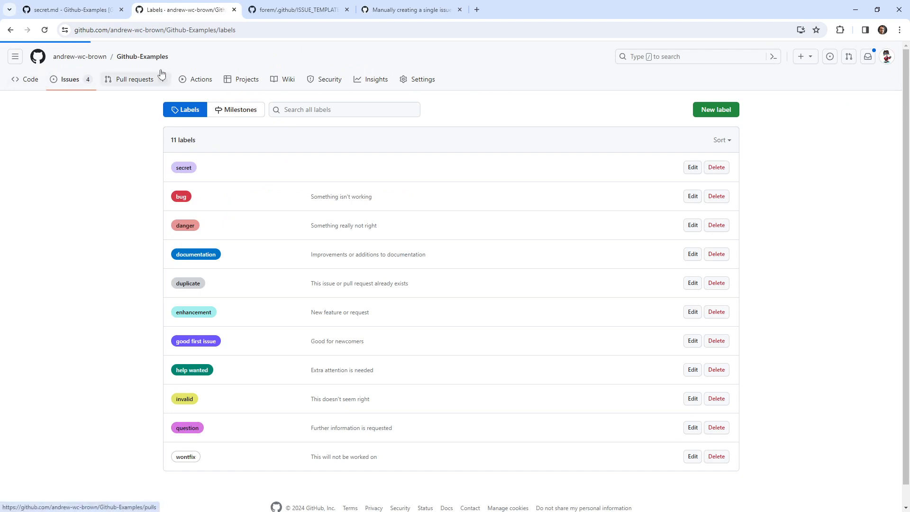
Start a new issue and confirm the chooser now lists the Secret Issue template
left_click(142, 56)
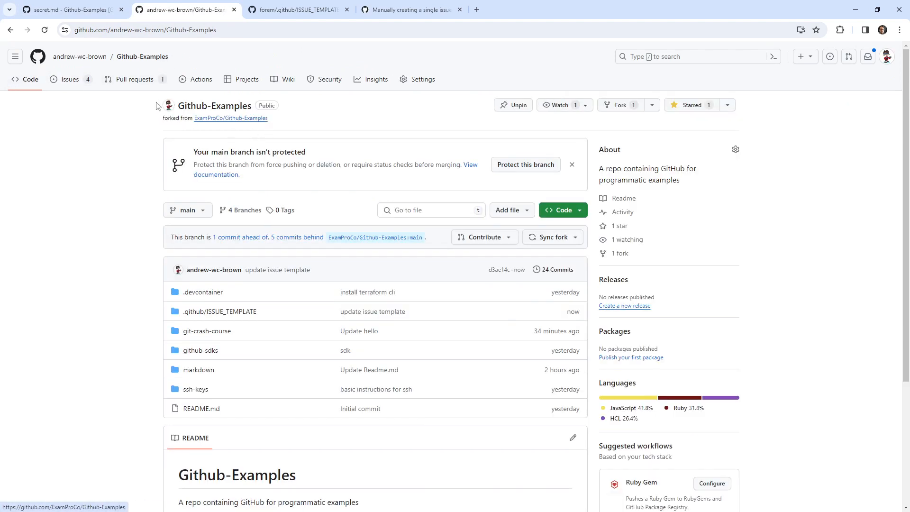
left_click(66, 79)
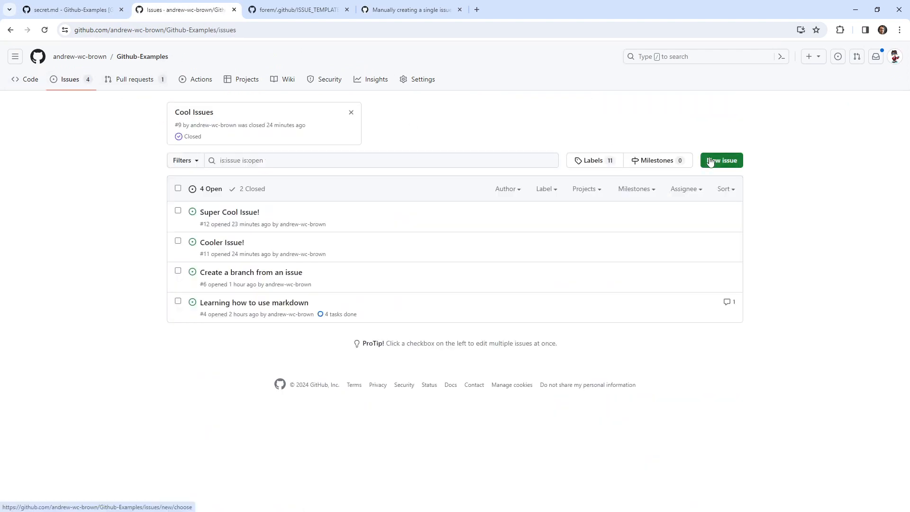
left_click(722, 160)
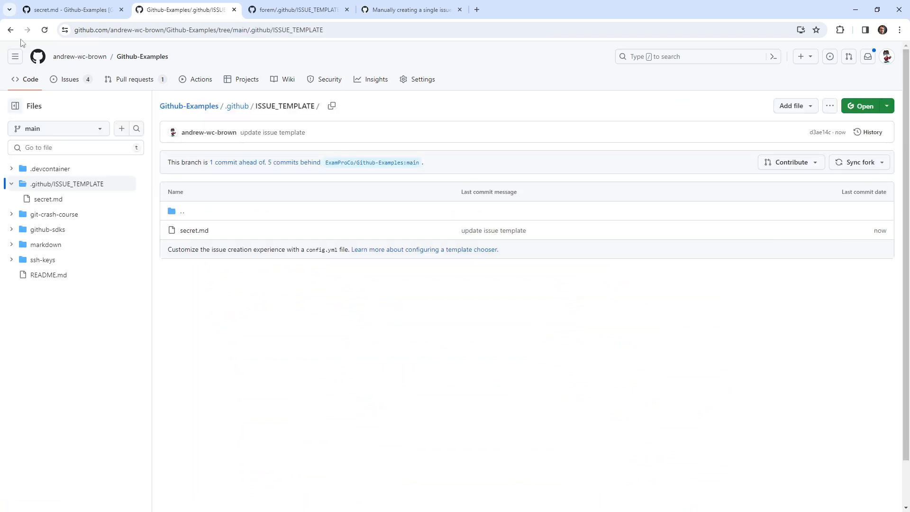
left_click(69, 79)
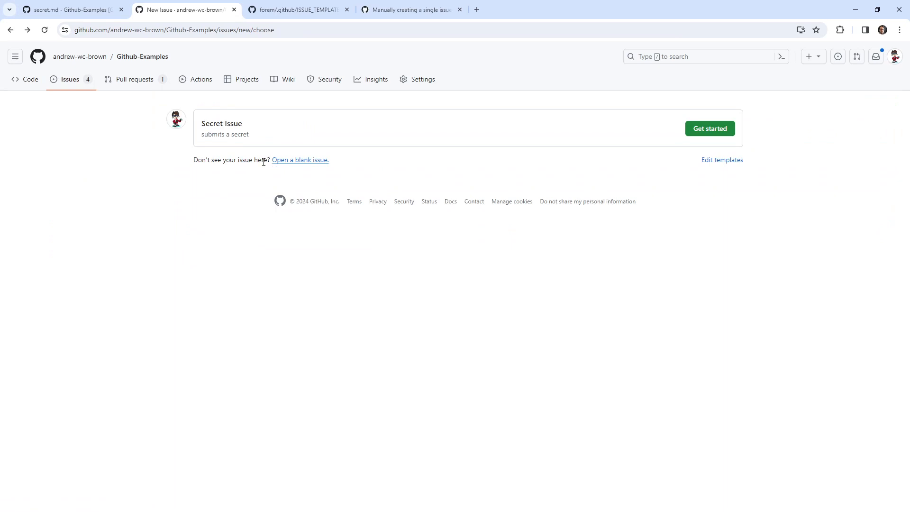
mouse_move(253, 156)
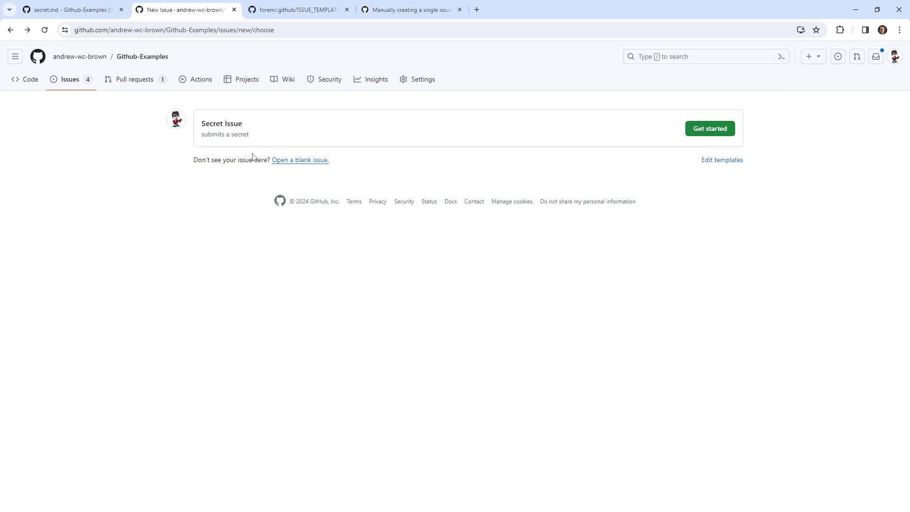
mouse_move(292, 128)
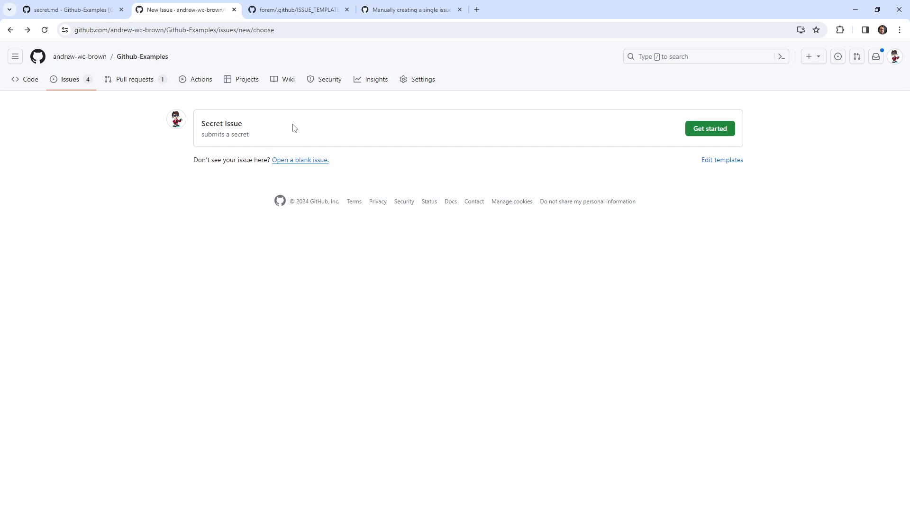
mouse_move(803, 127)
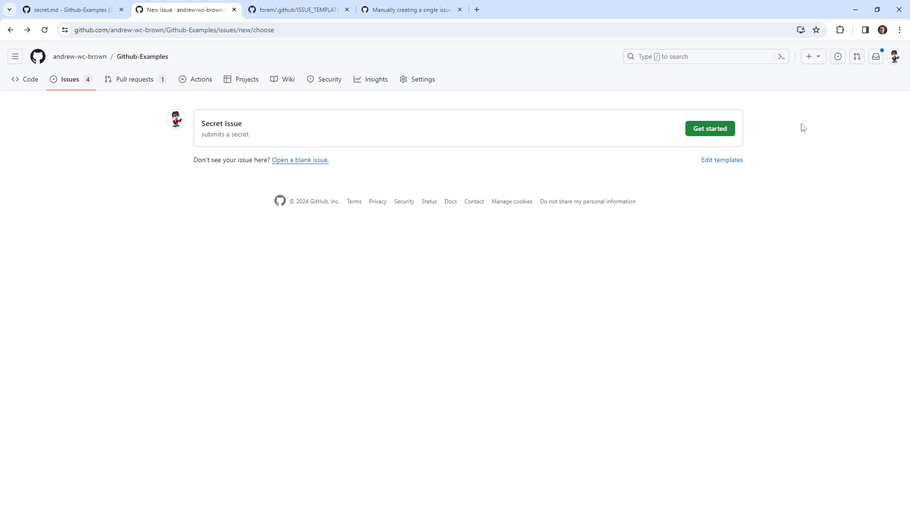
Preview the Secret Issue form with its welcome text and secret label, then head to repository settings
left_click(894, 56)
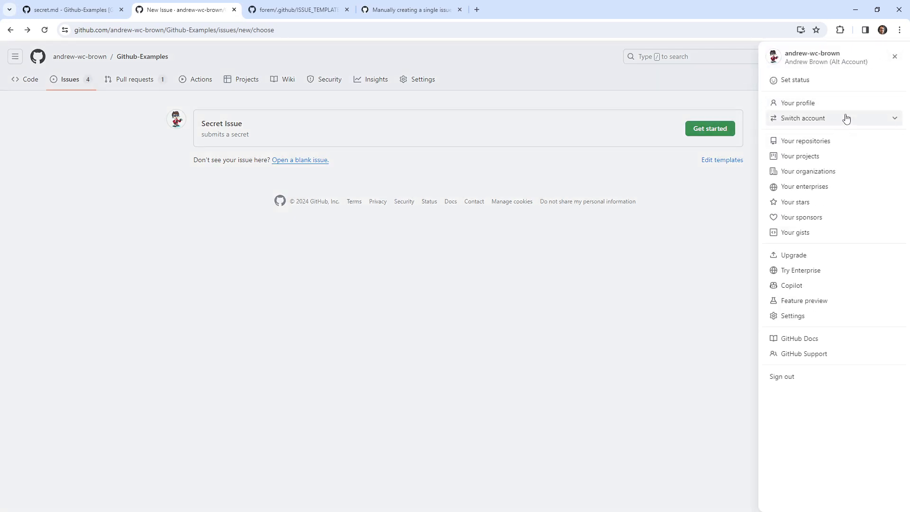
left_click(709, 128)
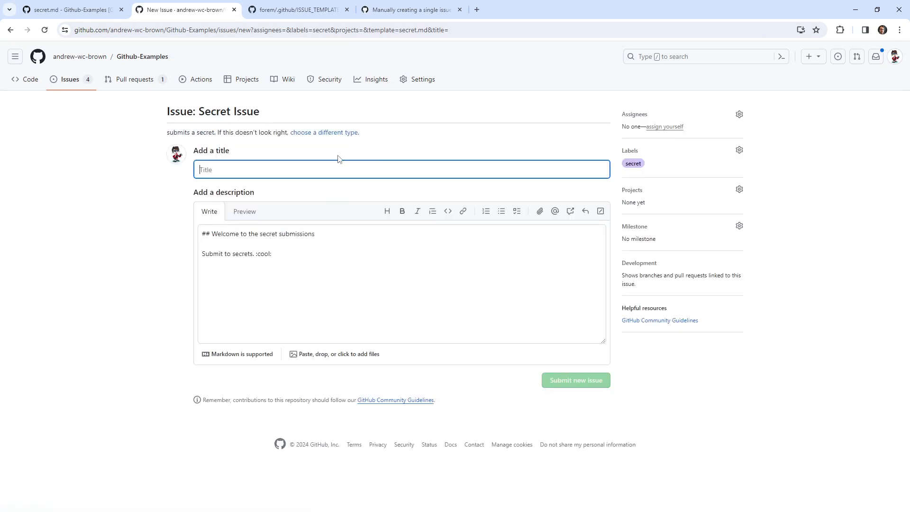
mouse_move(69, 79)
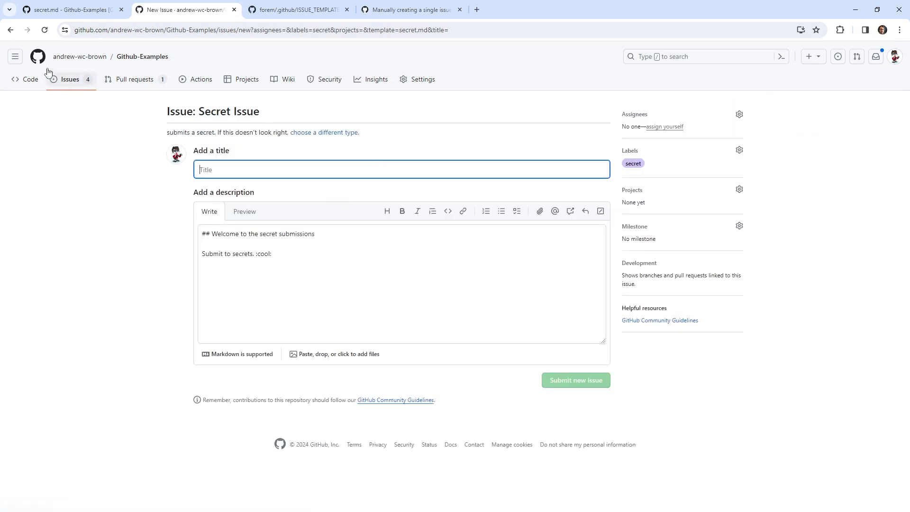
left_click(11, 29)
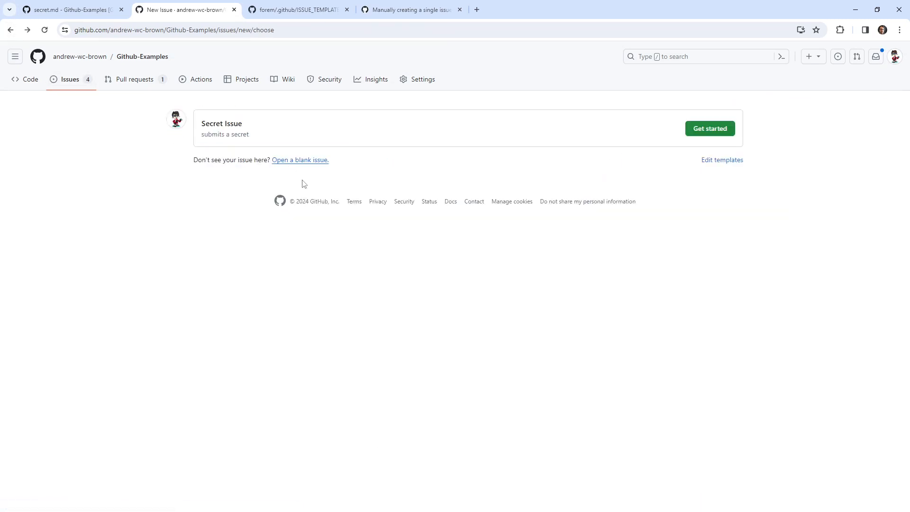
mouse_move(312, 167)
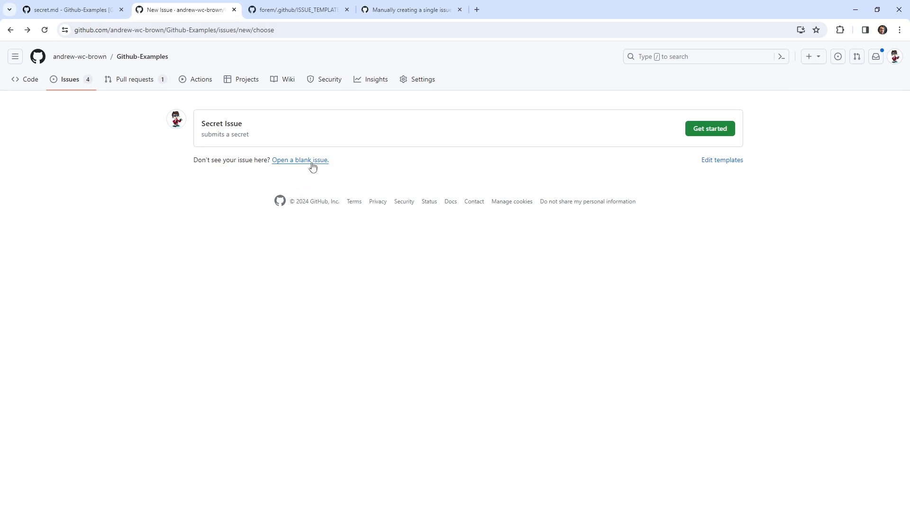
mouse_move(69, 79)
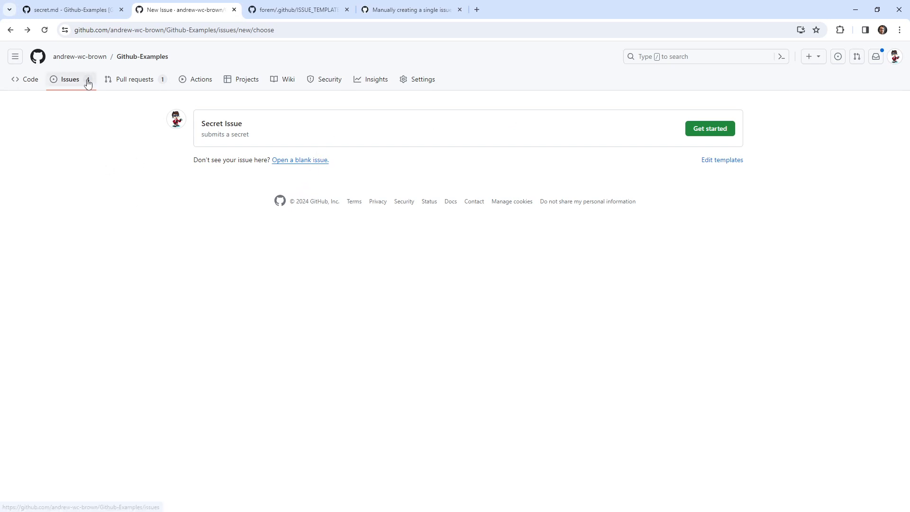
left_click(422, 79)
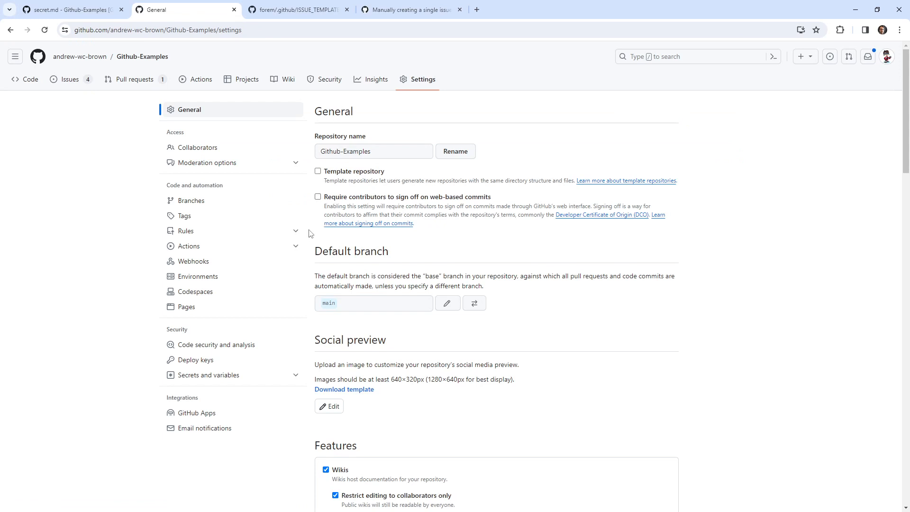
left_click(187, 306)
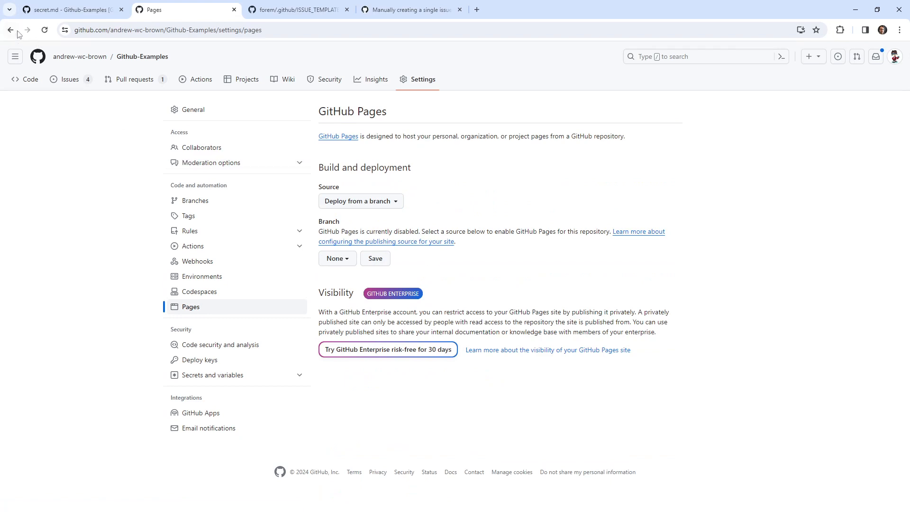
left_click(9, 29)
type("commun")
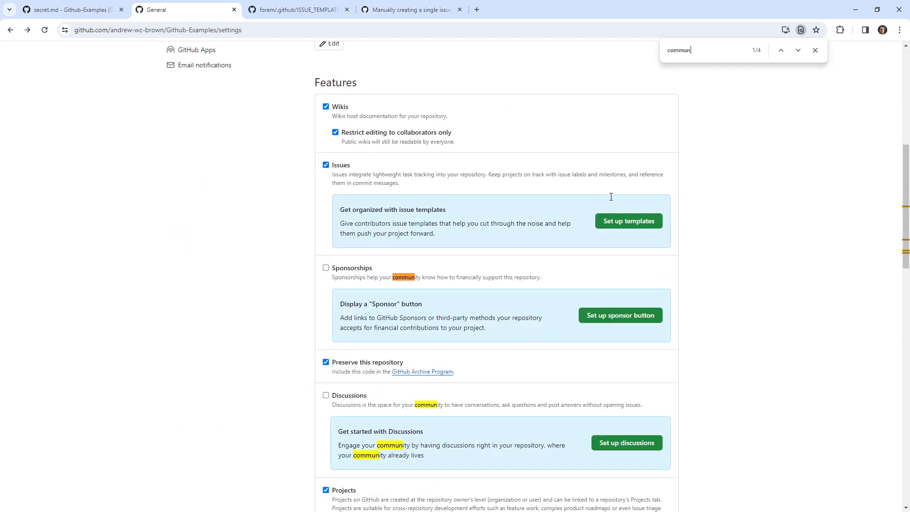
mouse_move(325, 304)
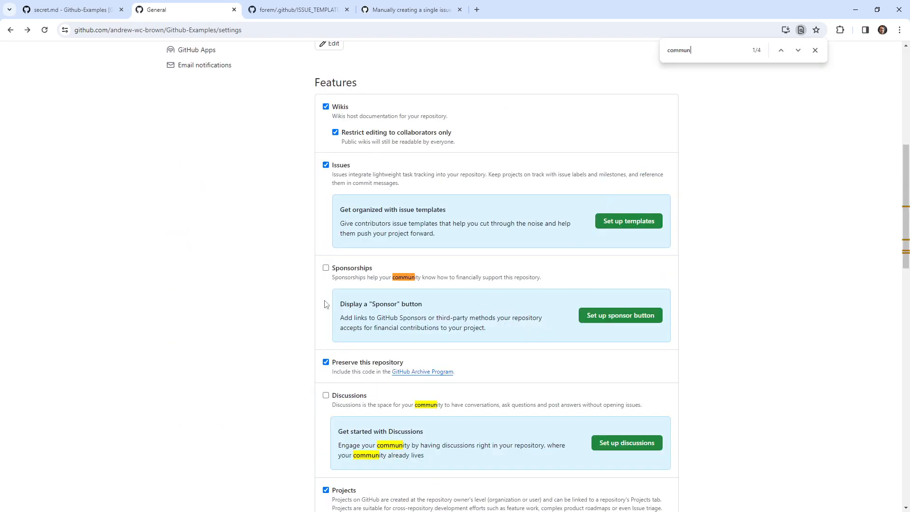
scroll("up", 3)
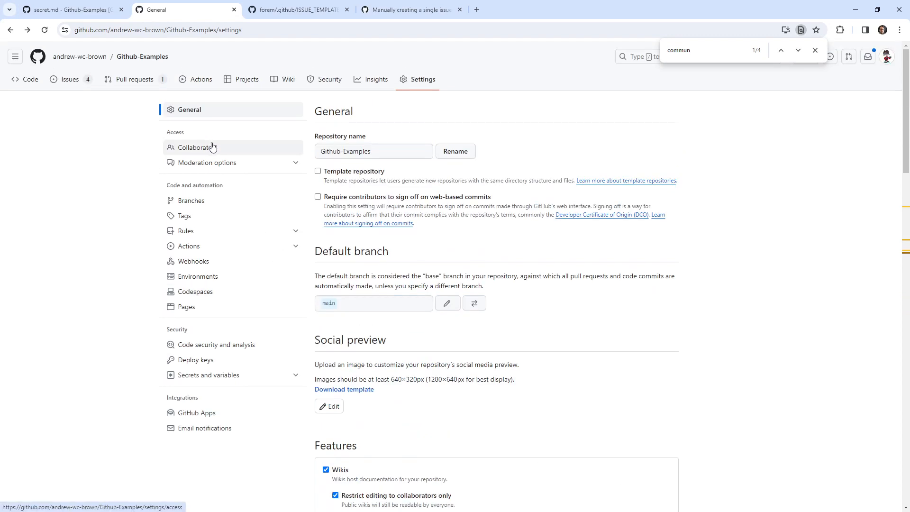
left_click(376, 79)
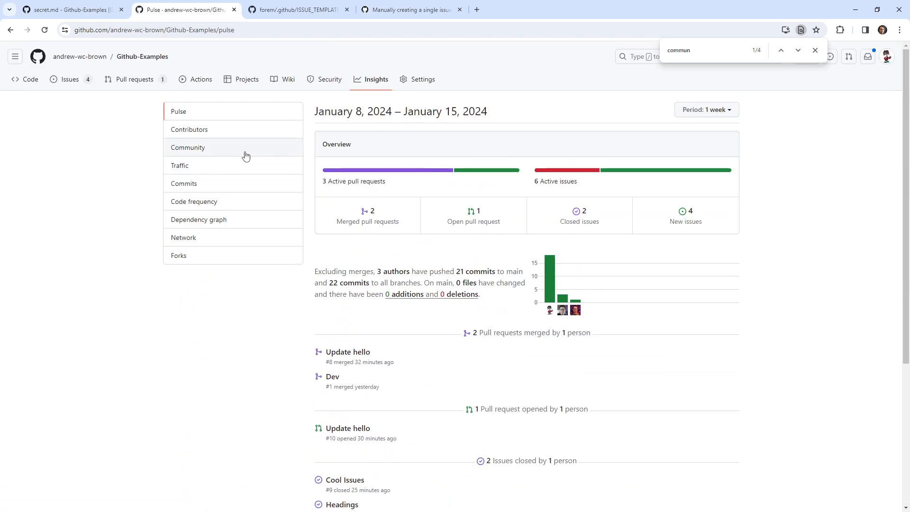
Enable Discussions from Community insights so the page shows the contribution activity chart
left_click(188, 147)
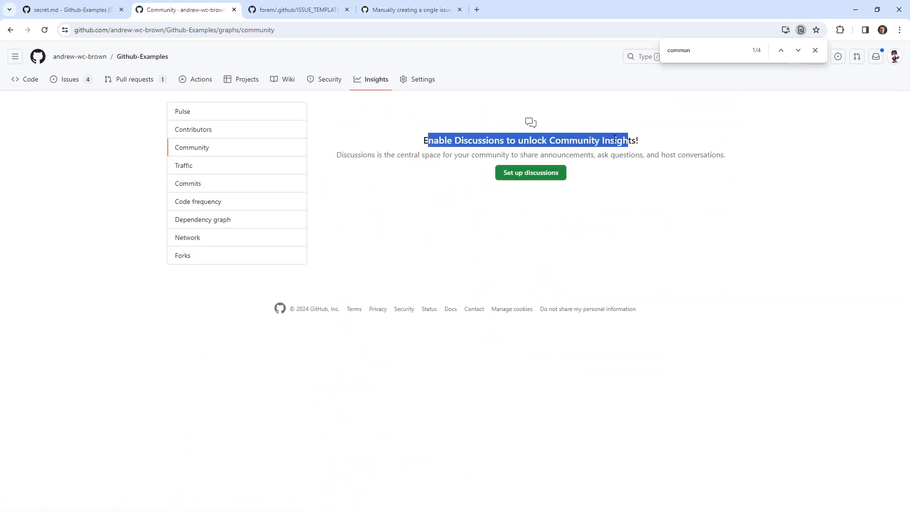
left_click(529, 173)
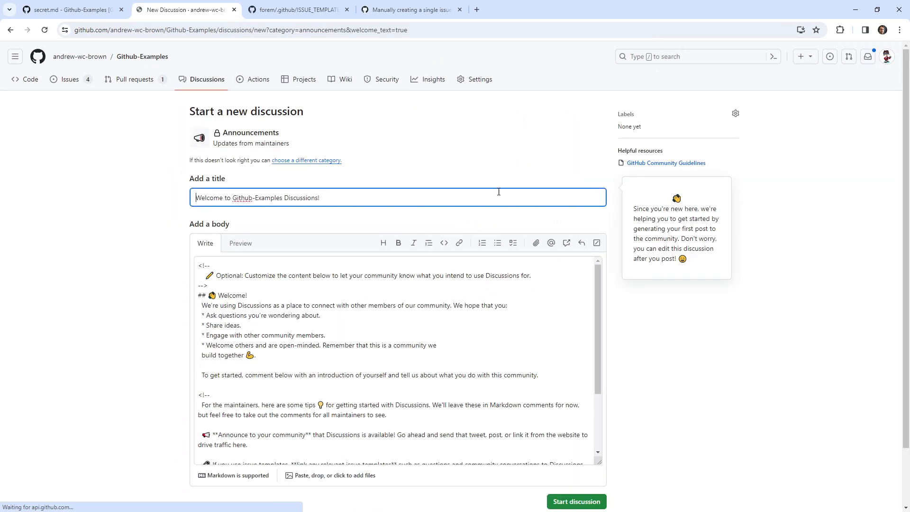
mouse_move(647, 350)
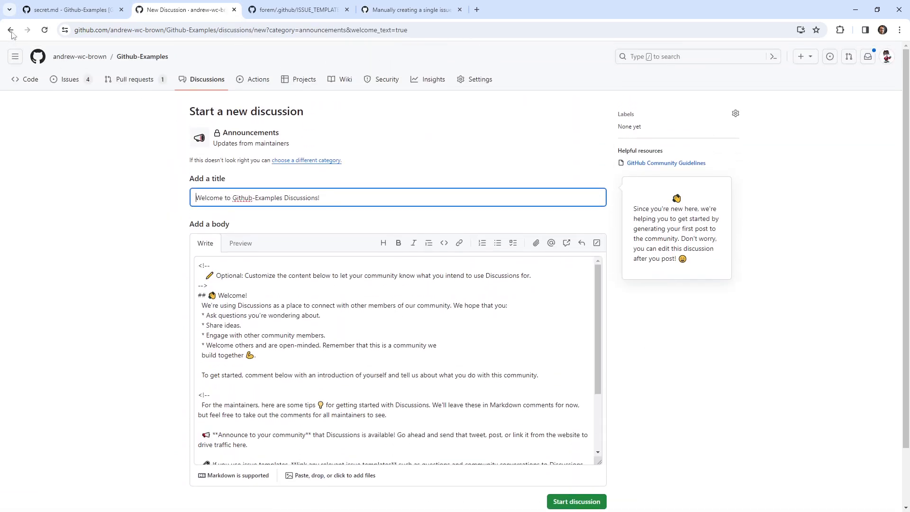
left_click(433, 79)
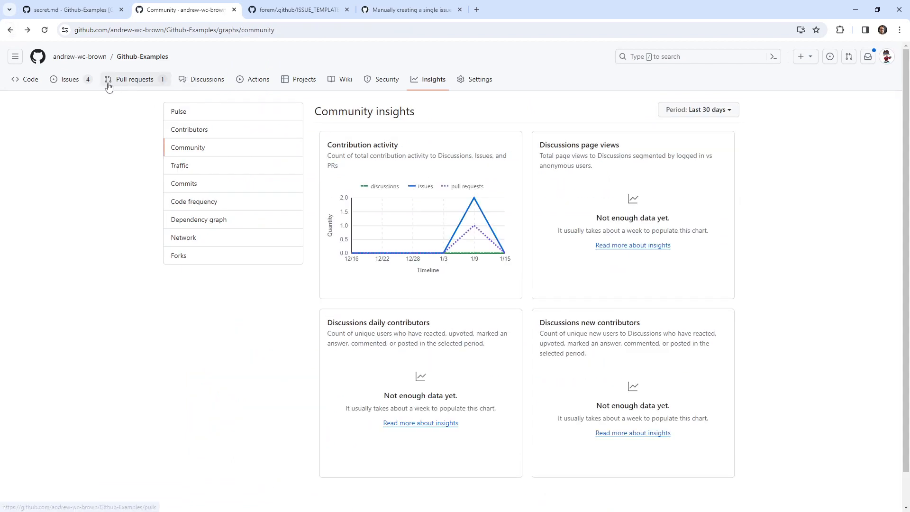
mouse_move(867, 56)
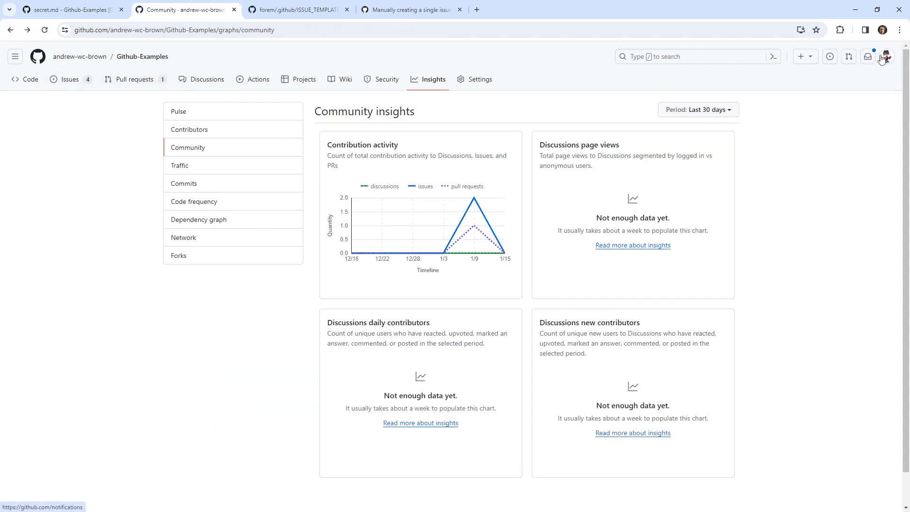
Switch accounts, filter repositories for 'github' and open ExamProCo/Github-Examples
left_click(885, 56)
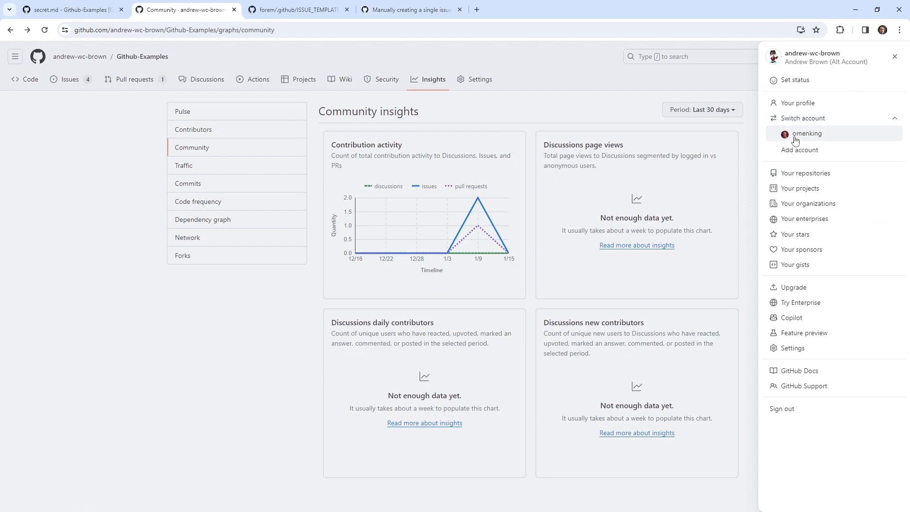
left_click(806, 133)
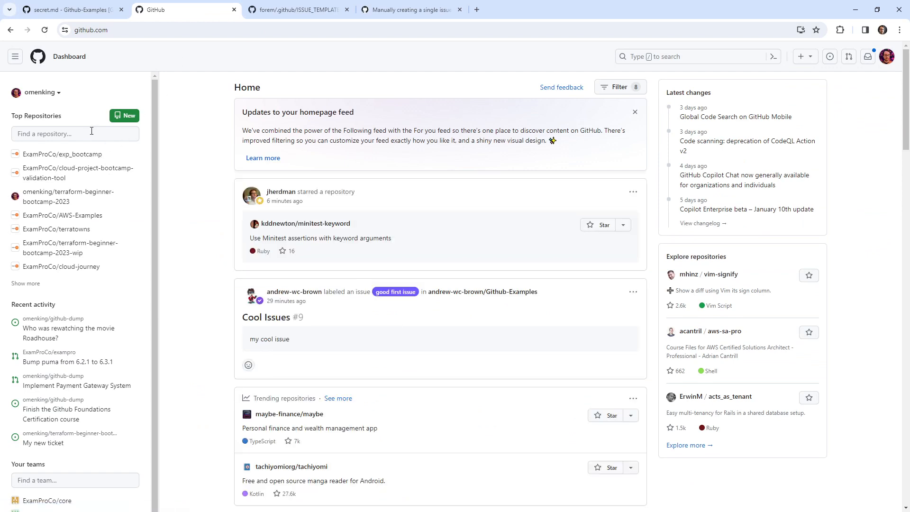
left_click(74, 134)
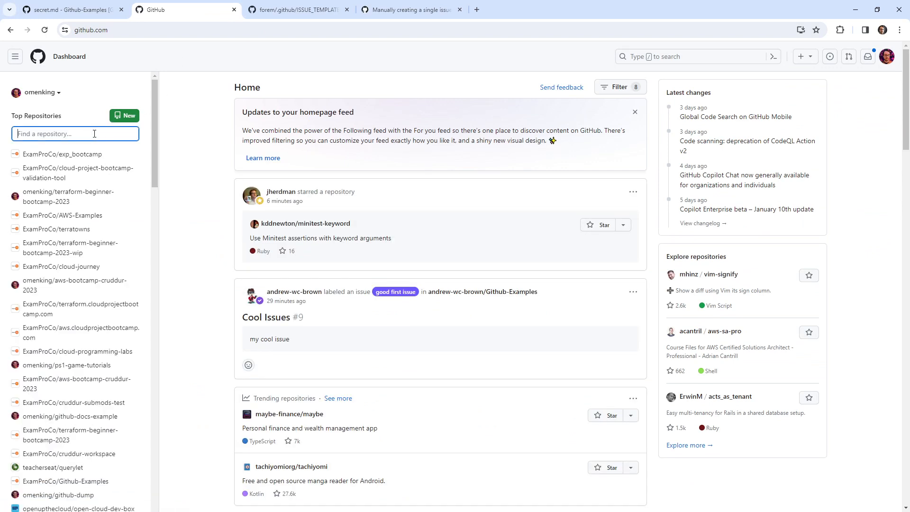
type("github")
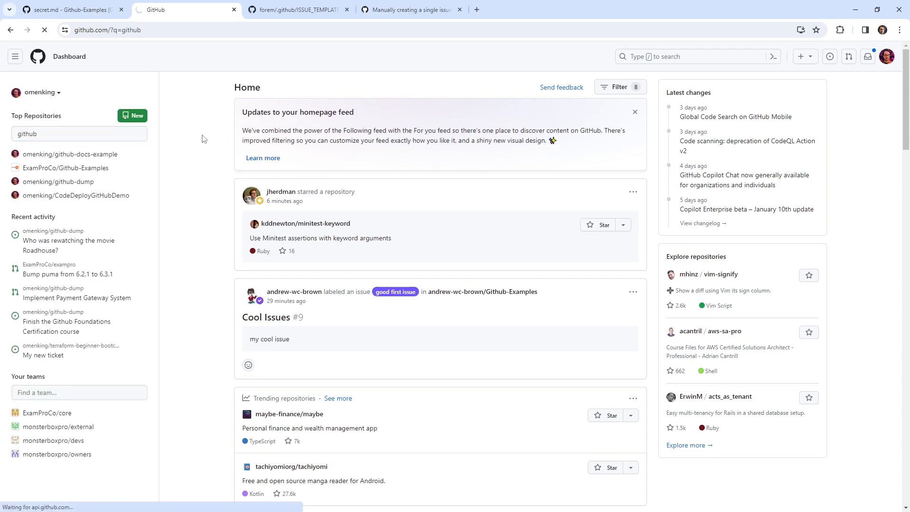
left_click(65, 168)
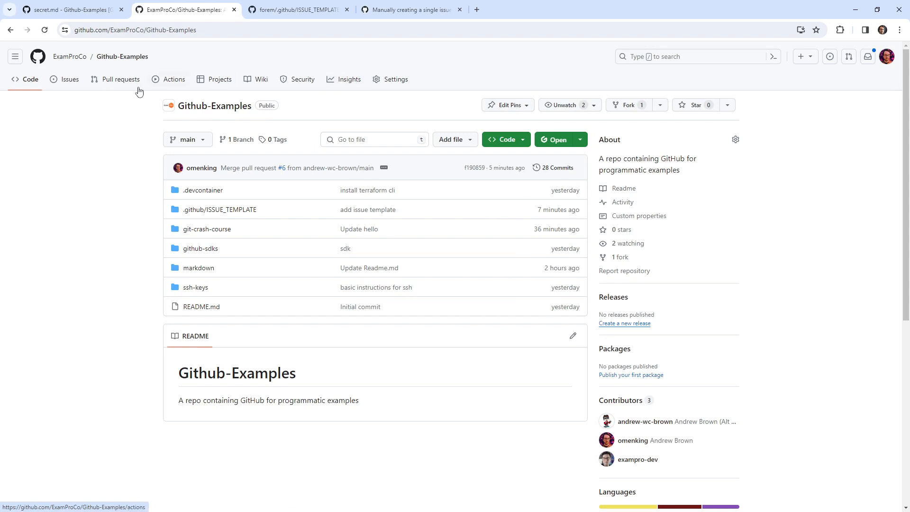
Check the repository's Issues list and bring up its Pulse activity insights
left_click(69, 80)
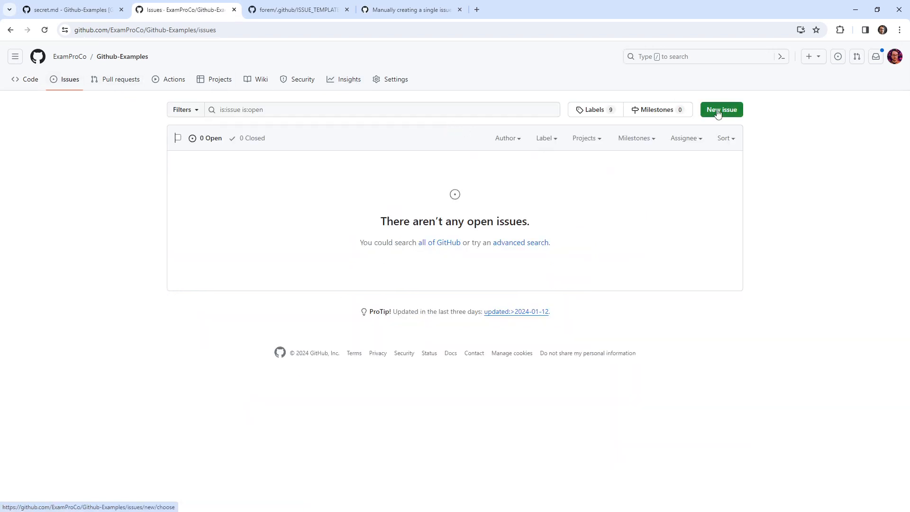
mouse_move(703, 121)
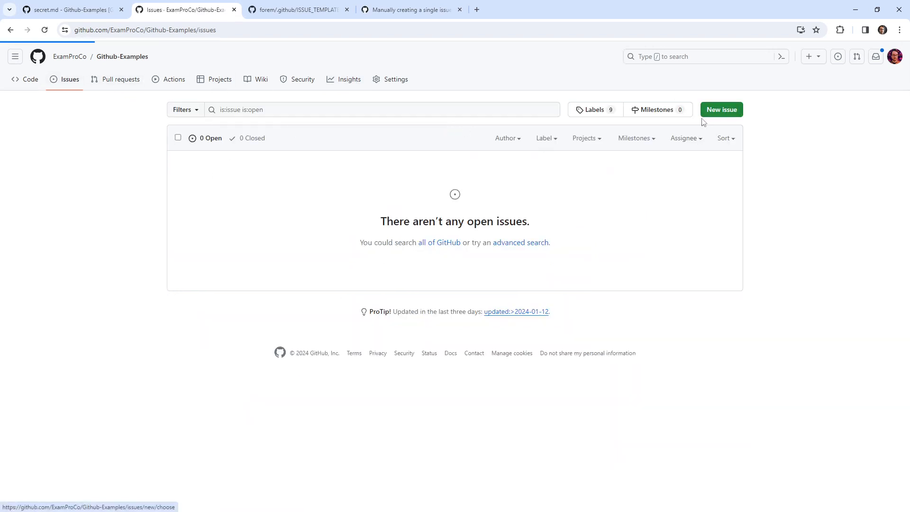
left_click(348, 78)
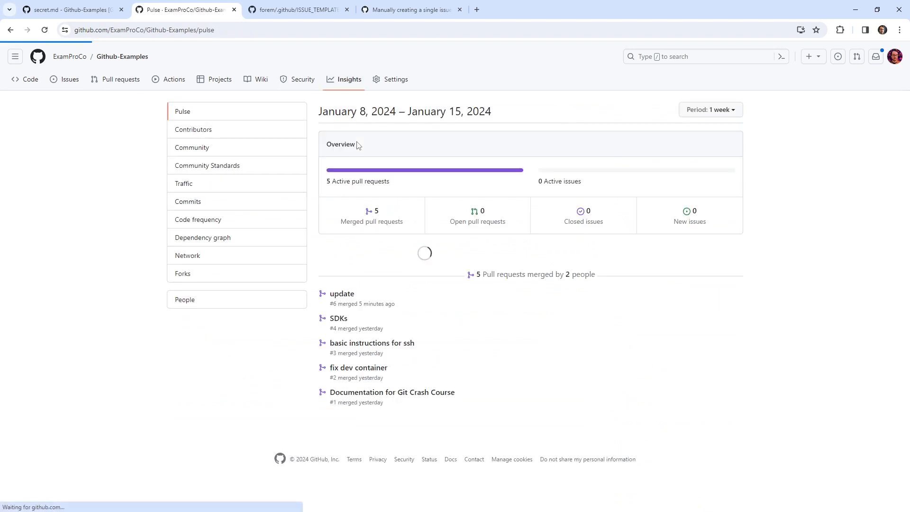
From the Community Standards checklist, start adding issue templates to the repository
left_click(207, 165)
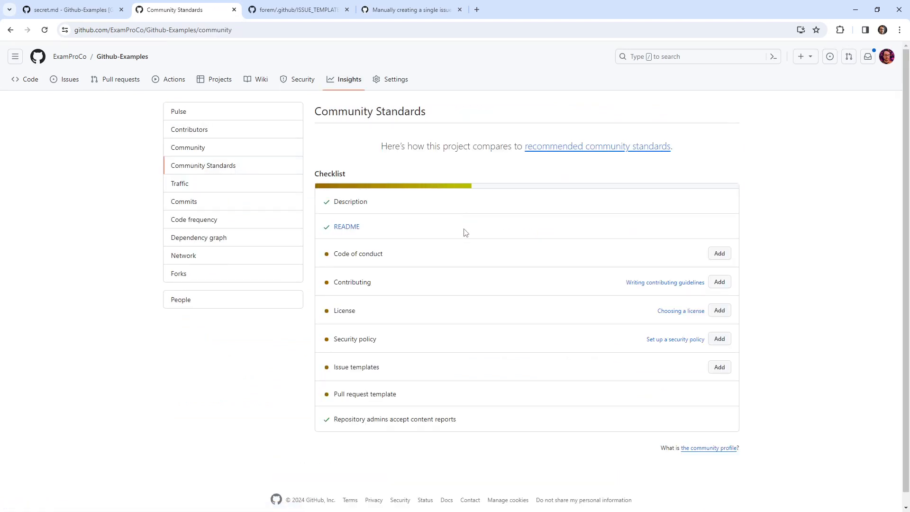
mouse_move(439, 347)
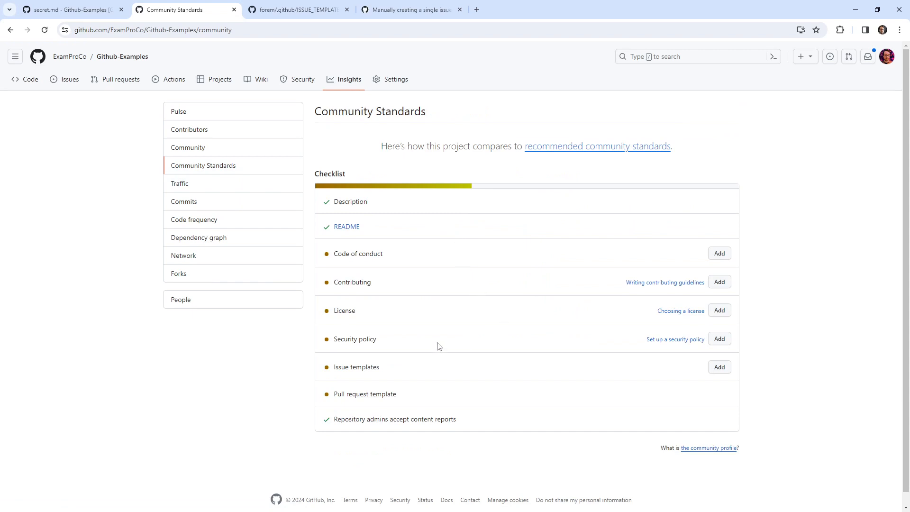
left_click(718, 367)
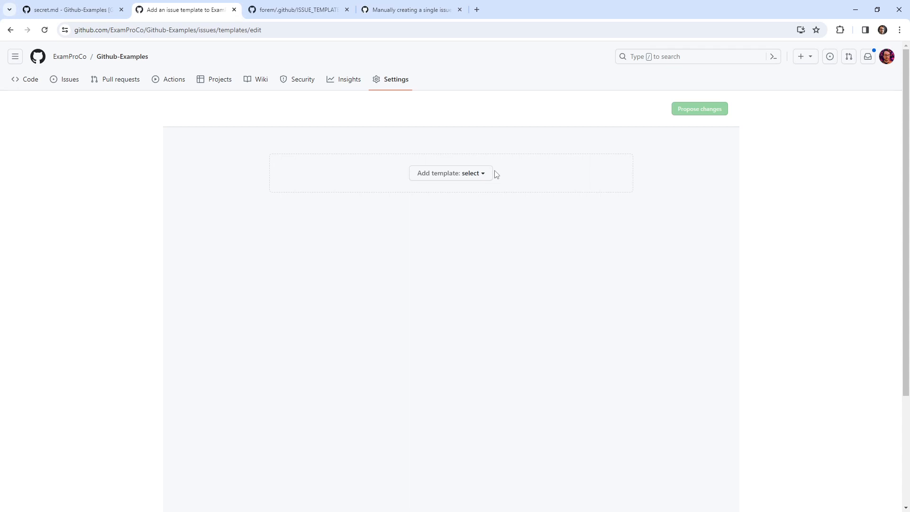
Add the Bug report, Feature request and Custom templates and propose the changes for commit
left_click(450, 173)
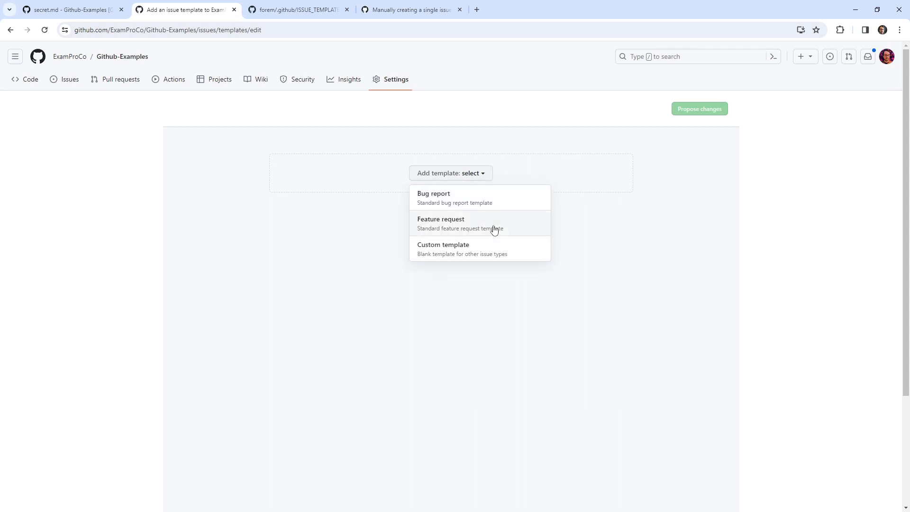
left_click(454, 198)
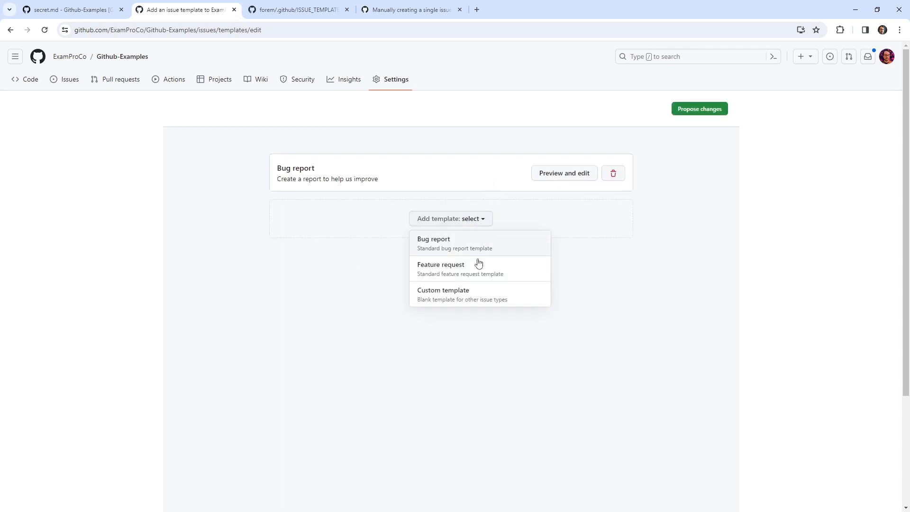
left_click(441, 264)
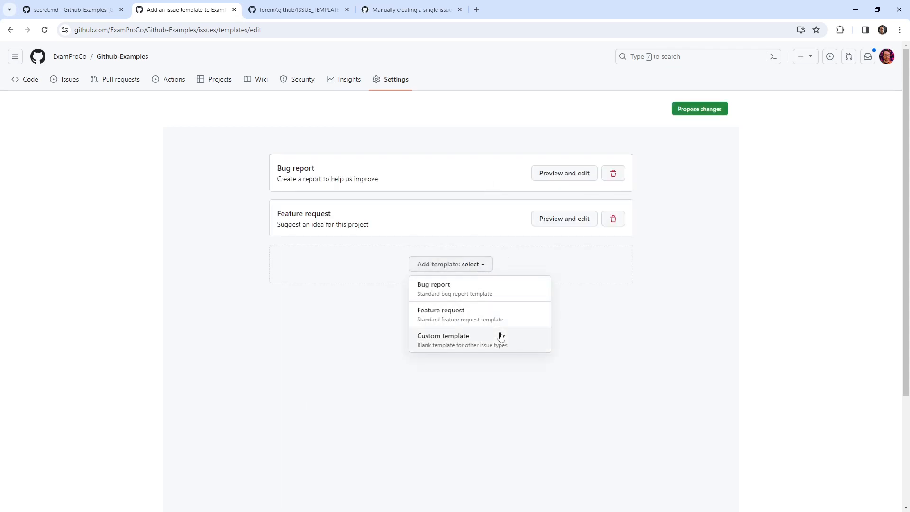
left_click(442, 339)
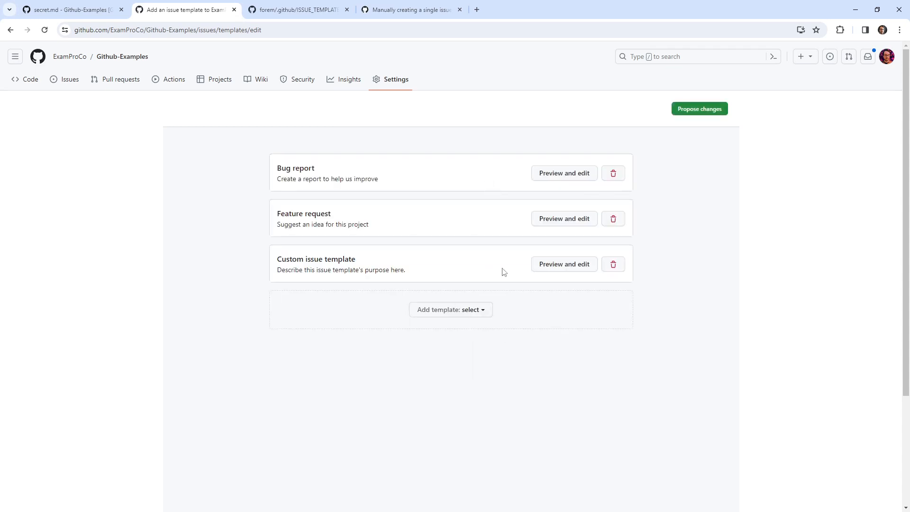
mouse_move(387, 312)
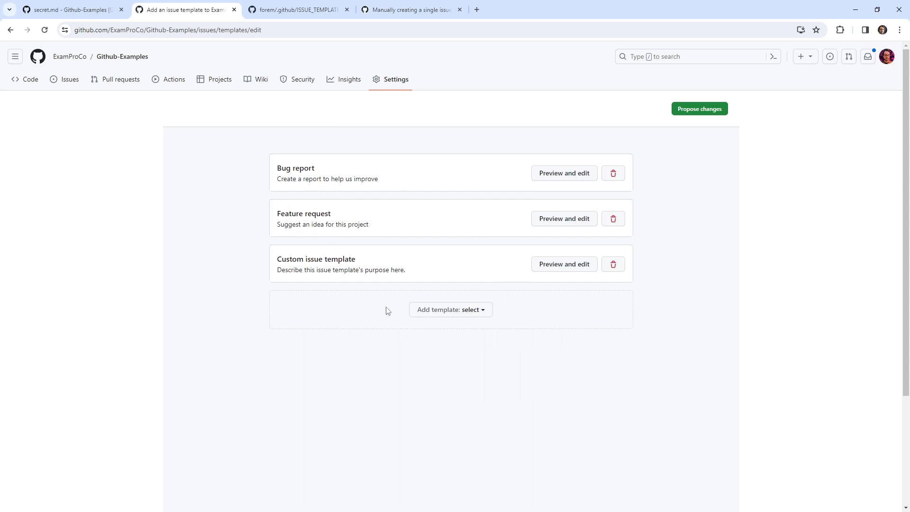
mouse_move(363, 266)
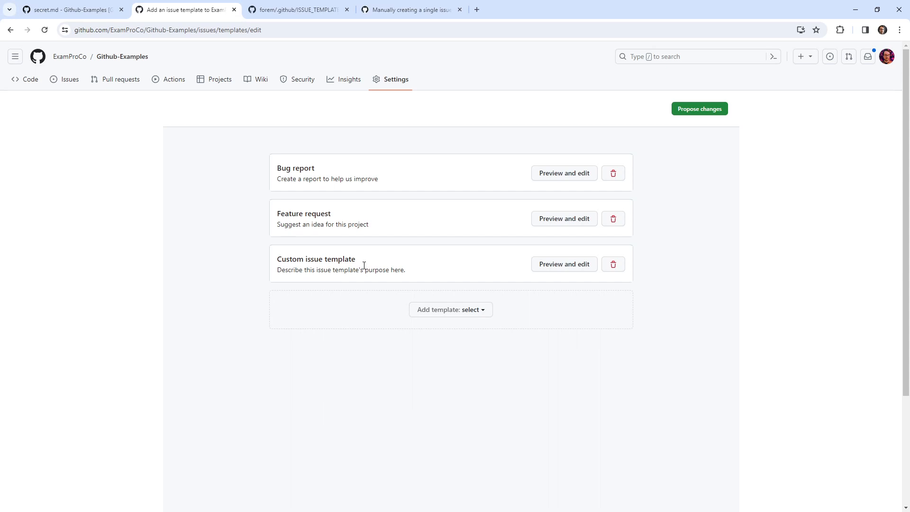
left_click(699, 108)
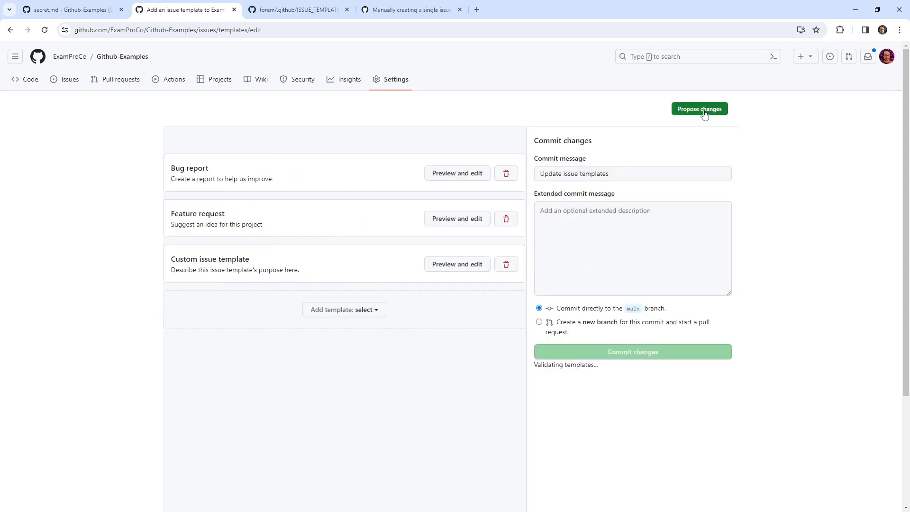
Commit the three issue templates to main and check the new-issue chooser offers them
left_click(632, 350)
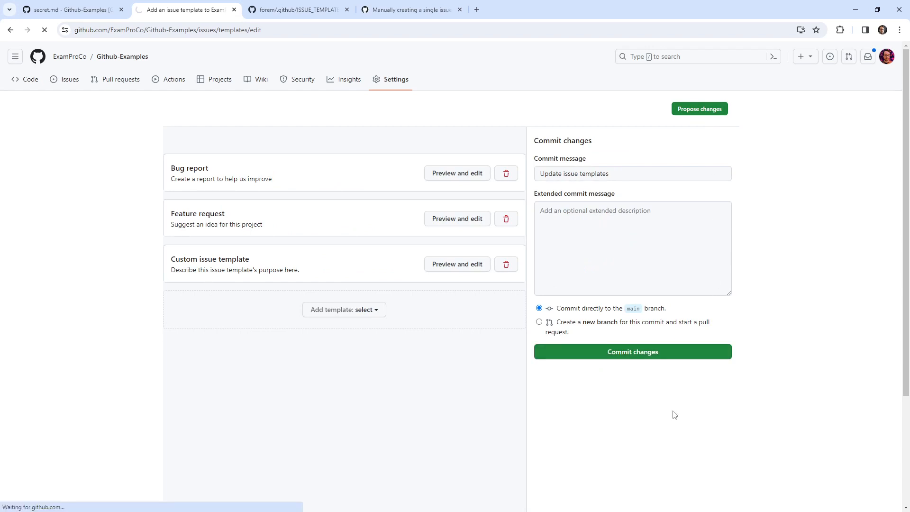
left_click(633, 350)
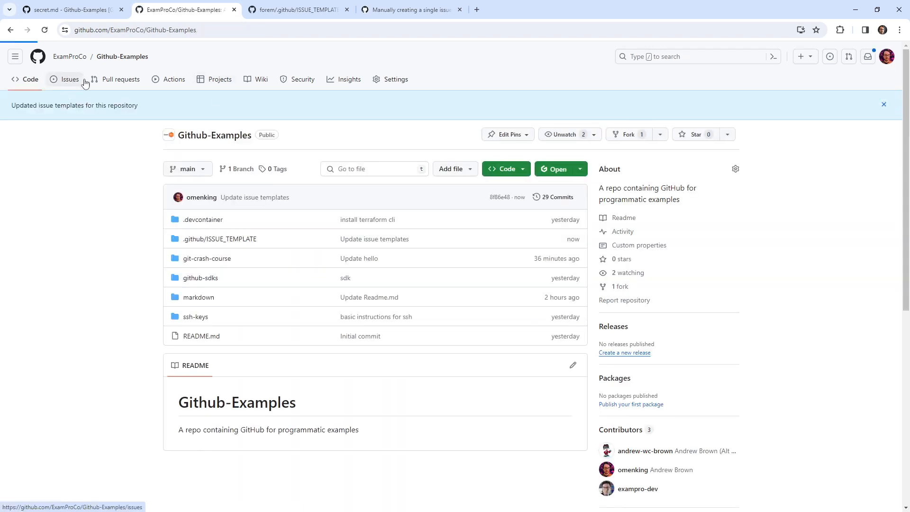
left_click(70, 79)
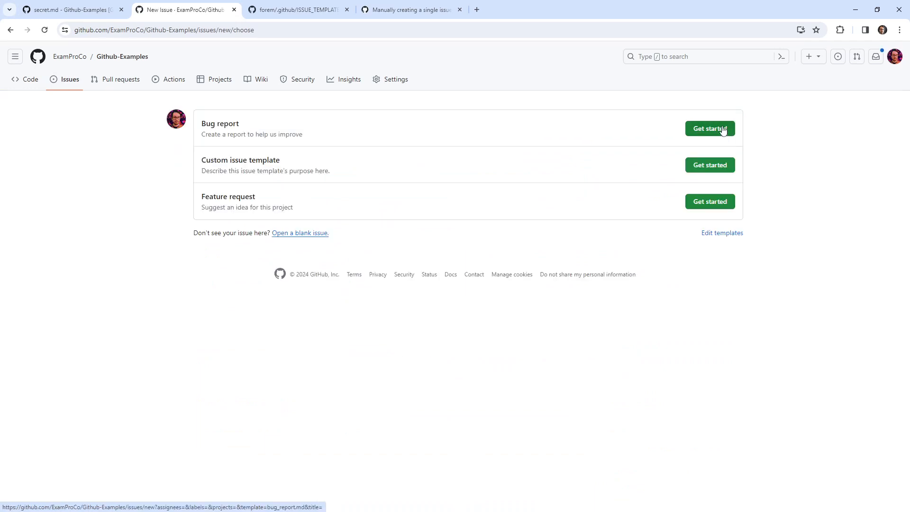
mouse_move(599, 139)
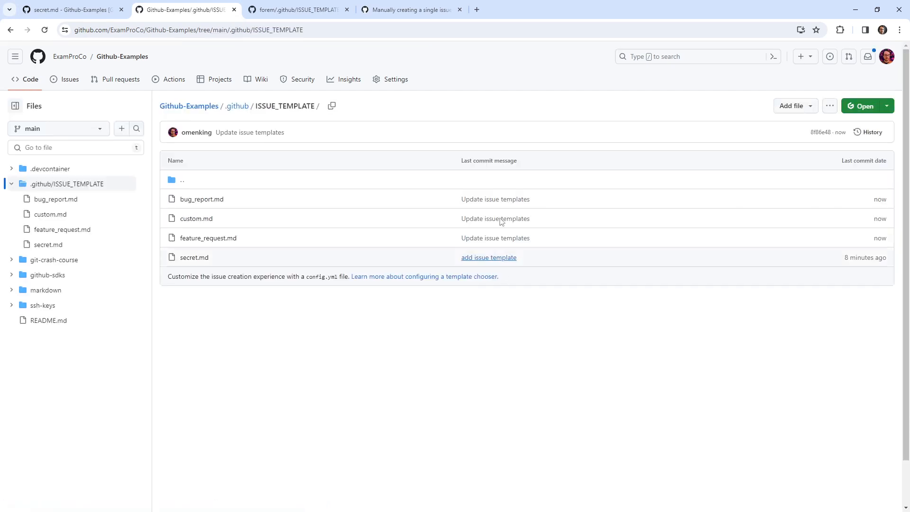
mouse_move(284, 299)
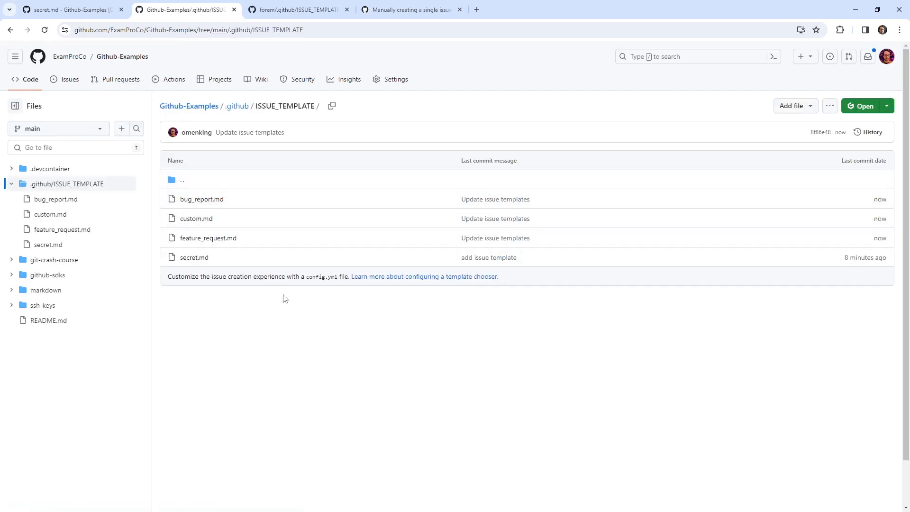
mouse_move(193, 257)
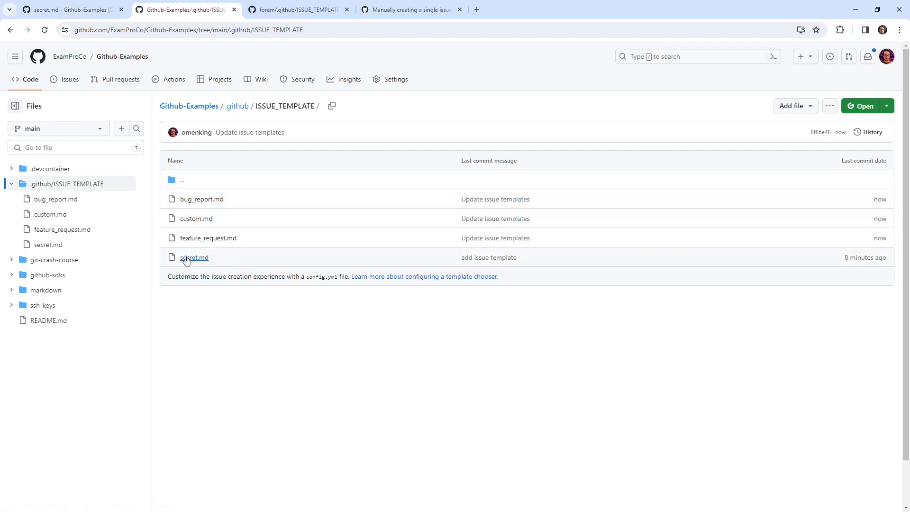
Open the secret.md template under .github/ISSUE_TEMPLATE for comparison
left_click(193, 257)
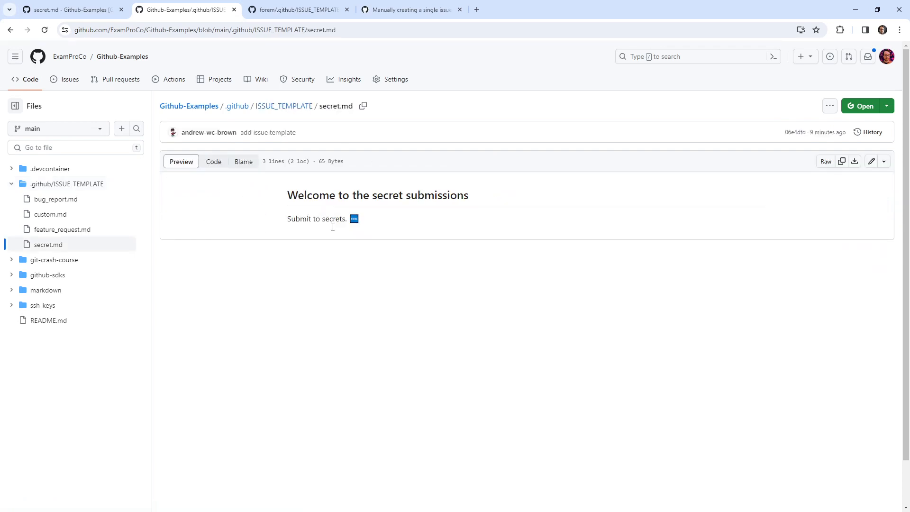
left_click(887, 56)
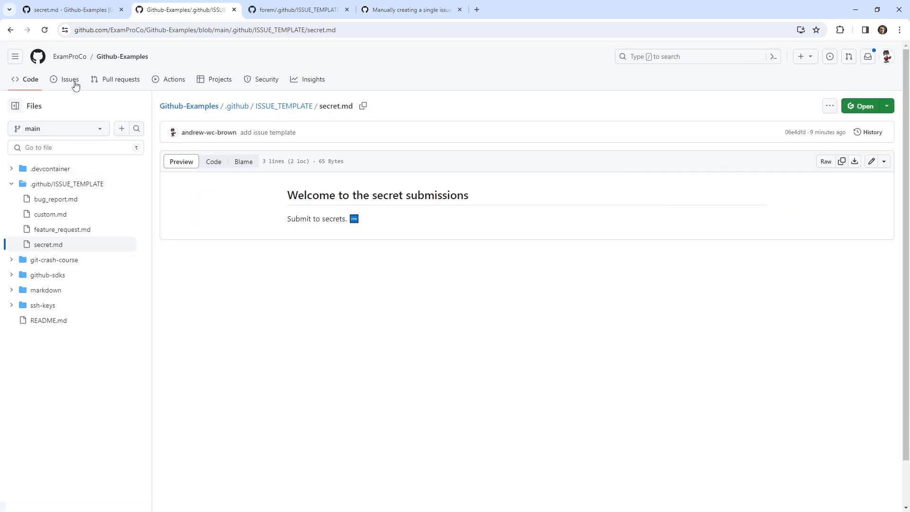
Find the GitHub Docs 'Syntax for issue forms' article and select its example YAML form definition
left_click(70, 78)
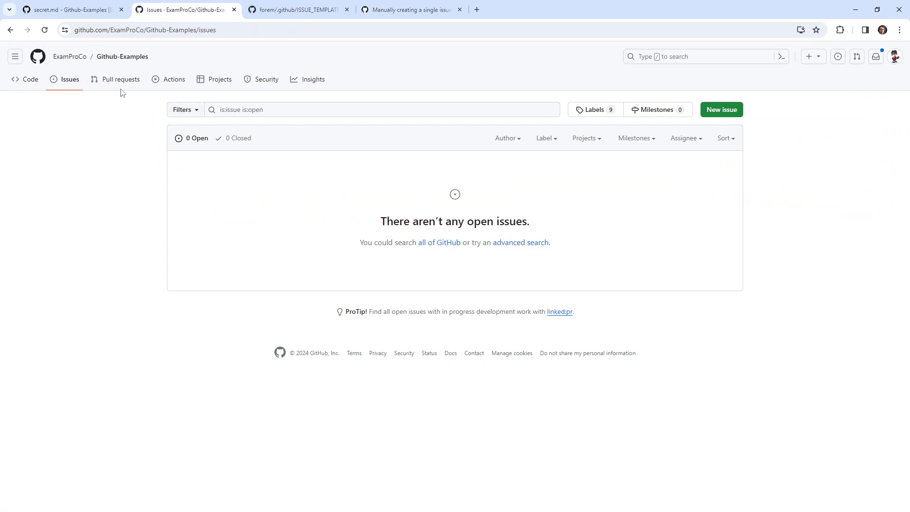
mouse_move(361, 190)
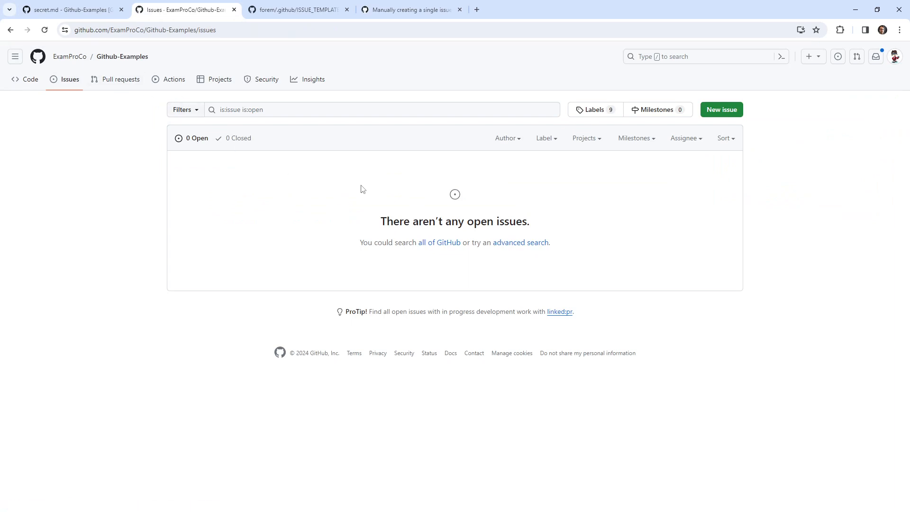
mouse_move(311, 167)
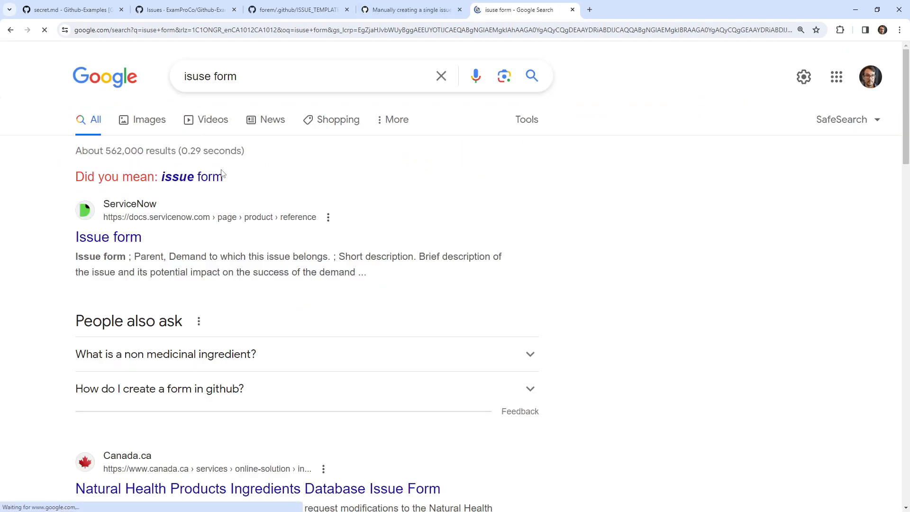
type("github")
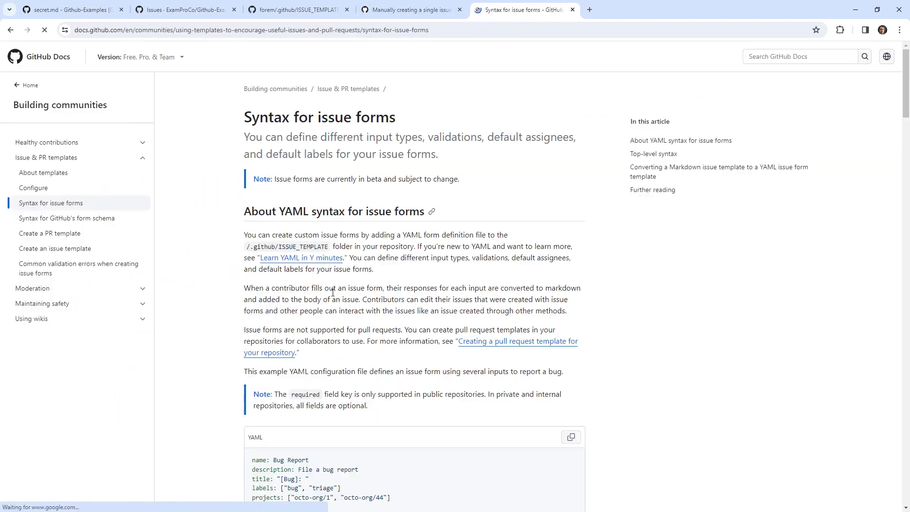
scroll("down", 3)
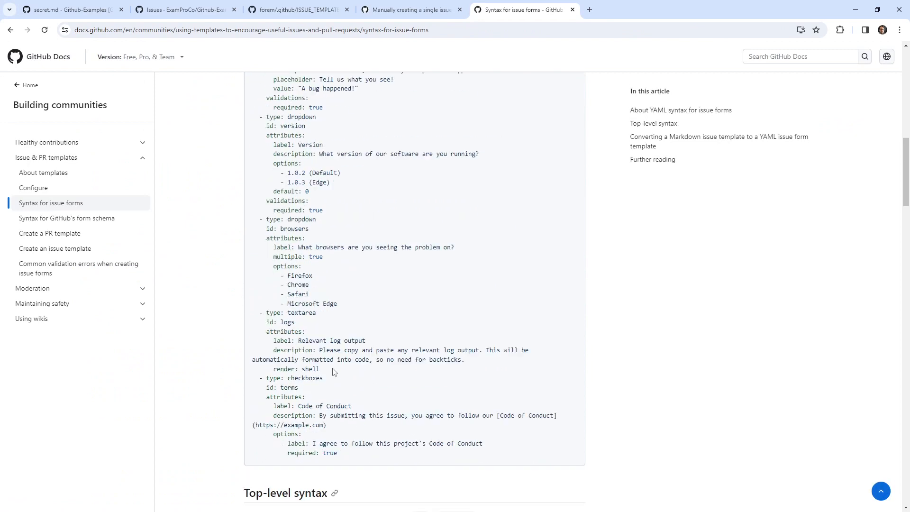
key("ctrl+a")
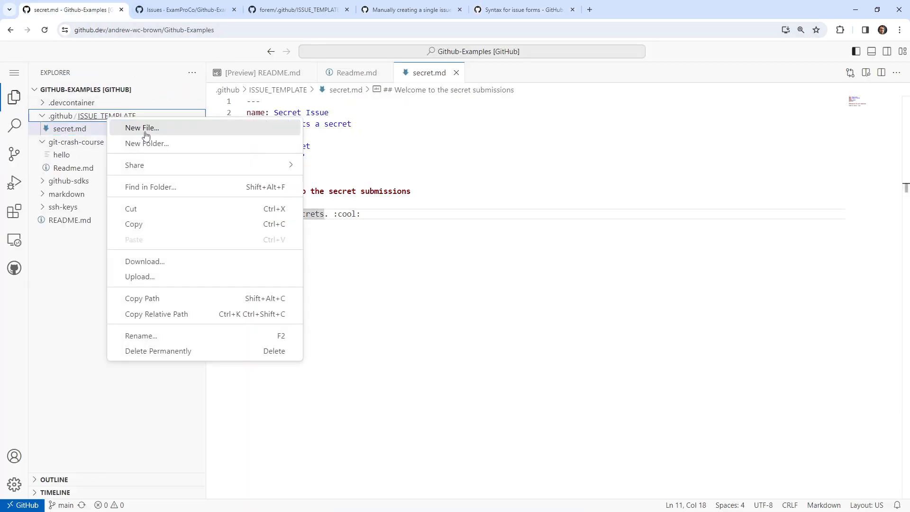
Create extra.yml in ISSUE_TEMPLATE with the docs' YAML issue form named Extra Bug Report
left_click(141, 128)
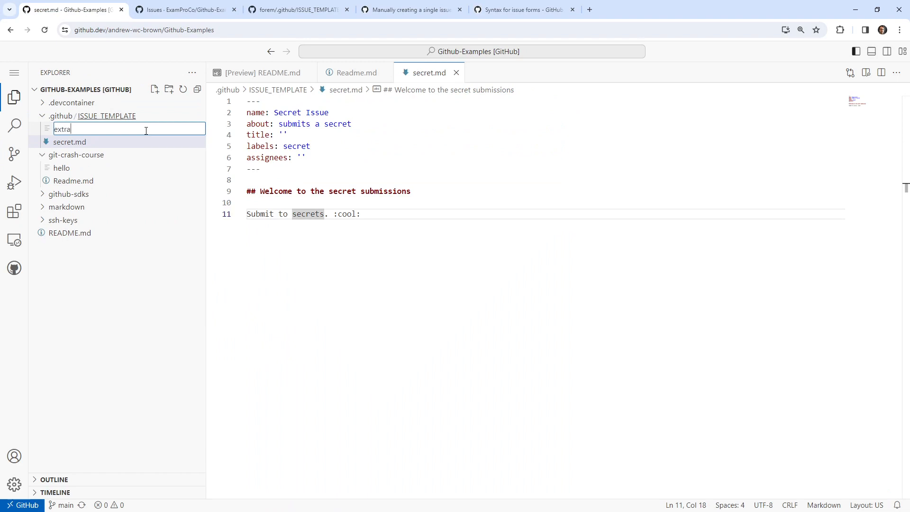
right_click(69, 128)
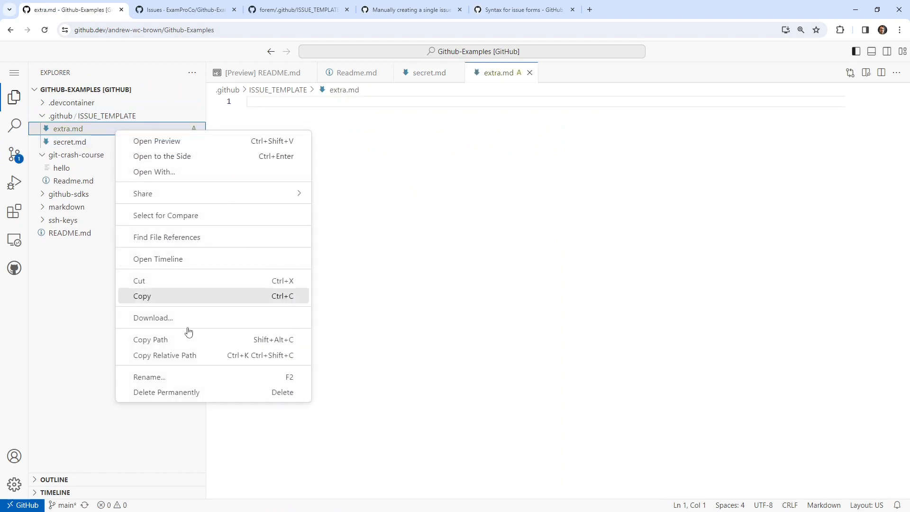
left_click(148, 376)
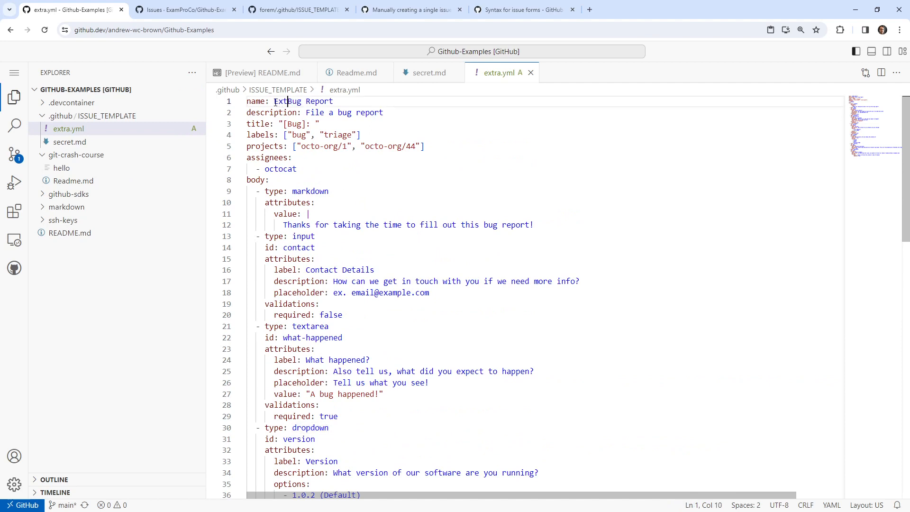
double_click(311, 191)
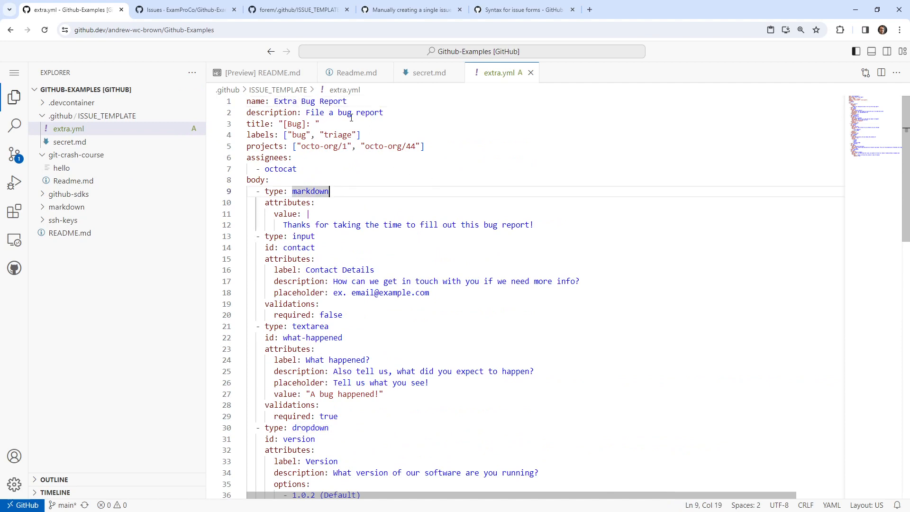
scroll("down", 3)
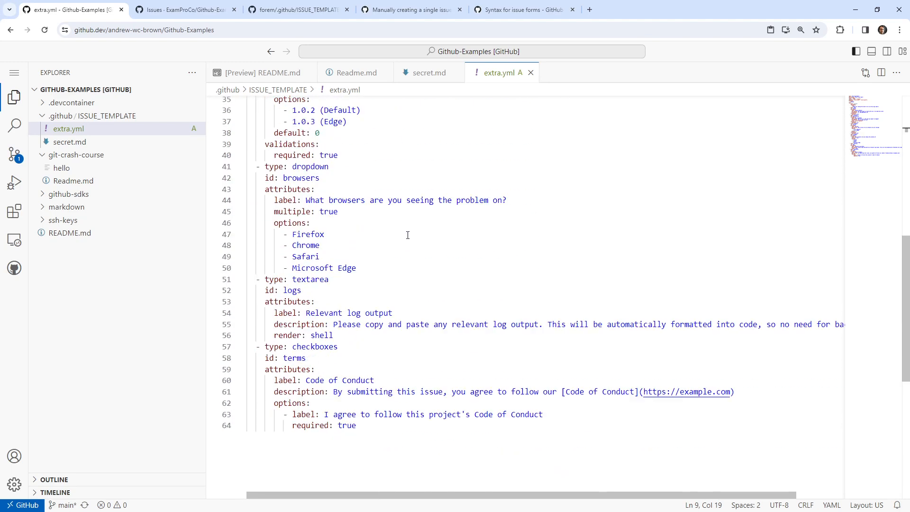
Stage extra.yml and commit & push it with the message 'try and add an issue form'
left_click(14, 154)
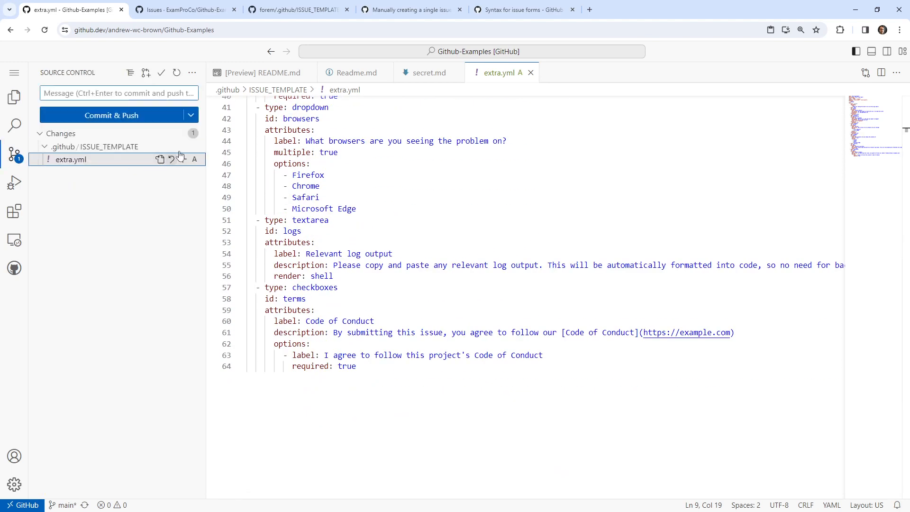
left_click(118, 93)
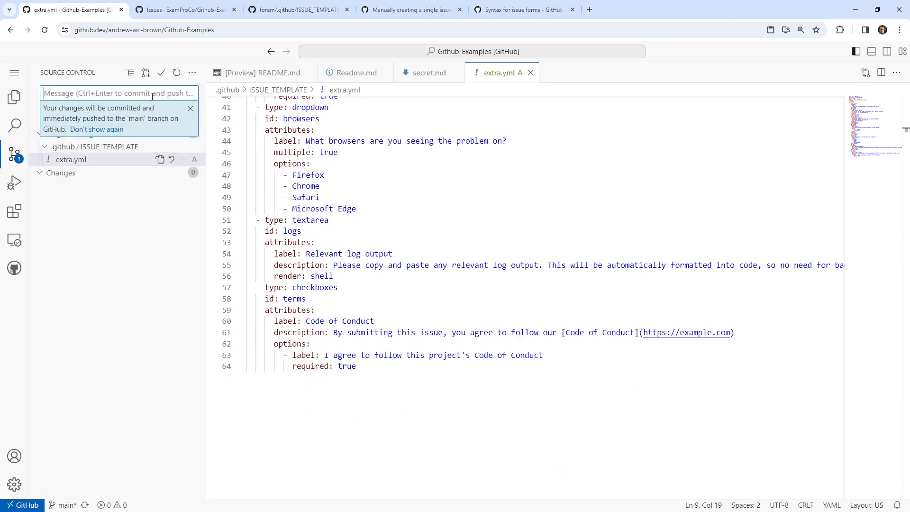
type("try amd")
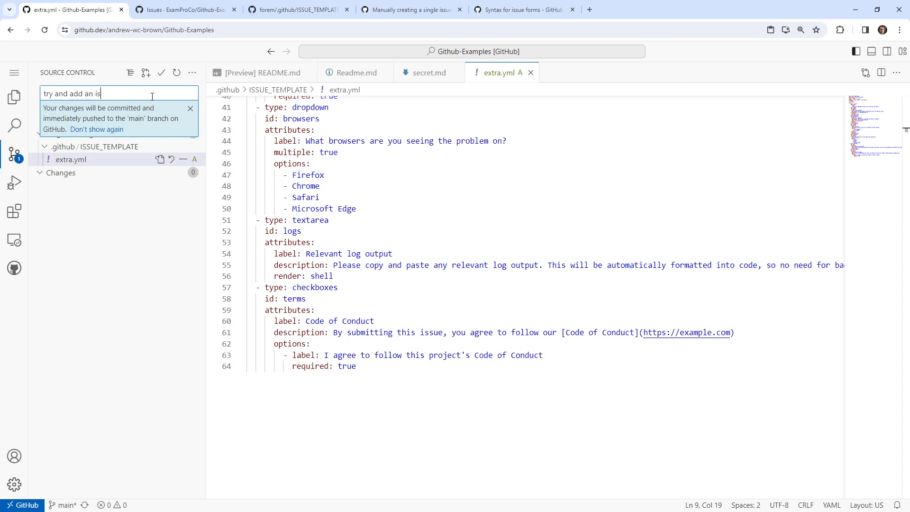
key("Backspace")
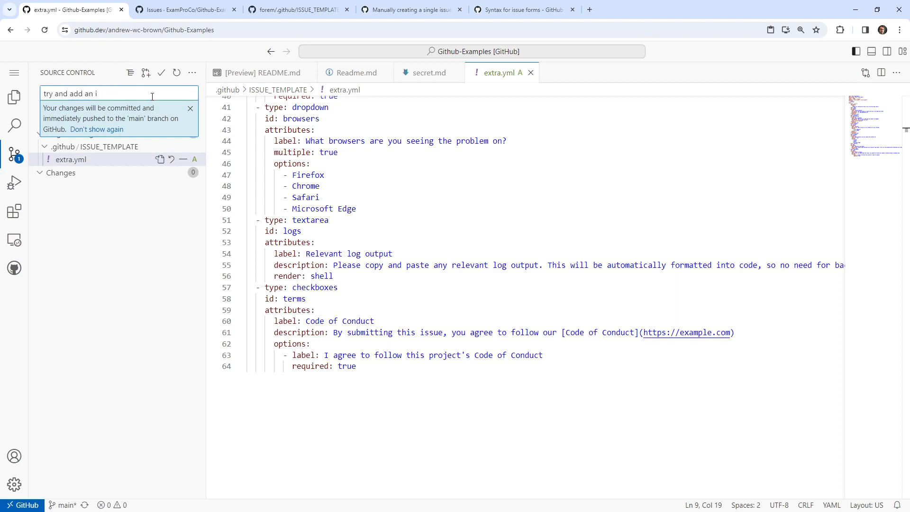
type("ssue form")
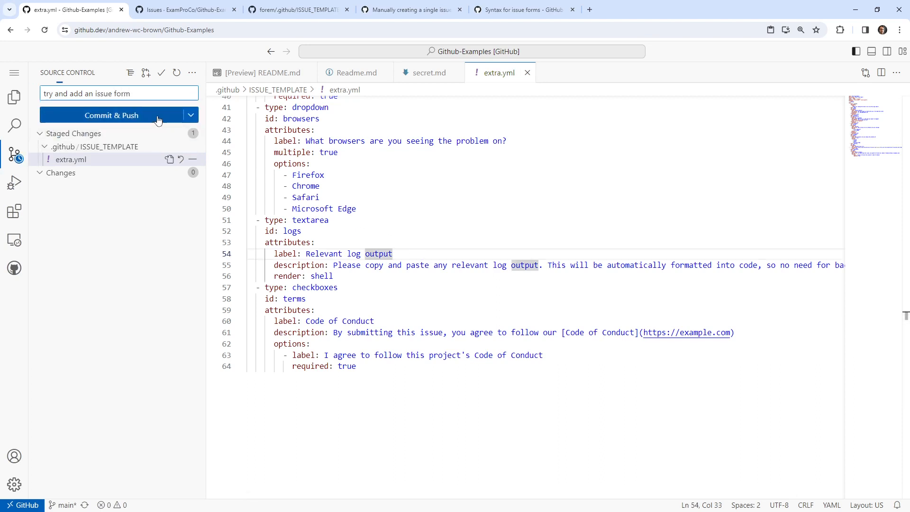
left_click(183, 9)
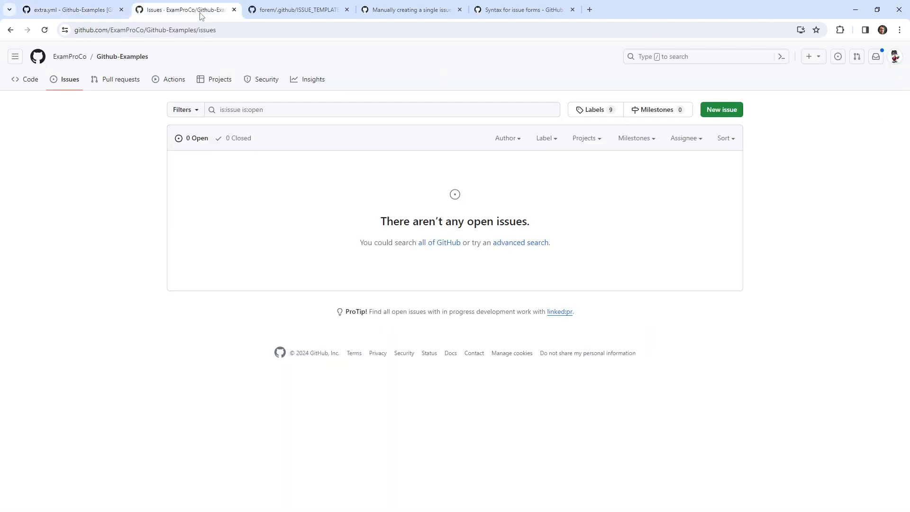
mouse_move(259, 40)
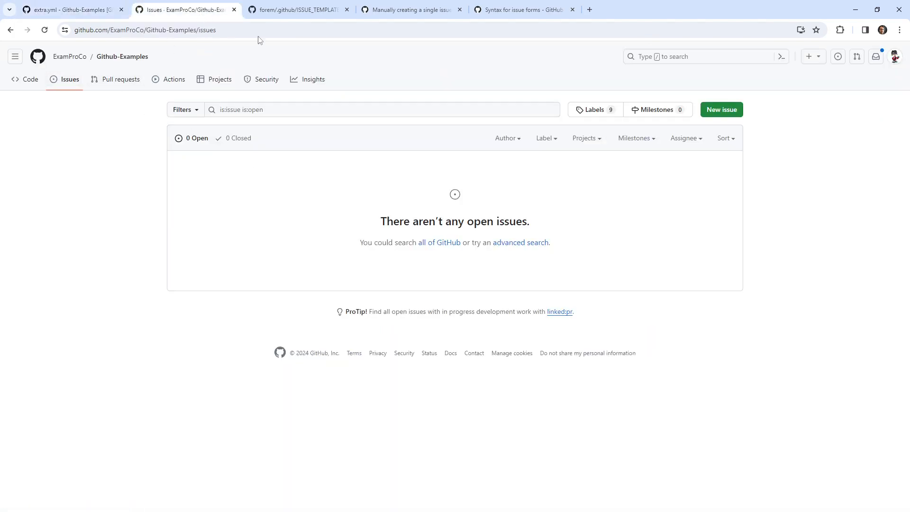
left_click(69, 9)
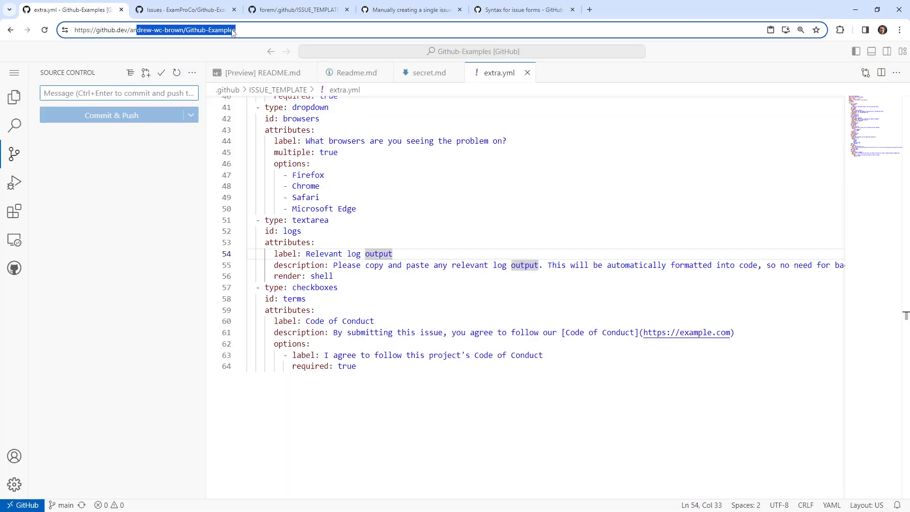
Recheck the docs and forem bug report tabs, then return to the GitHub home dashboard
left_click(522, 9)
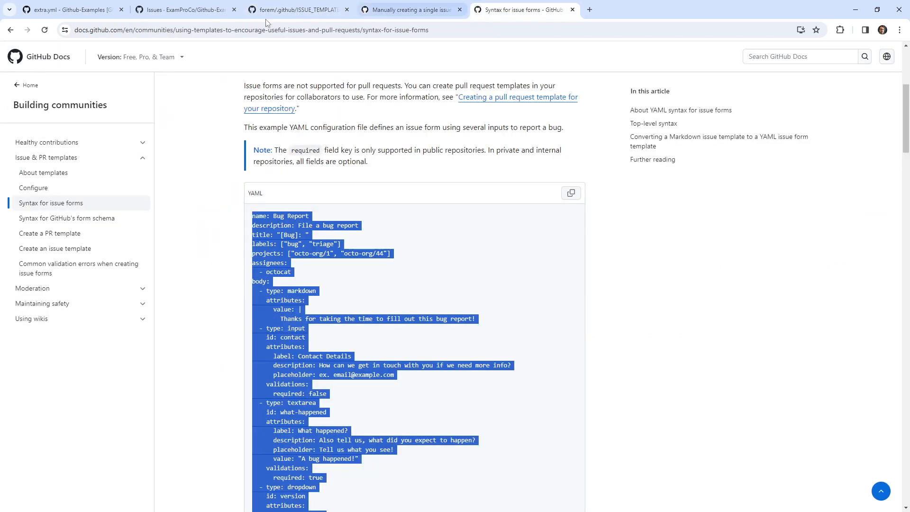
left_click(296, 10)
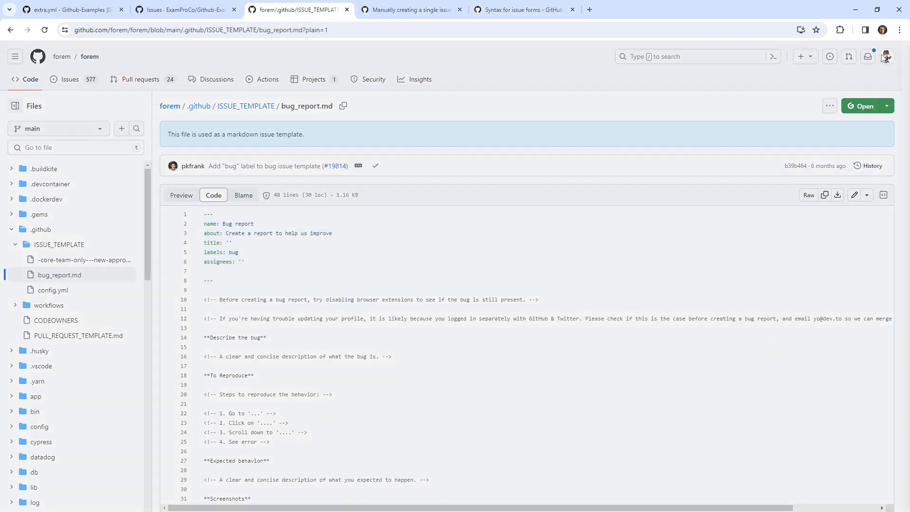
left_click(885, 56)
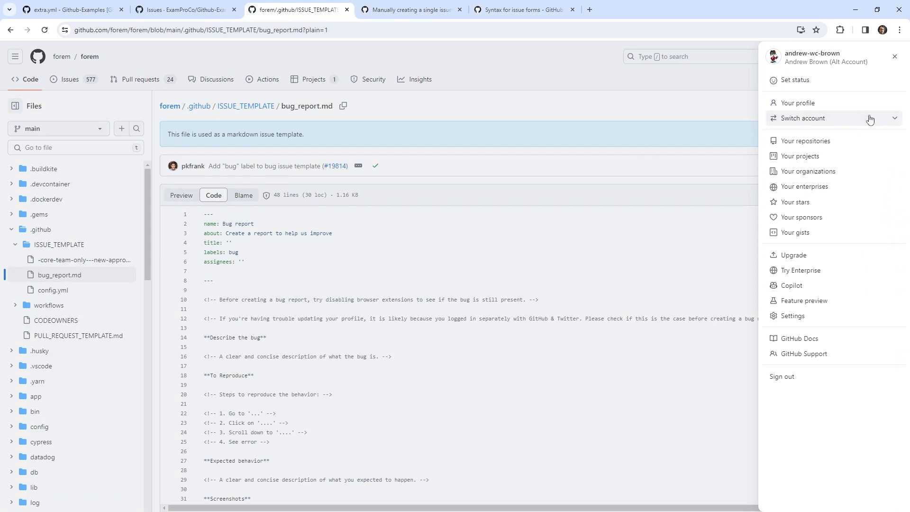
mouse_move(713, 114)
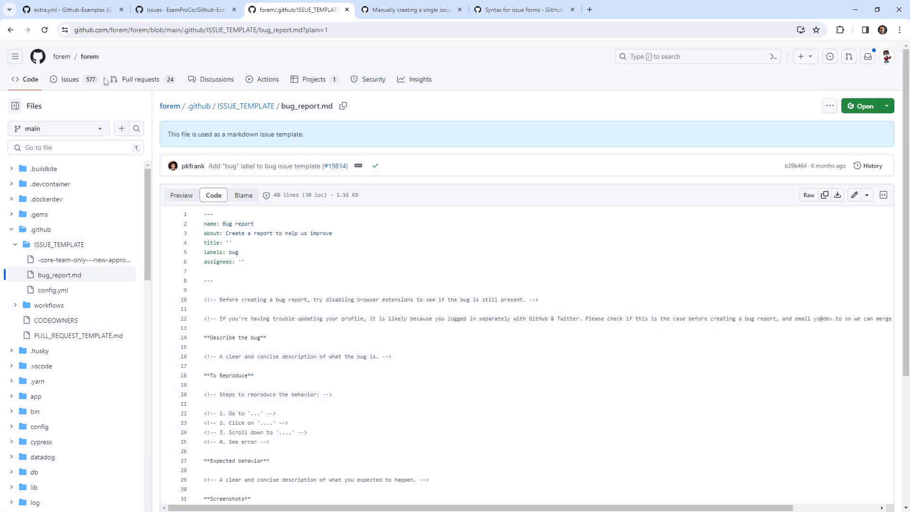
mouse_move(61, 56)
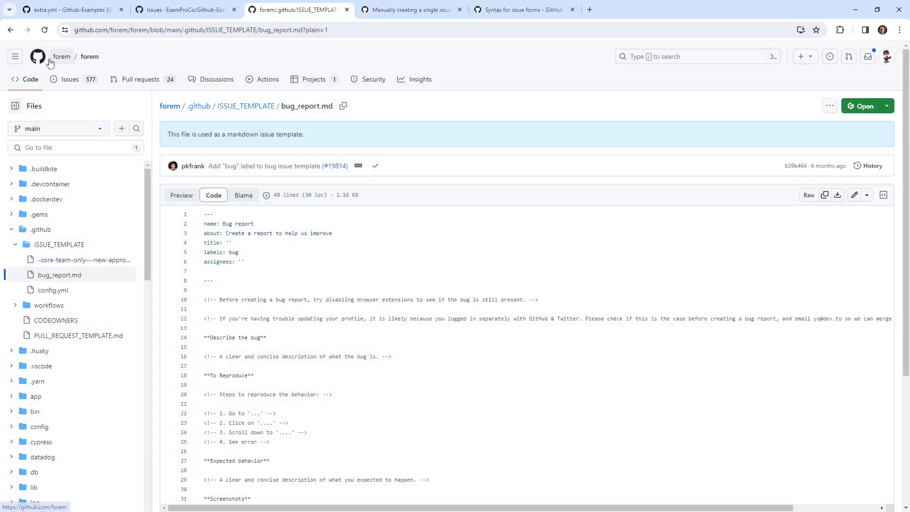
left_click(37, 56)
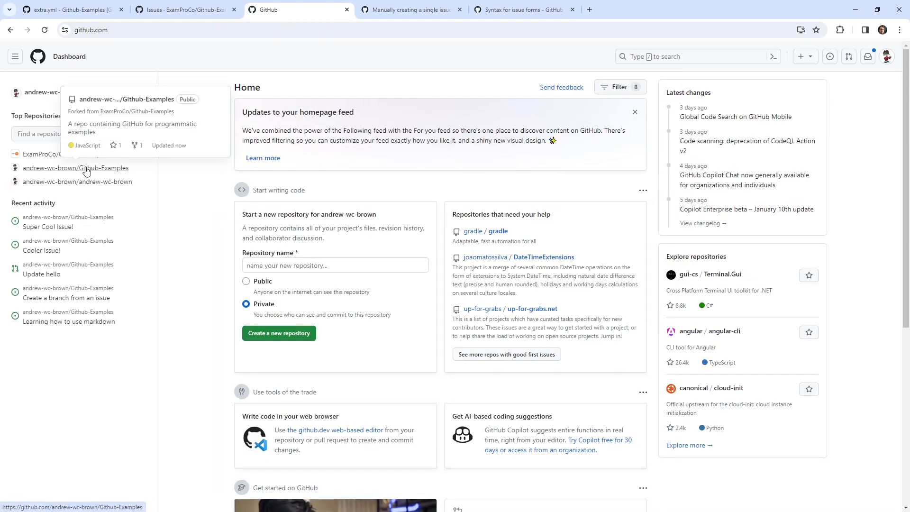
Start a new Extra Bug Report issue from the Github-Examples fork's Issues chooser and review its rendered fields
left_click(75, 167)
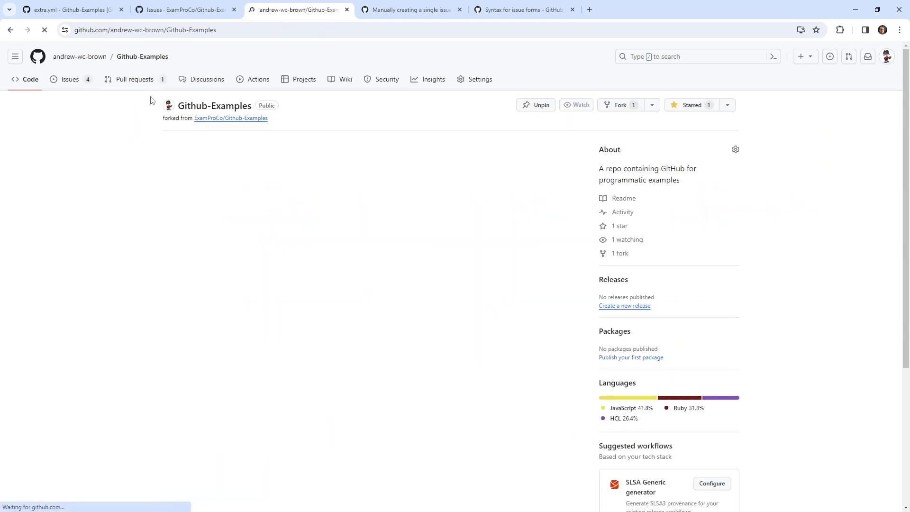
left_click(69, 78)
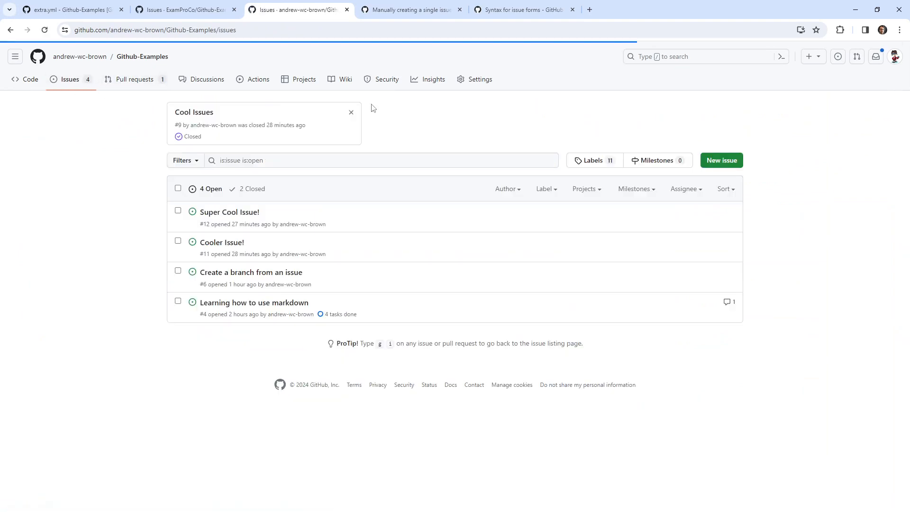
left_click(720, 160)
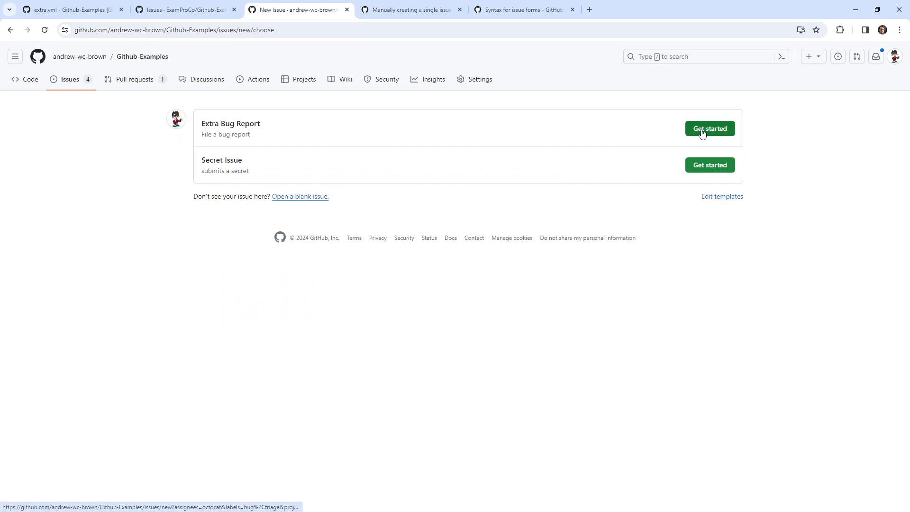
left_click(709, 128)
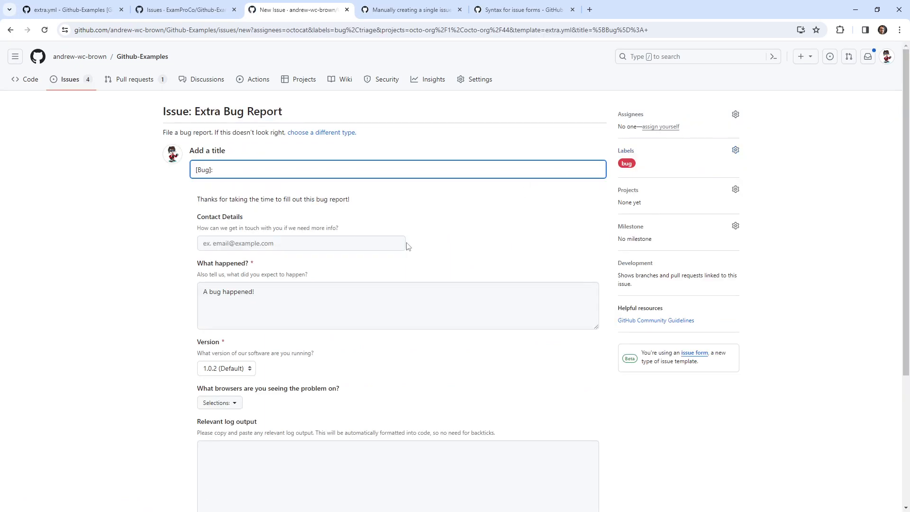
scroll("down", 3)
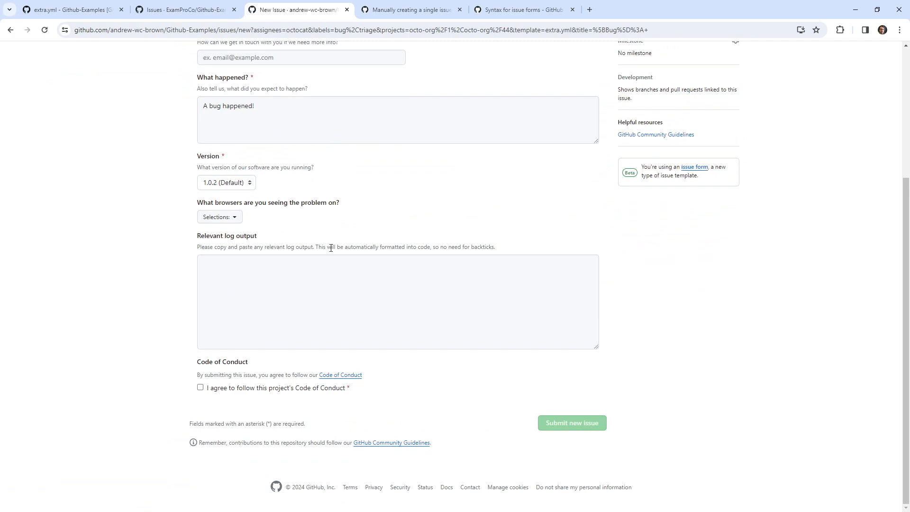
scroll("up", 3)
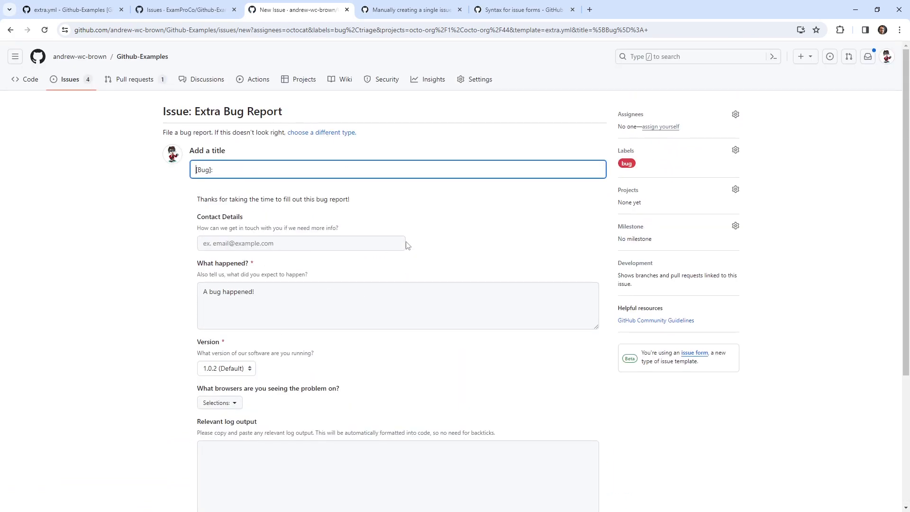